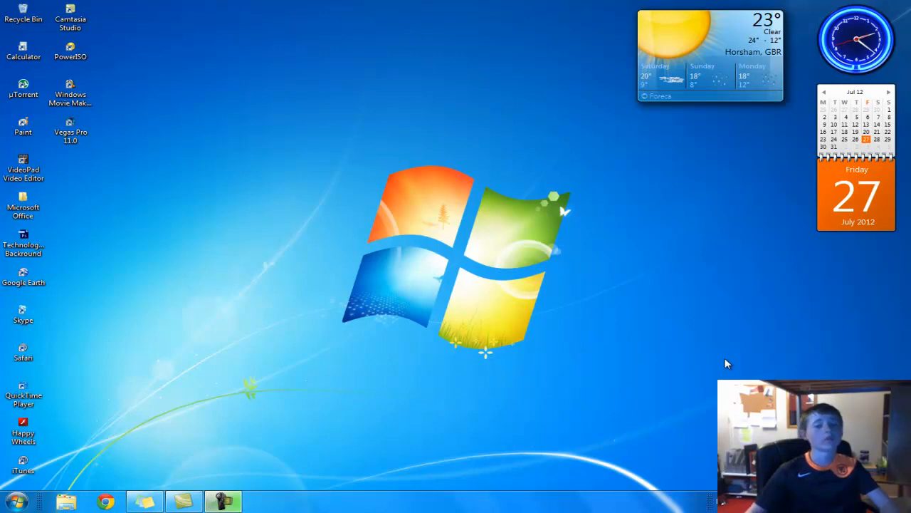
mouse_move(107, 481)
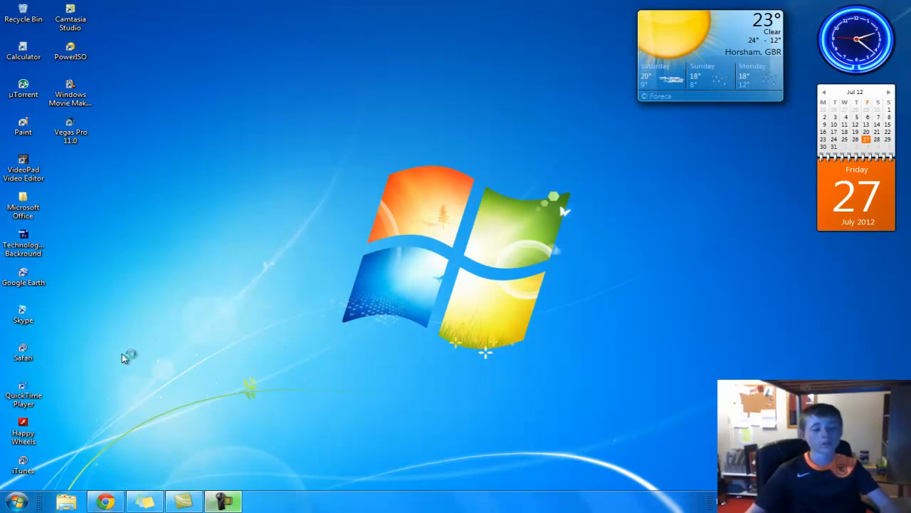
mouse_move(56, 338)
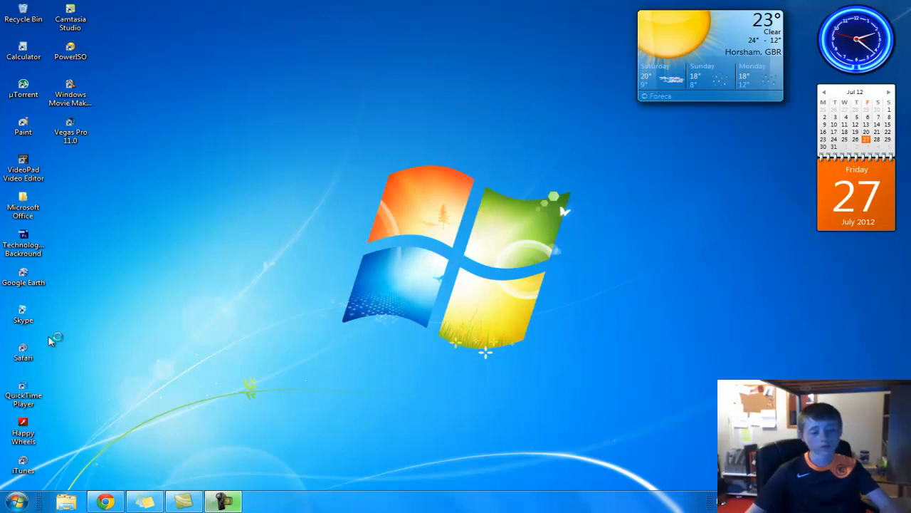
mouse_move(78, 375)
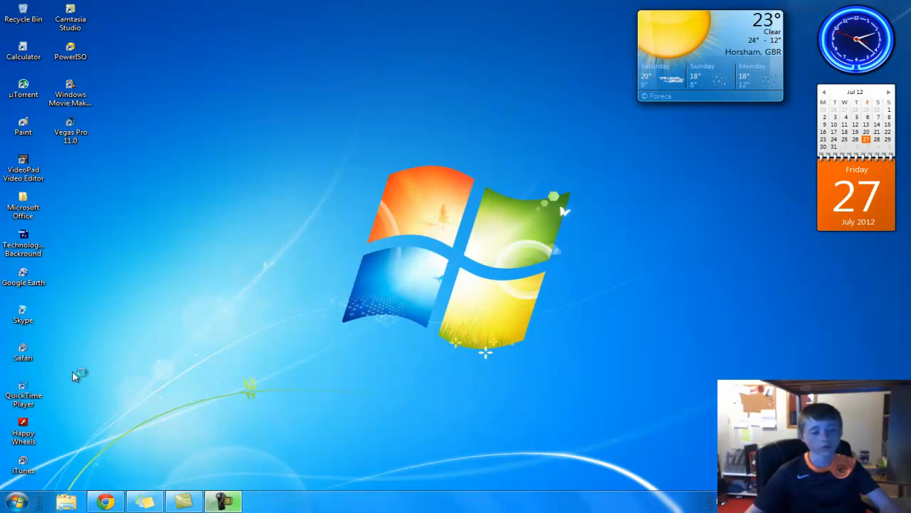
mouse_move(295, 344)
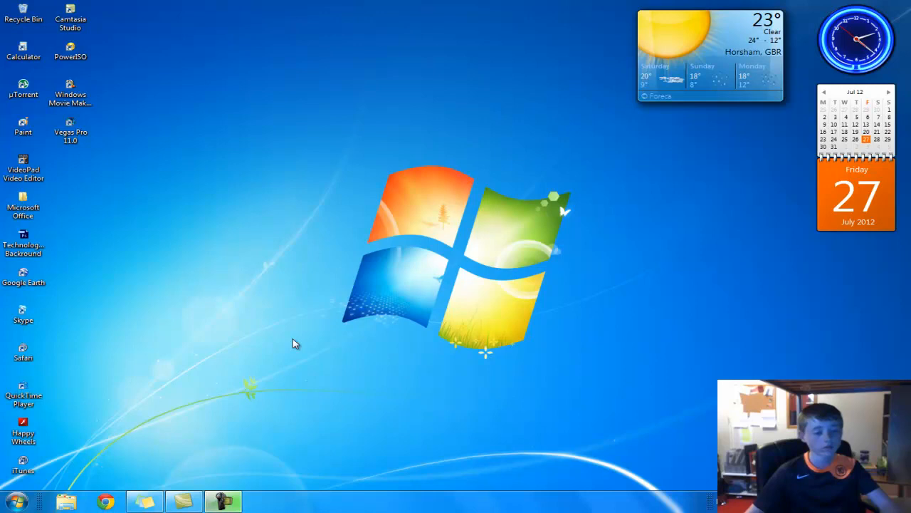
Search Google for 'Wordpress' and open the WordPress.com free blog result.
drag(296, 344, 603, 204)
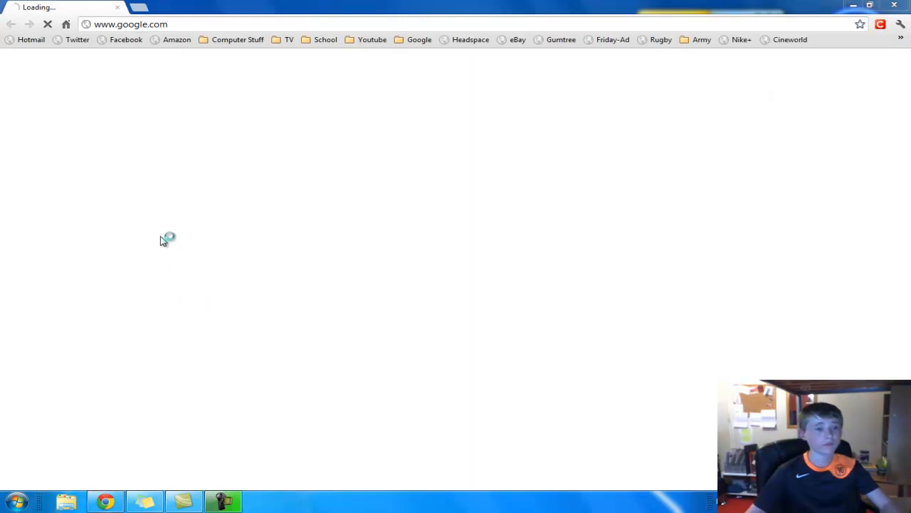
mouse_move(47, 144)
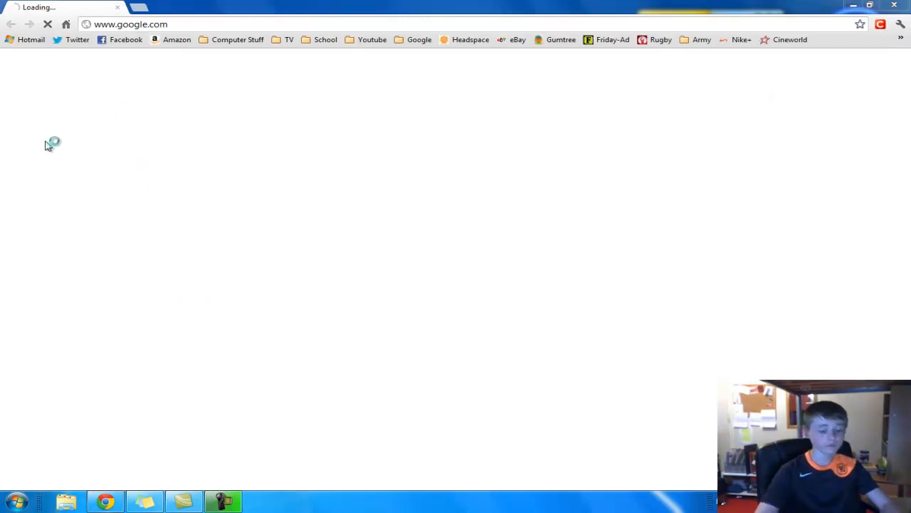
mouse_move(169, 122)
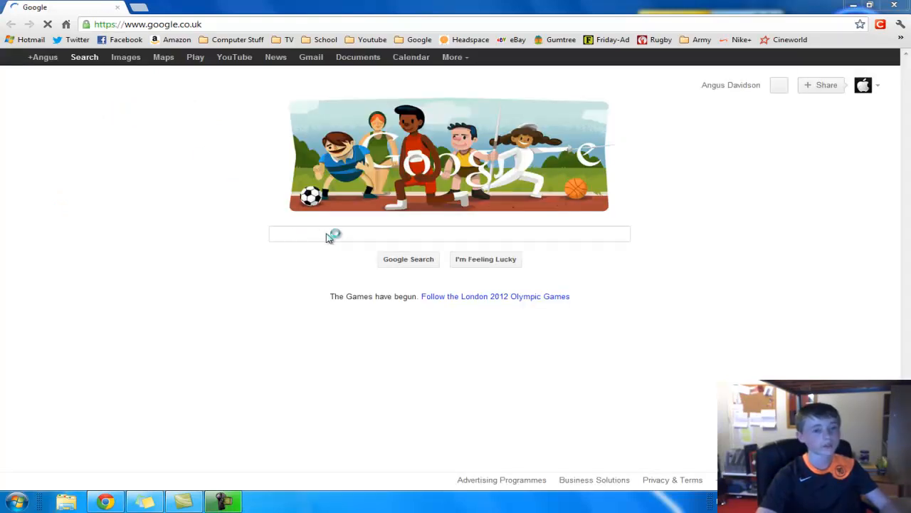
mouse_move(310, 236)
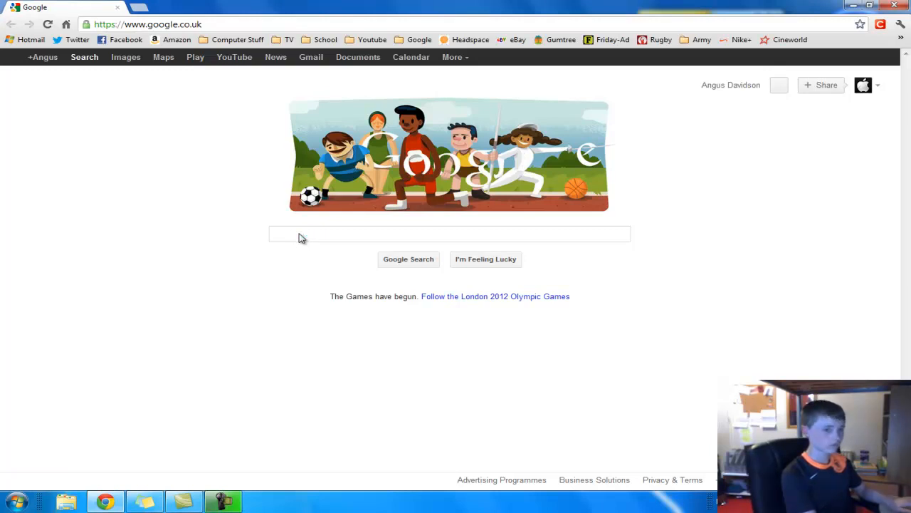
text(Wordpress)
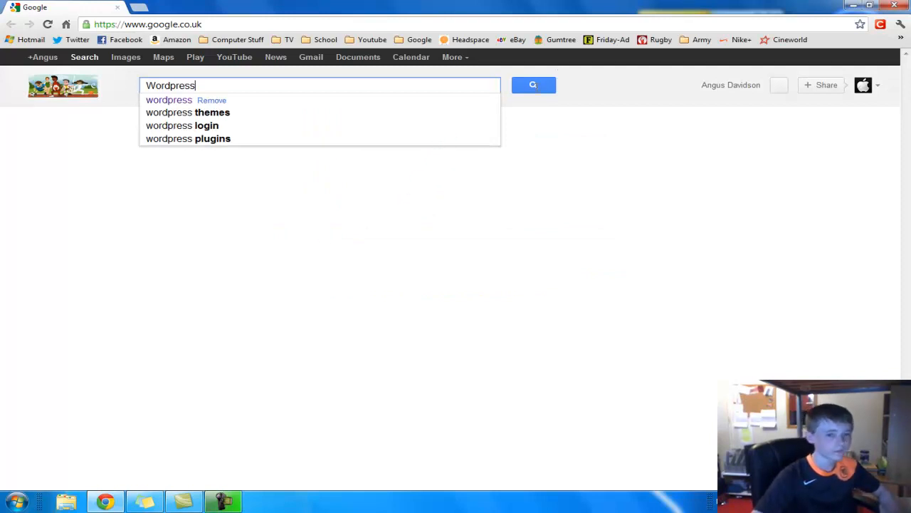
click(534, 84)
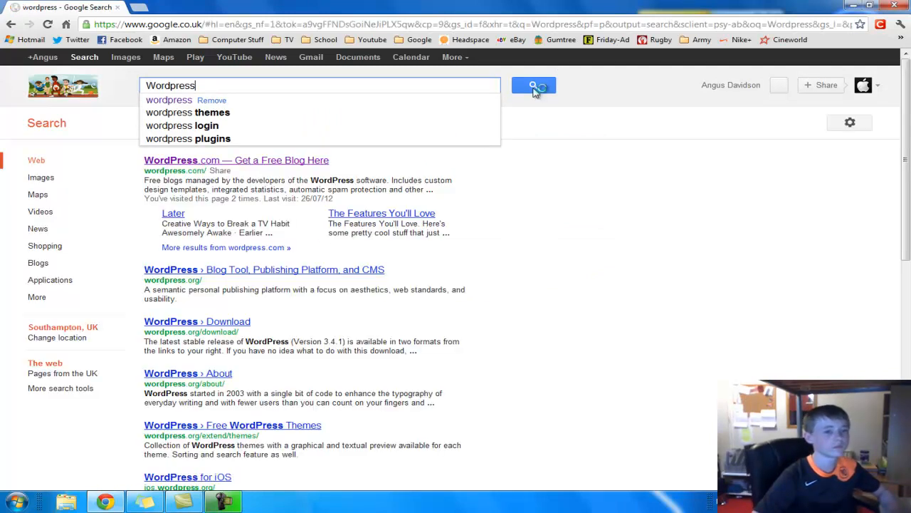
click(533, 85)
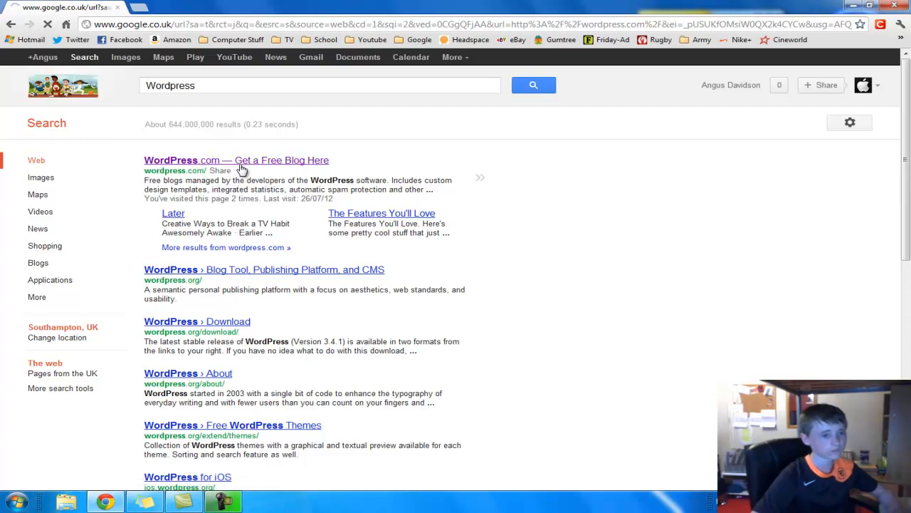
Load the WordPress.com homepage and go to its 'Get started here' signup page.
click(236, 159)
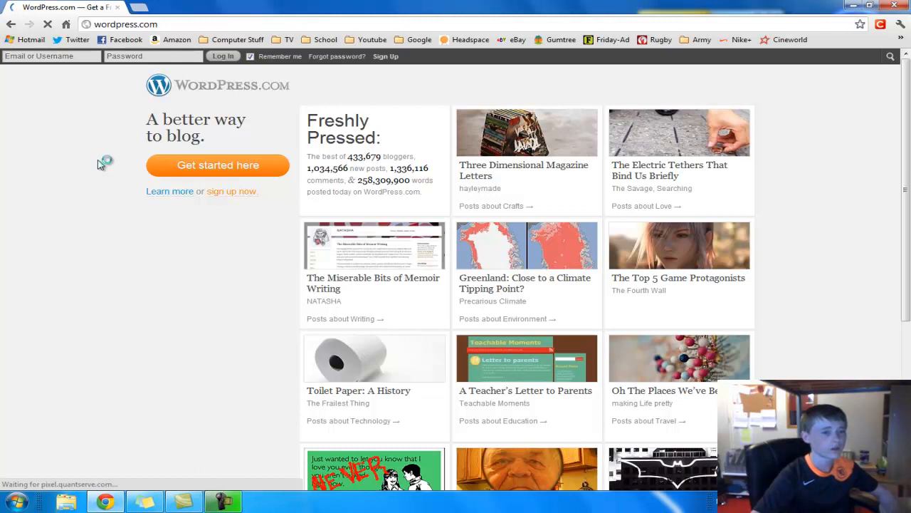
mouse_move(112, 159)
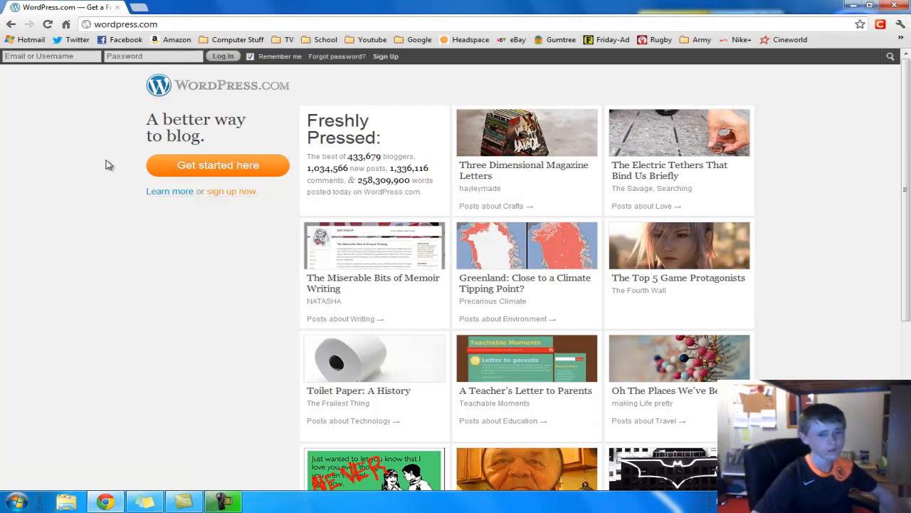
mouse_move(209, 168)
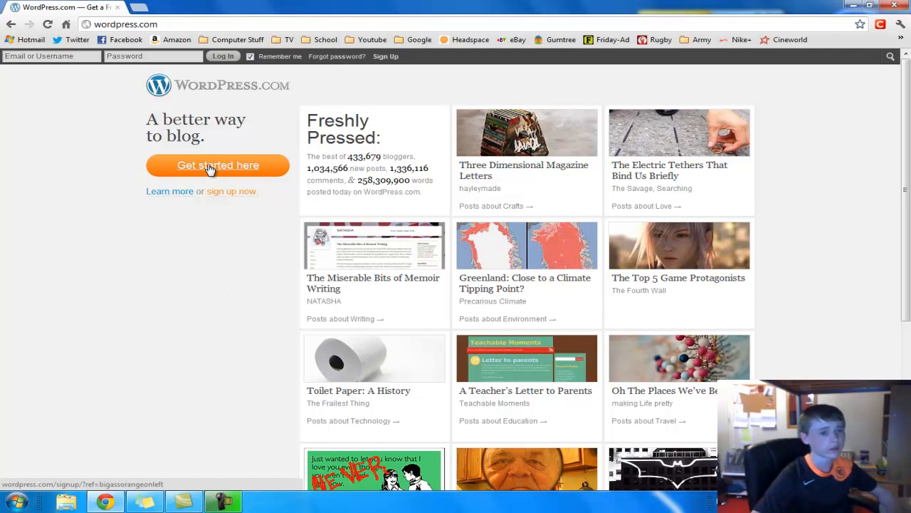
click(217, 165)
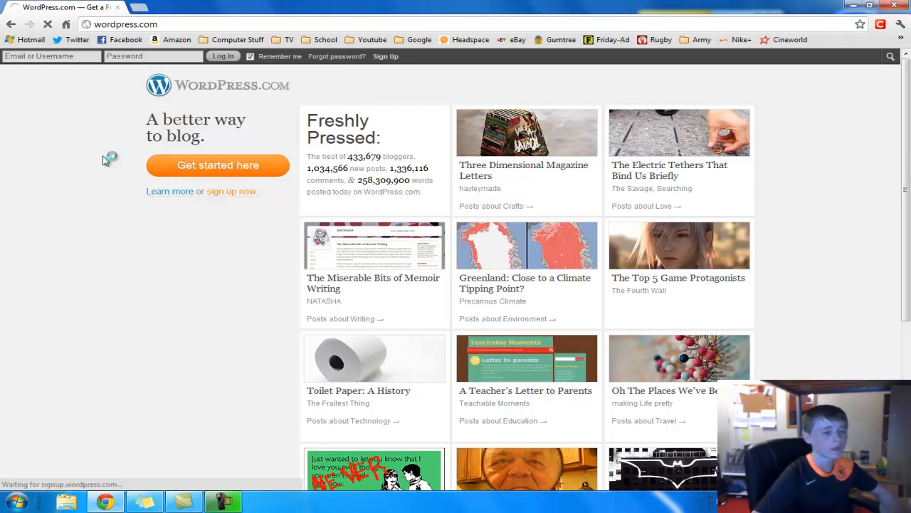
click(217, 165)
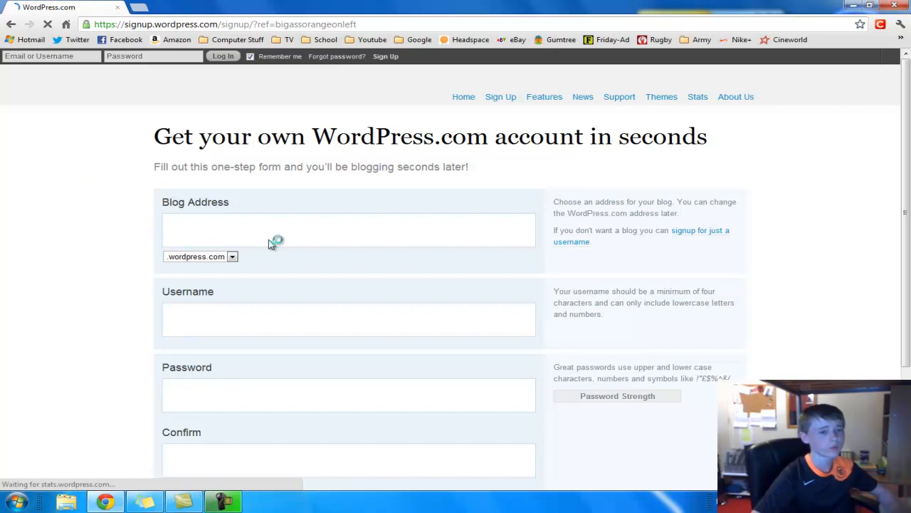
click(310, 230)
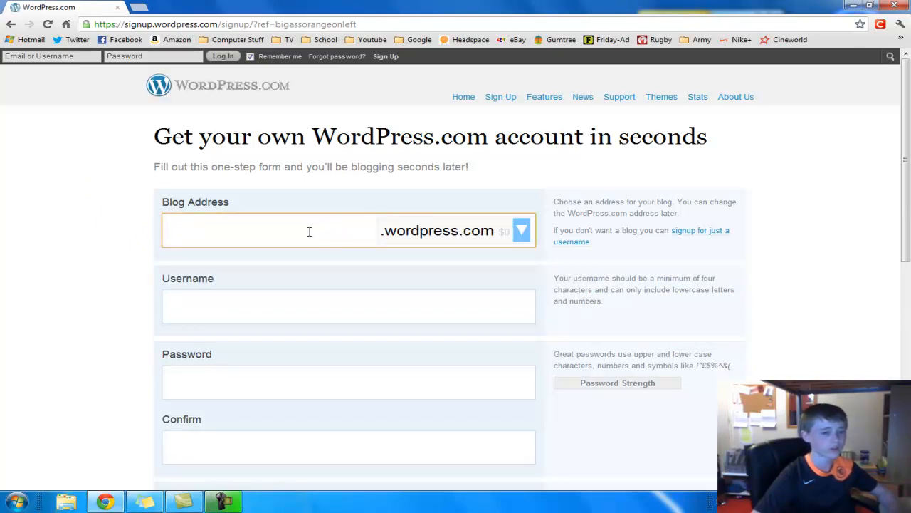
click(270, 230)
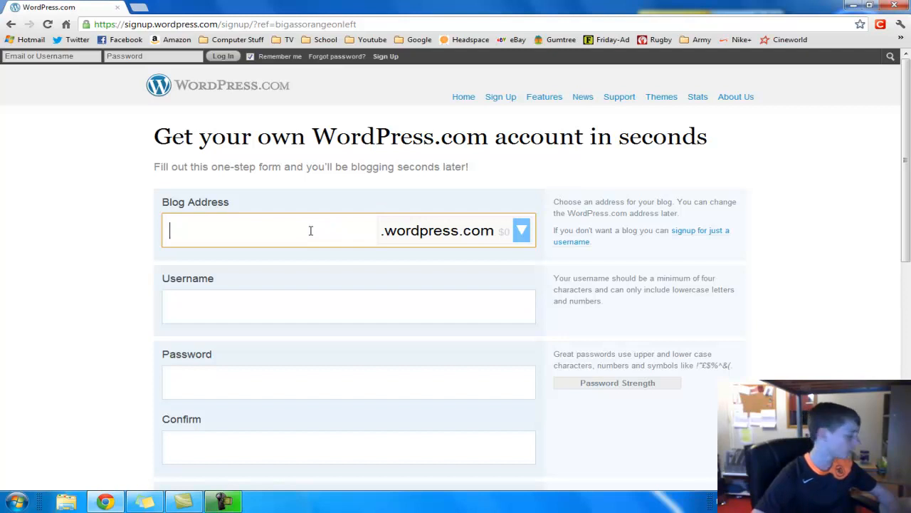
text(a)
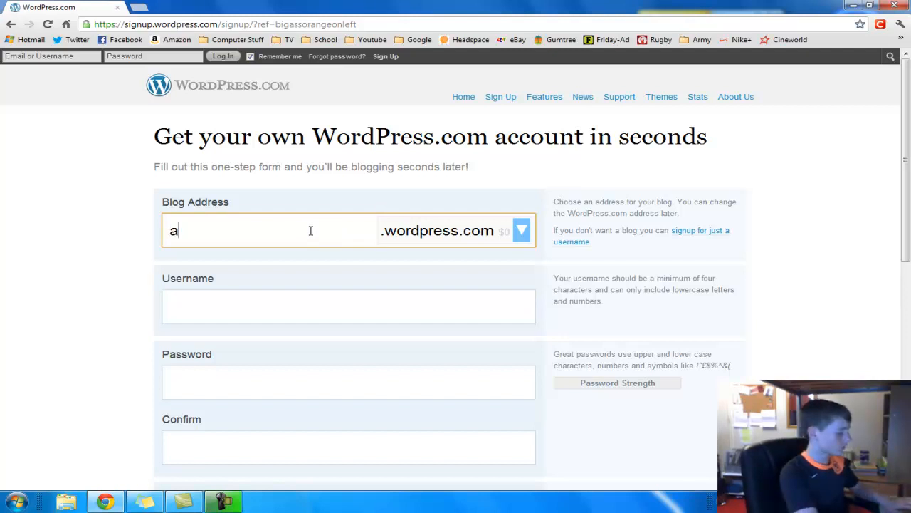
text(ngus)
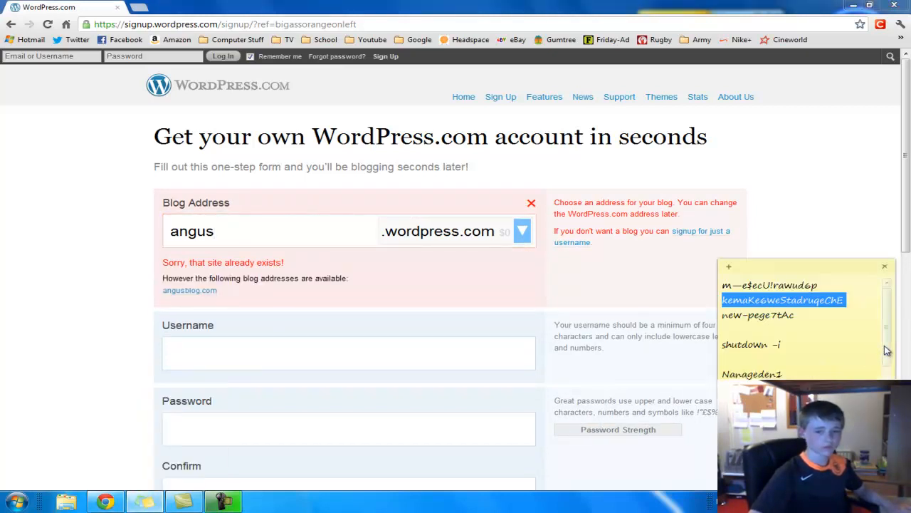
scroll(down, 3)
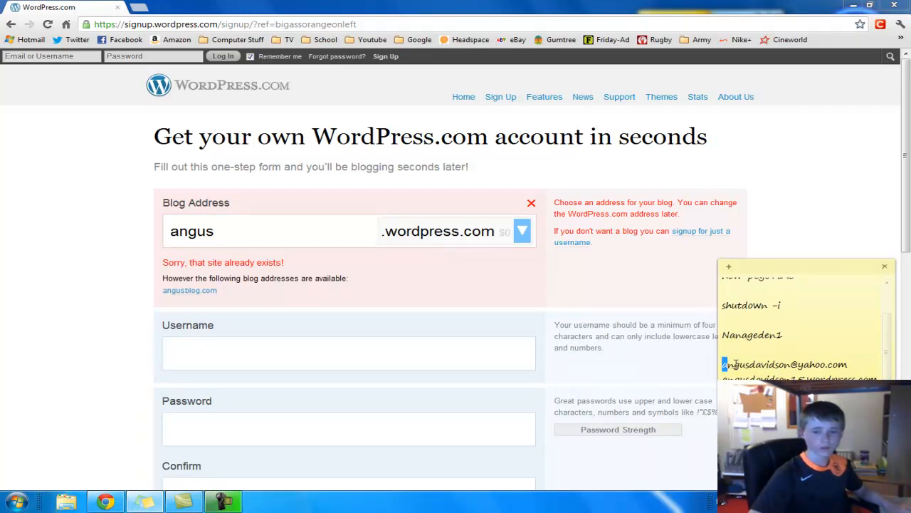
right_click(783, 364)
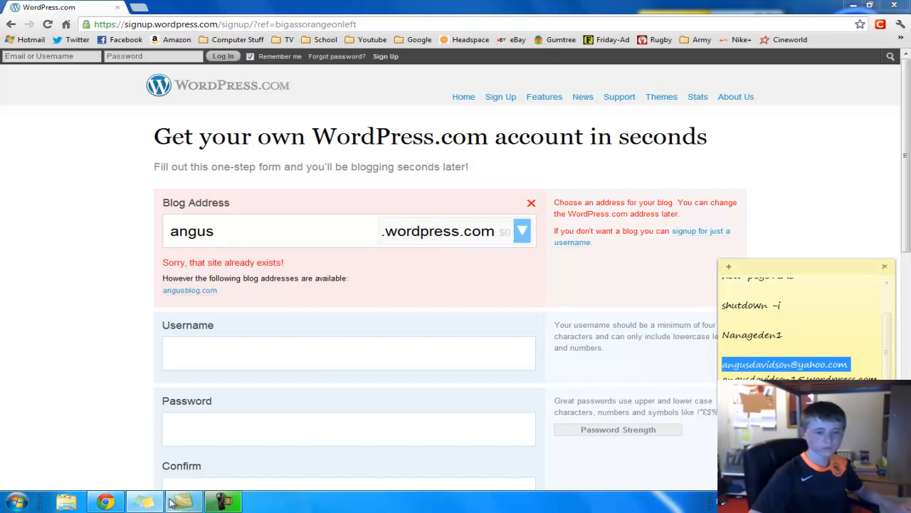
click(240, 231)
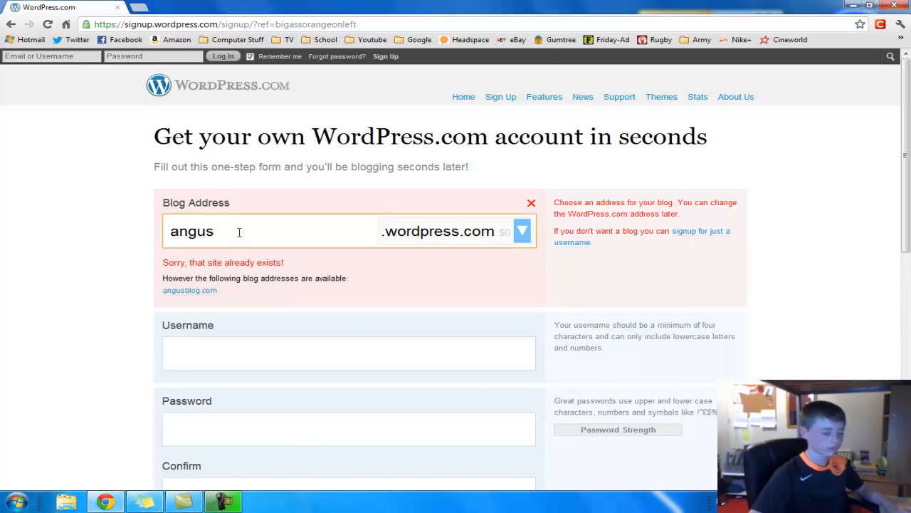
right_click(240, 230)
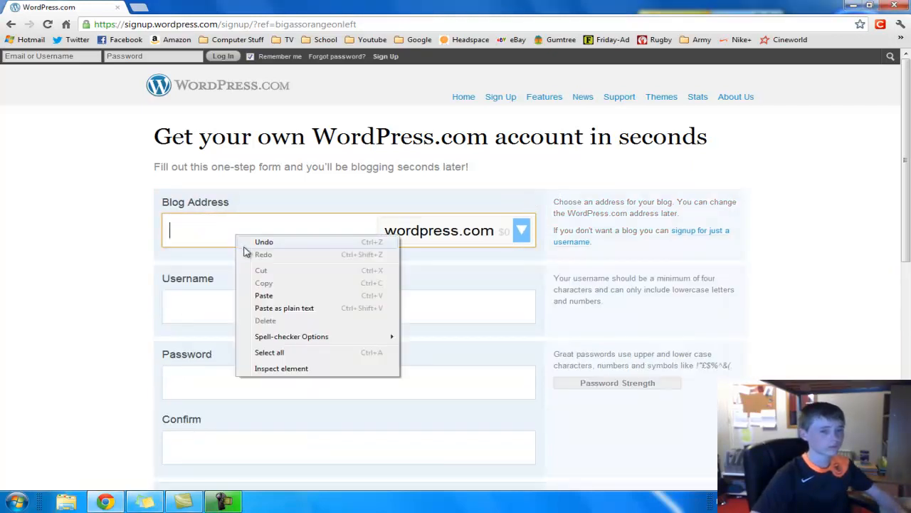
click(263, 295)
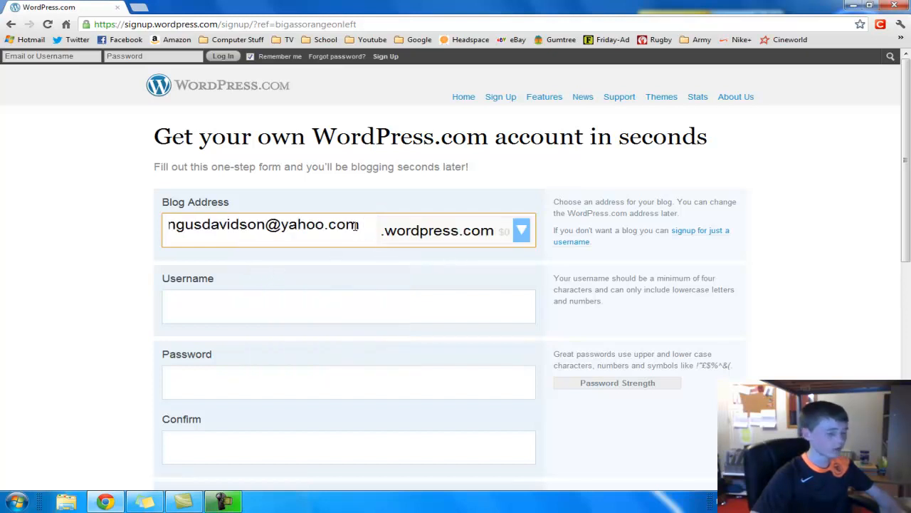
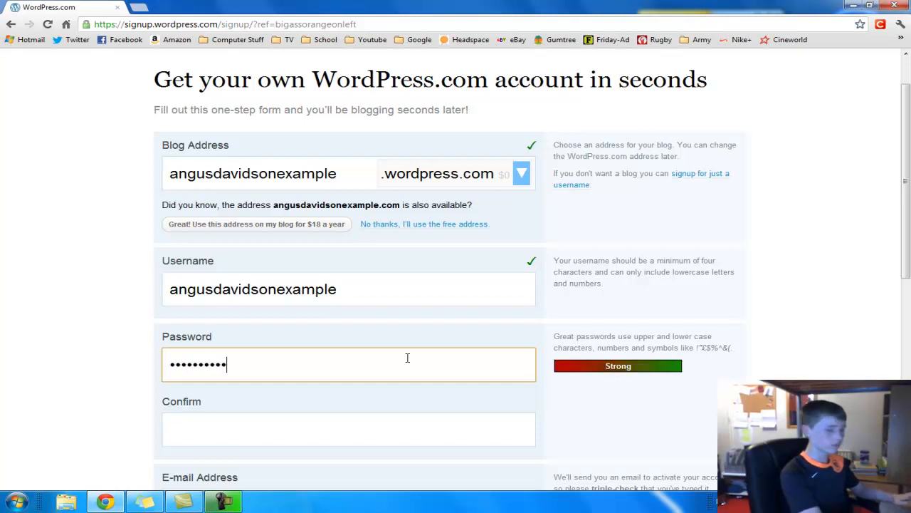
scroll(down, 3)
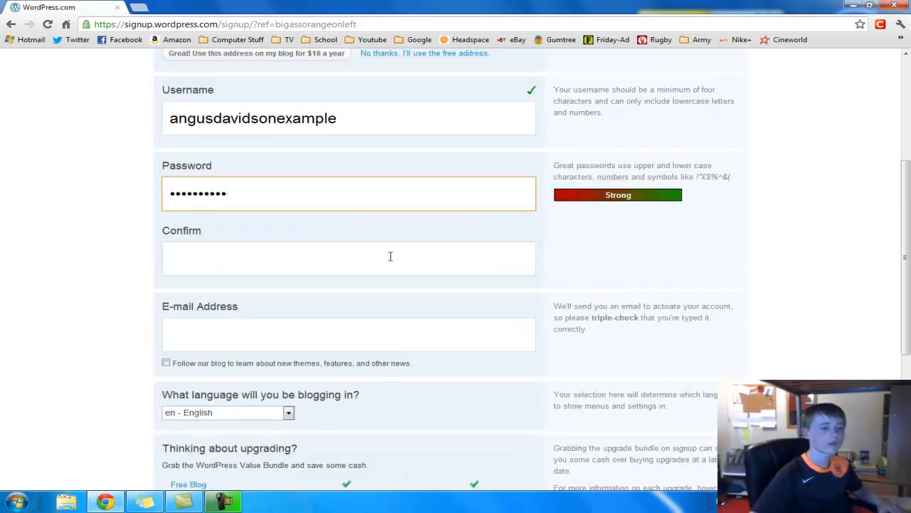
text(•)
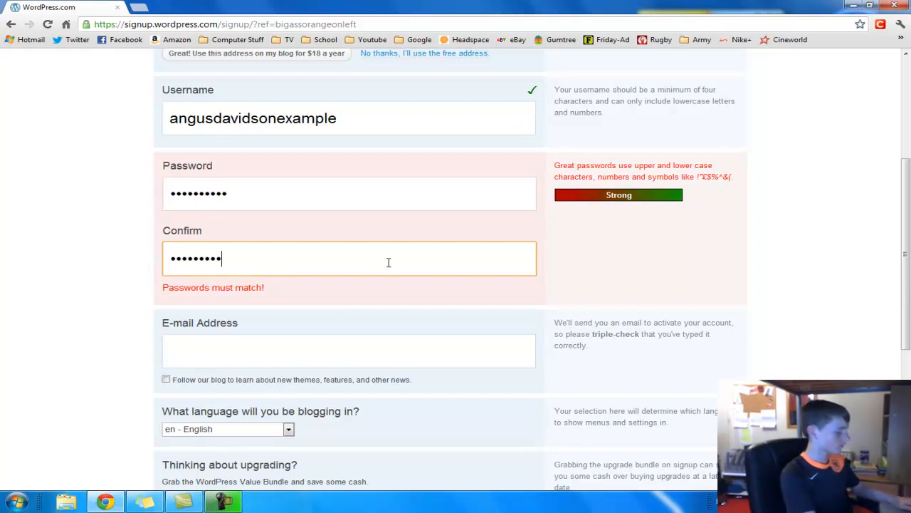
click(336, 334)
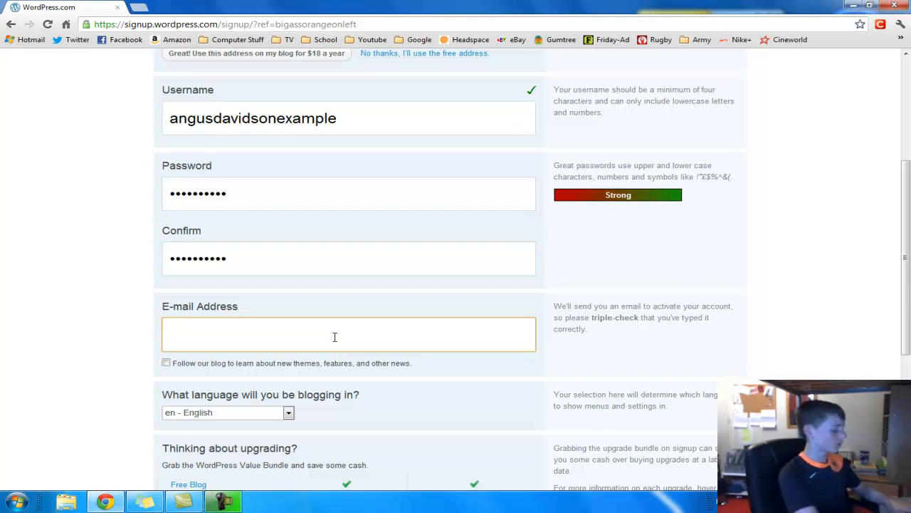
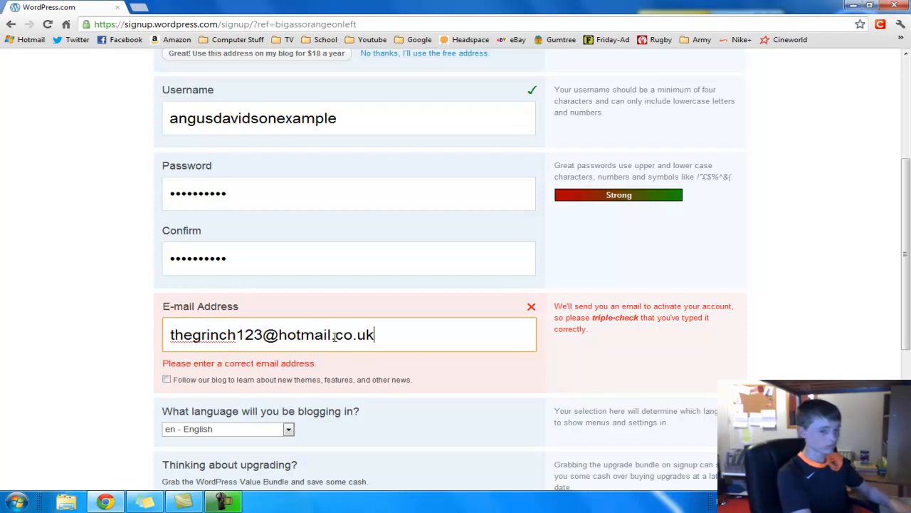
Scroll past the upgrade comparison and create the free blog without upgrading.
scroll(down, 3)
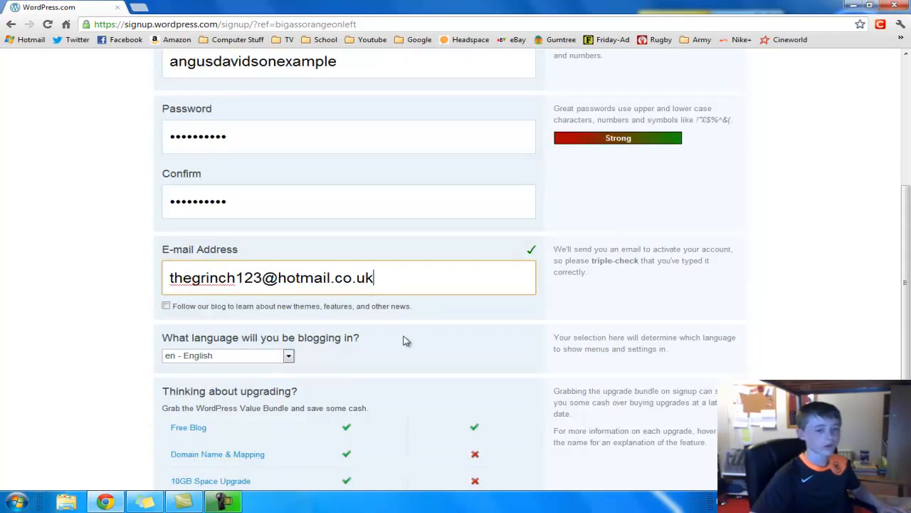
scroll(down, 3)
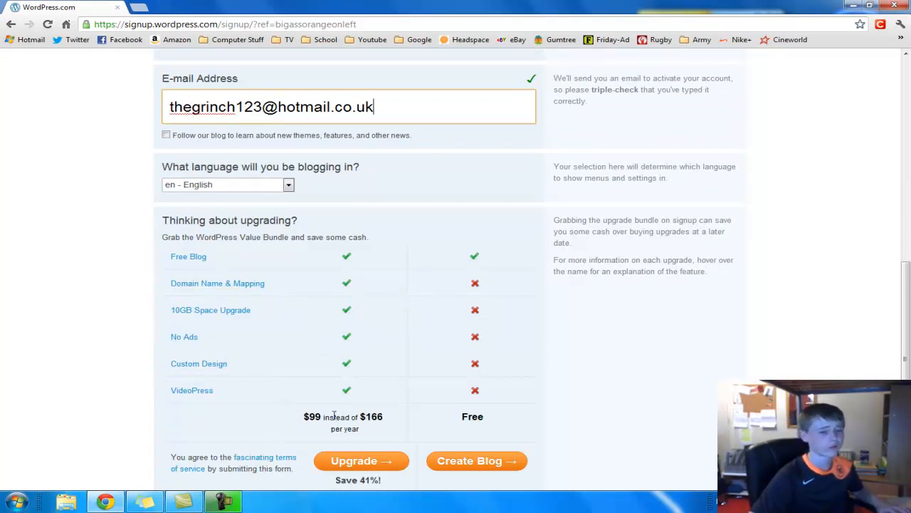
mouse_move(459, 376)
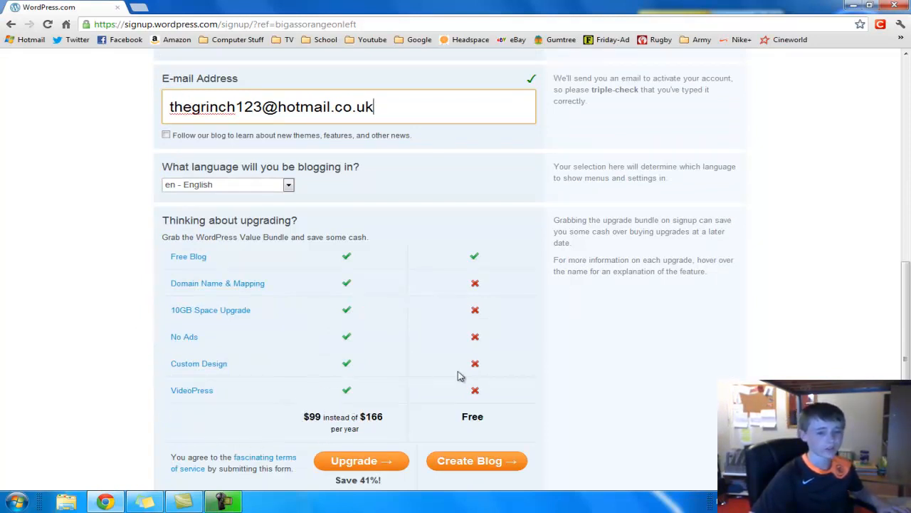
mouse_move(244, 249)
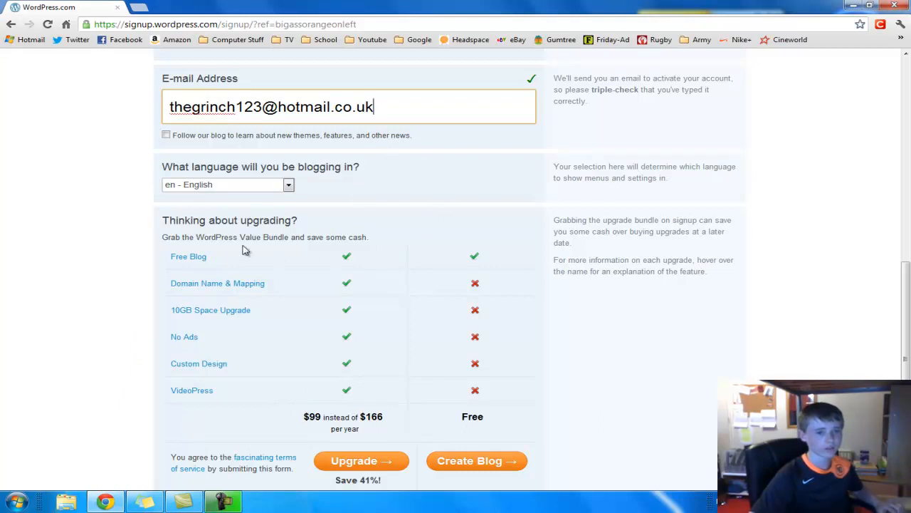
scroll(down, 3)
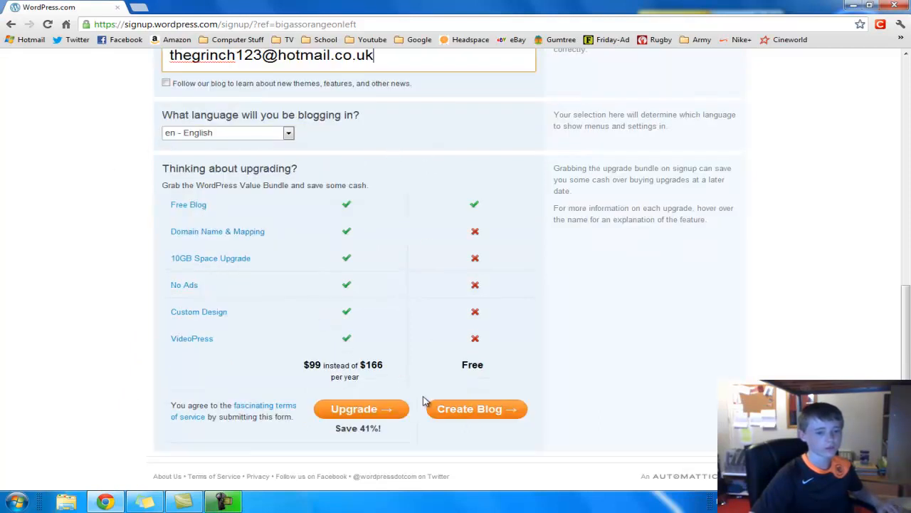
mouse_move(477, 409)
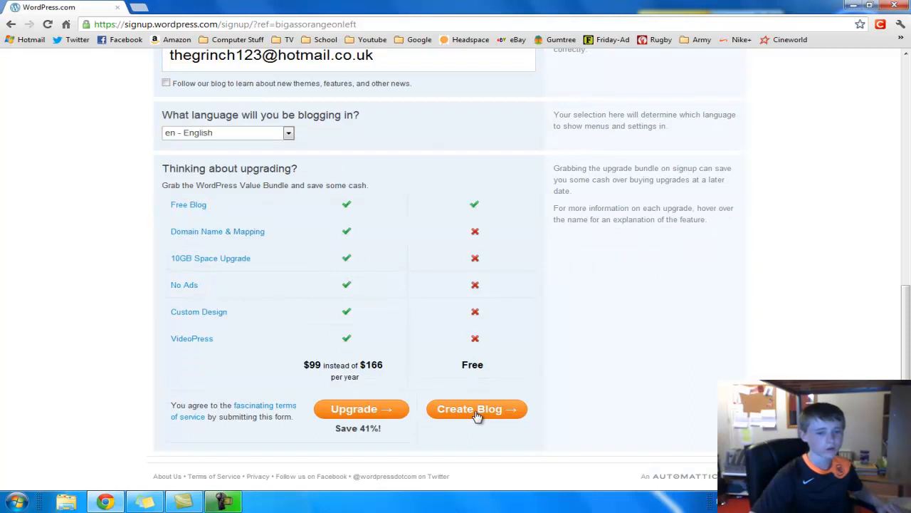
click(477, 409)
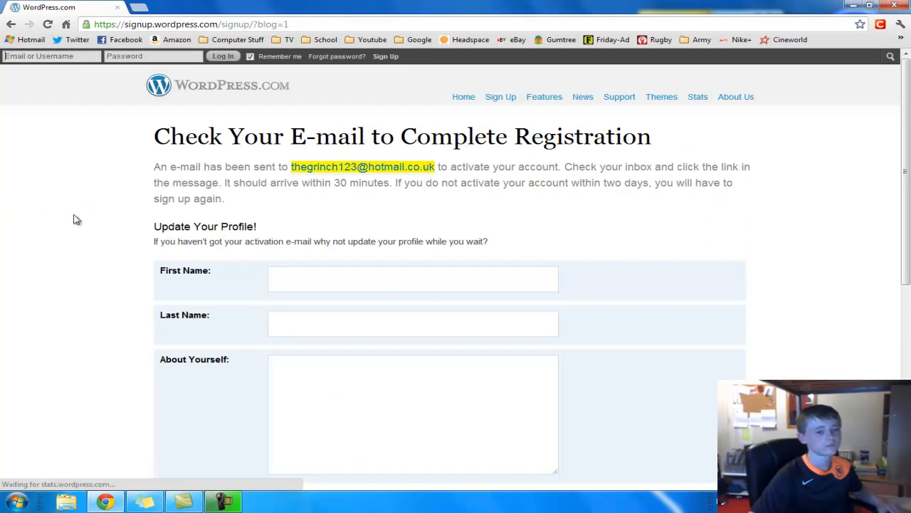
click(413, 278)
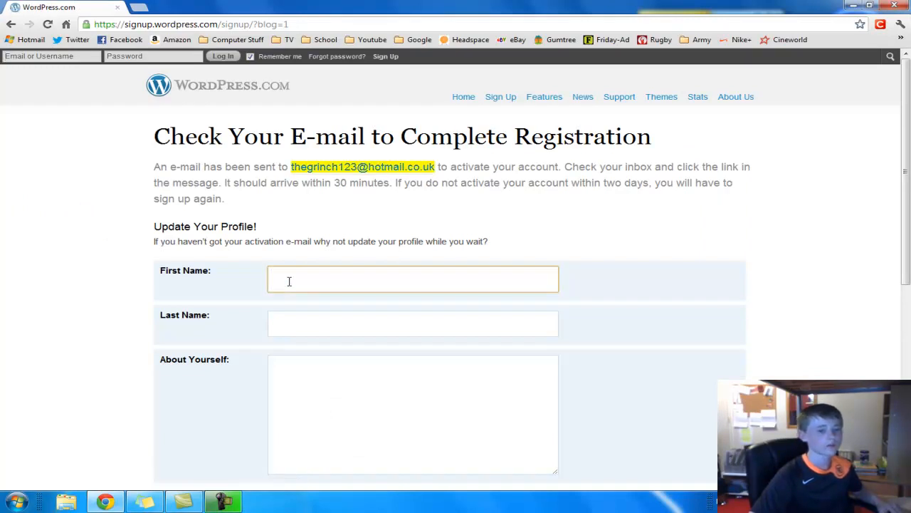
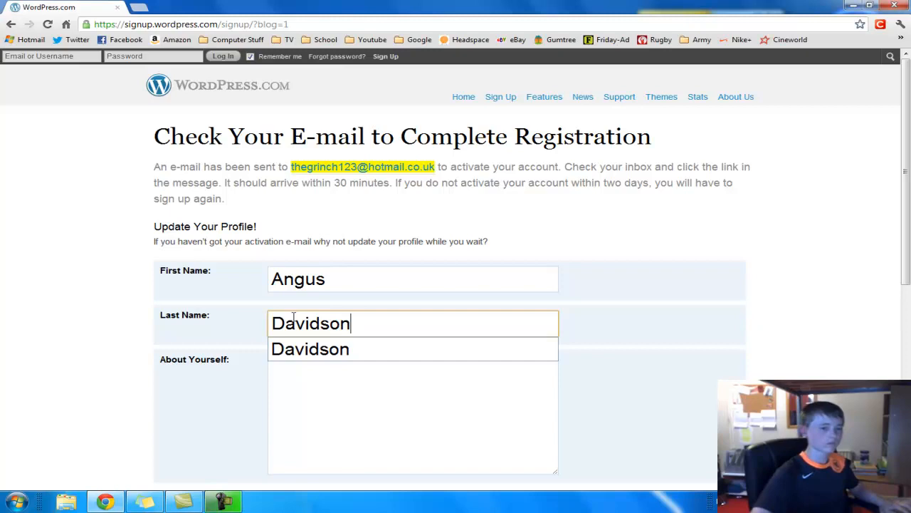
scroll(down, 3)
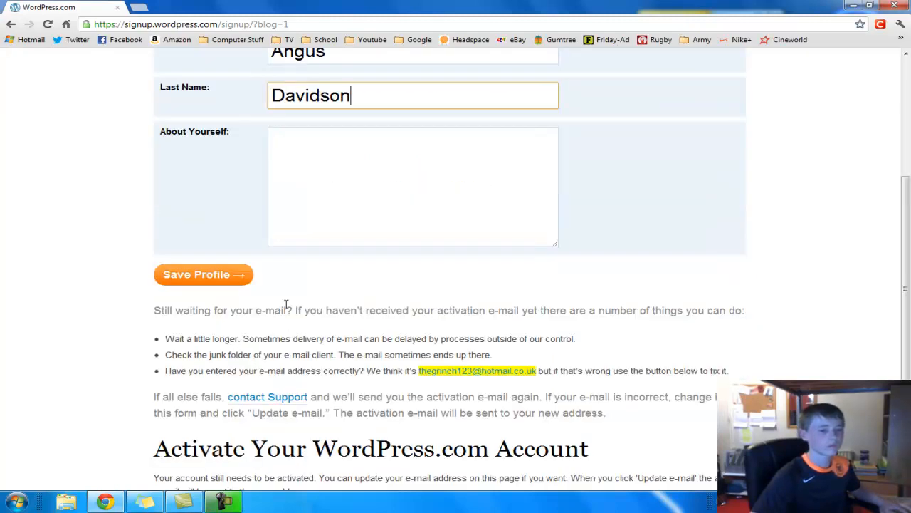
click(413, 185)
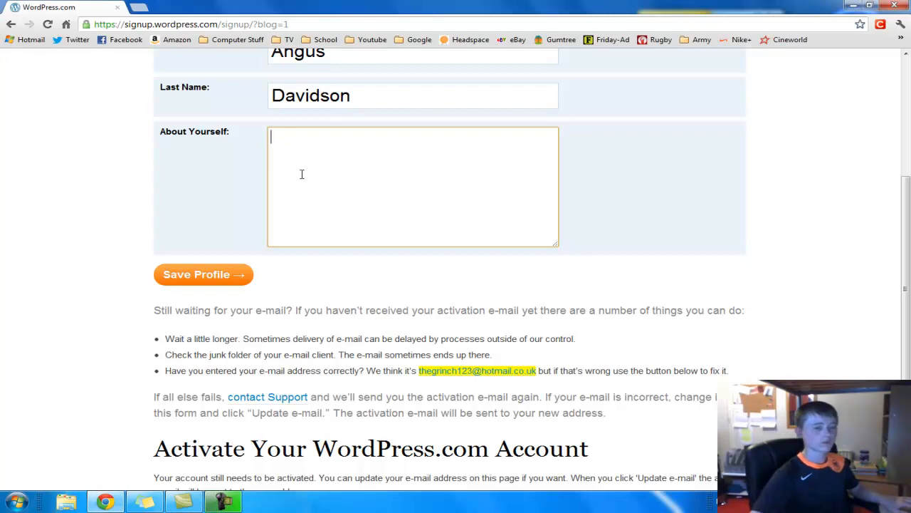
scroll(up, 3)
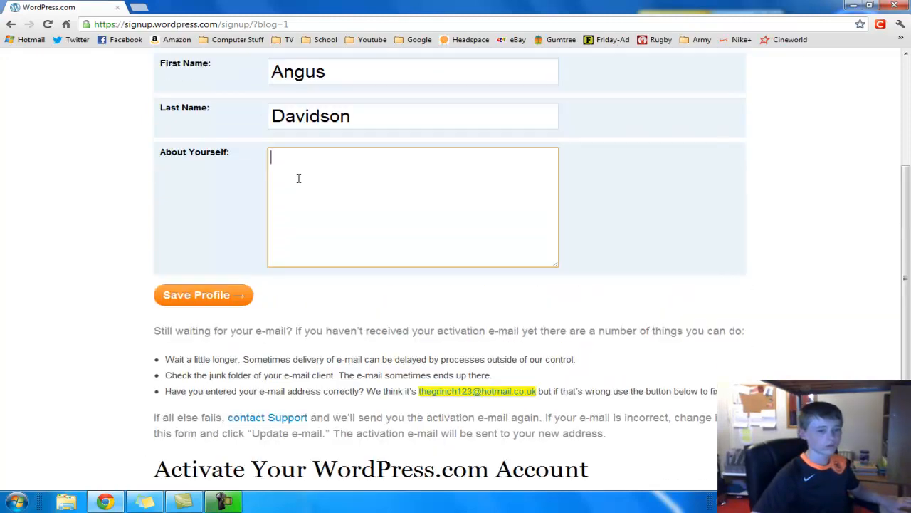
click(203, 294)
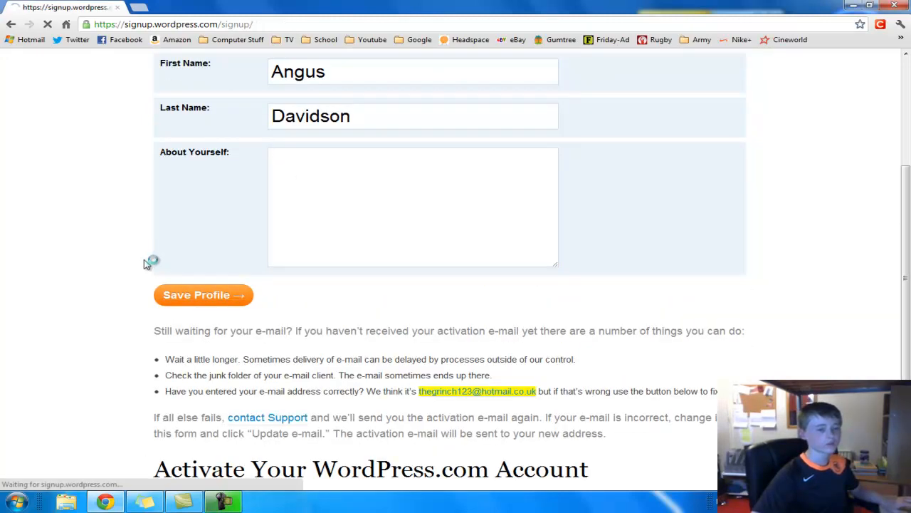
click(203, 295)
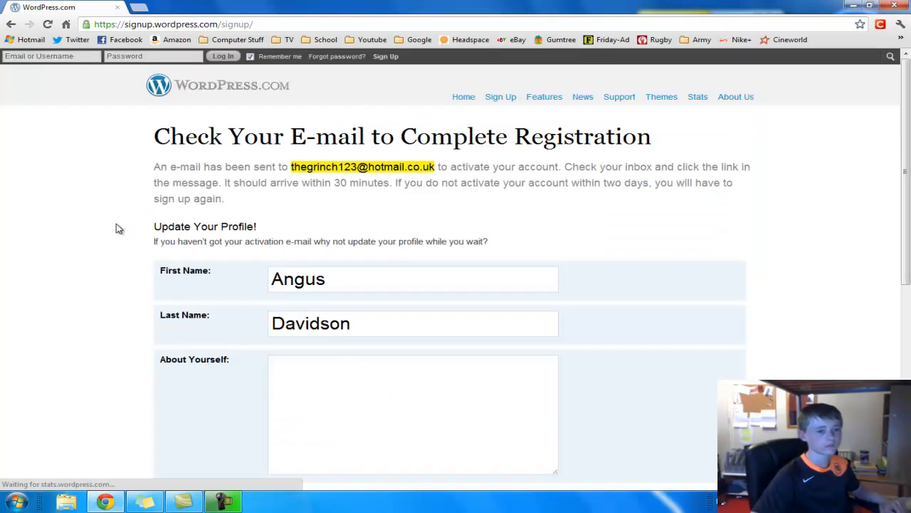
mouse_move(71, 269)
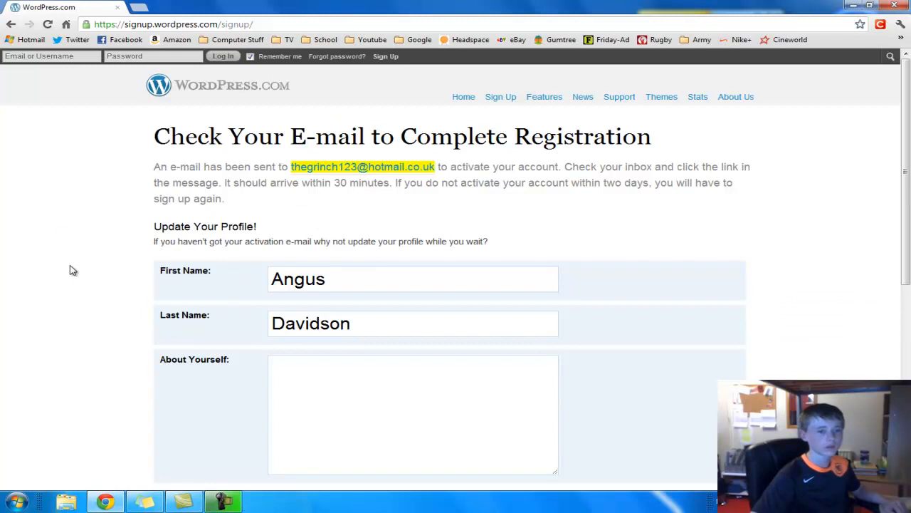
scroll(down, 3)
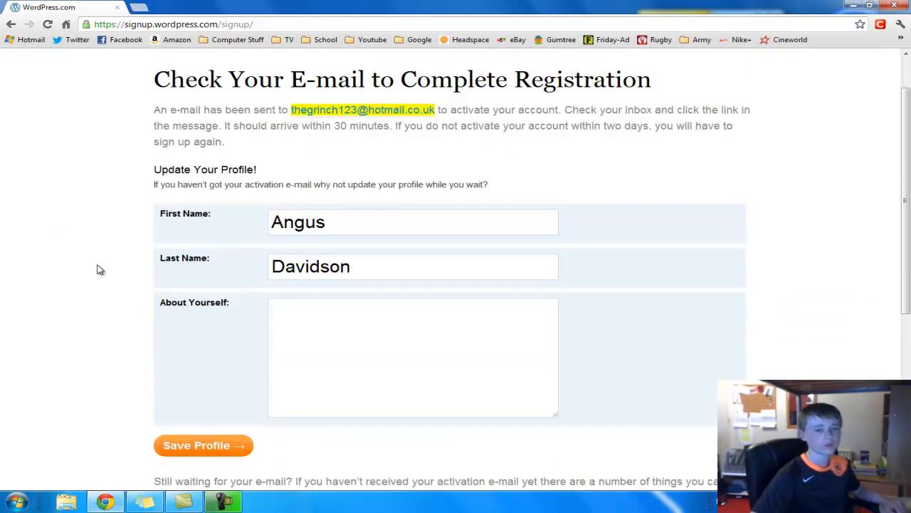
mouse_move(136, 175)
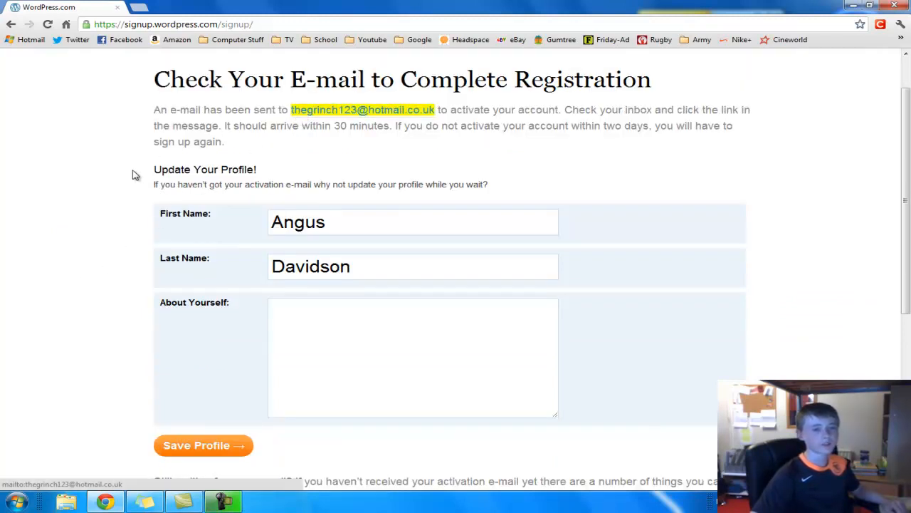
mouse_move(303, 116)
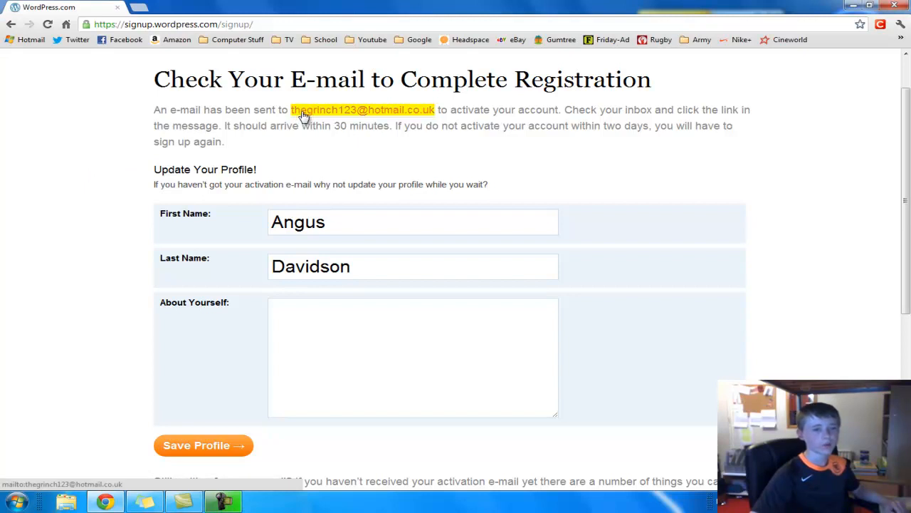
mouse_move(288, 150)
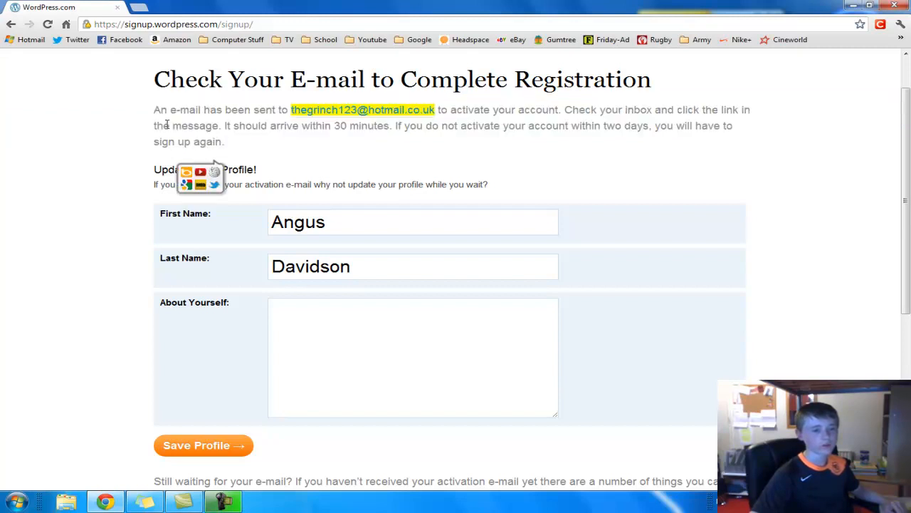
mouse_move(113, 133)
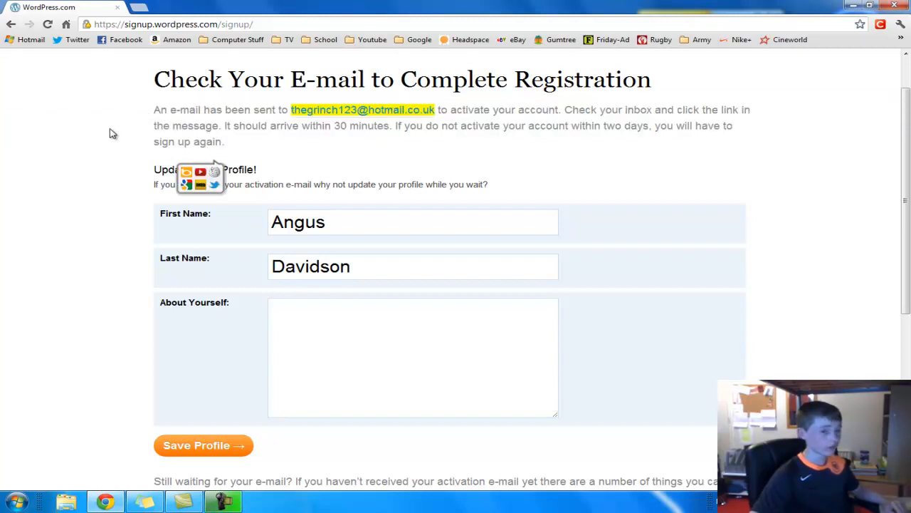
mouse_move(104, 142)
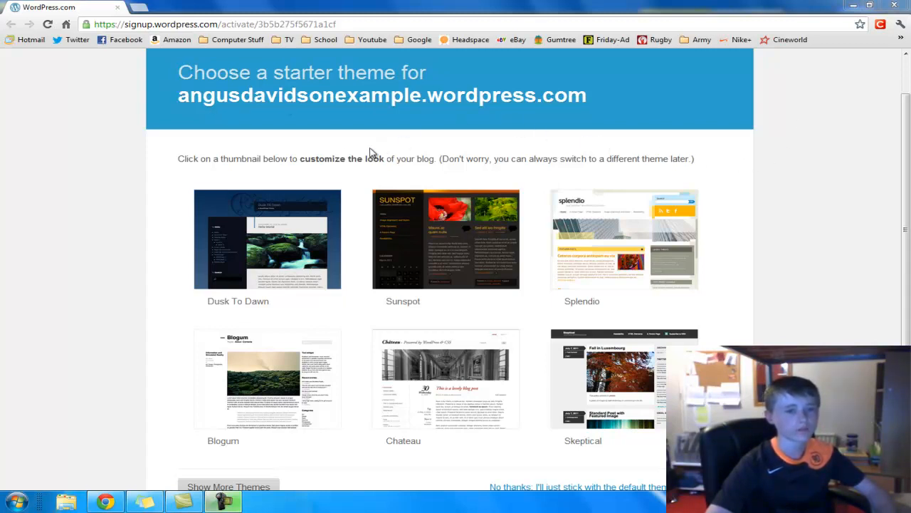
mouse_move(227, 152)
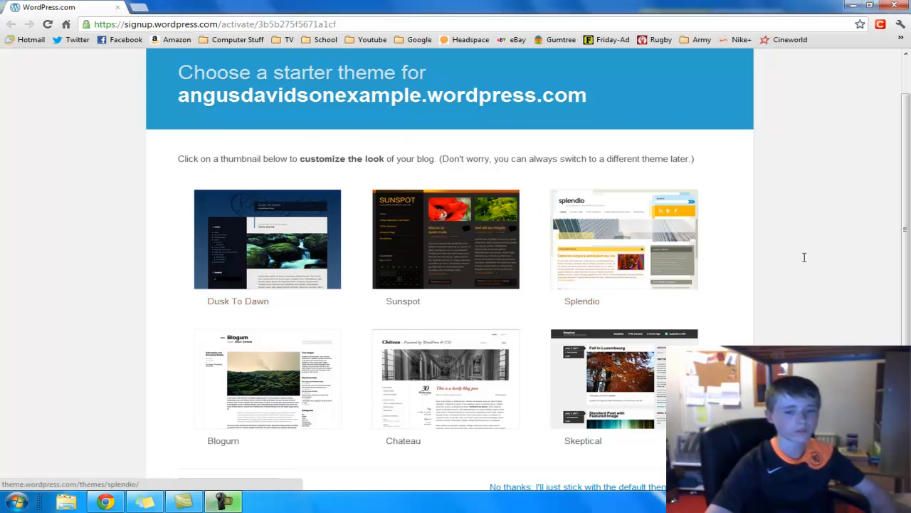
Decline the starter themes and stick with the default theme.
scroll(down, 3)
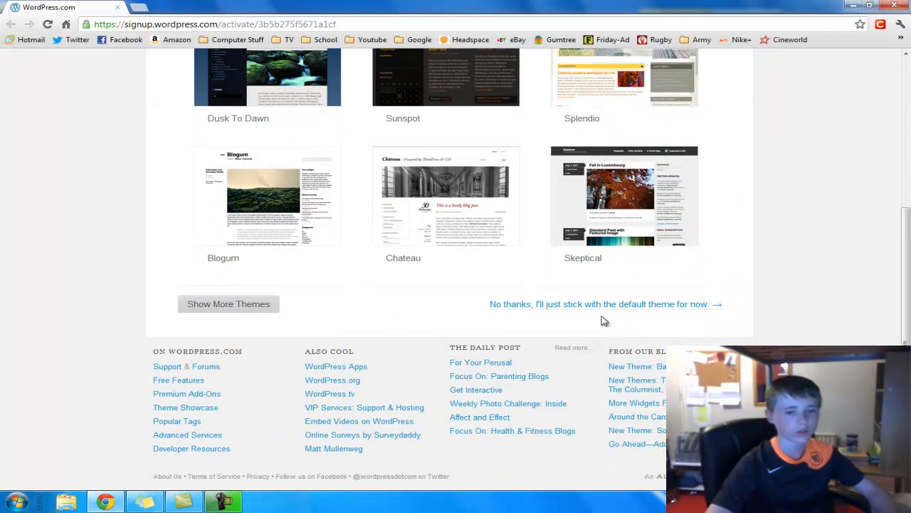
mouse_move(565, 304)
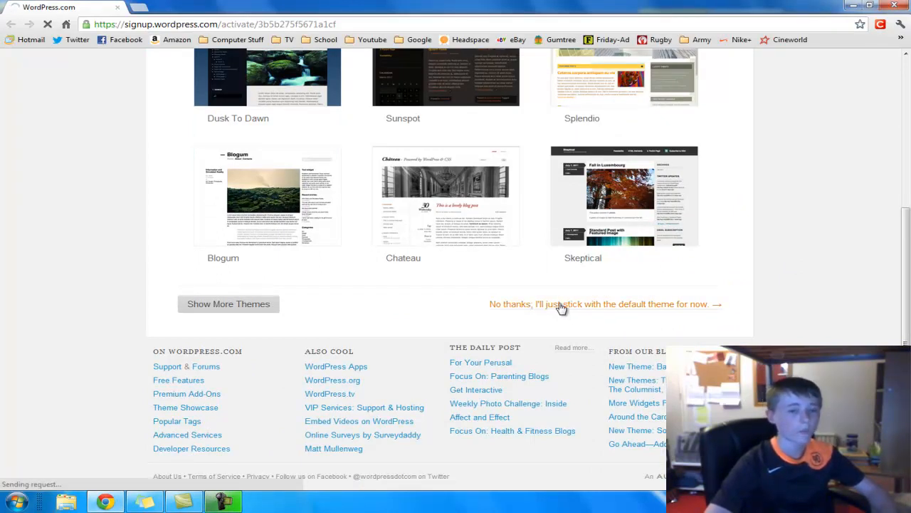
click(600, 304)
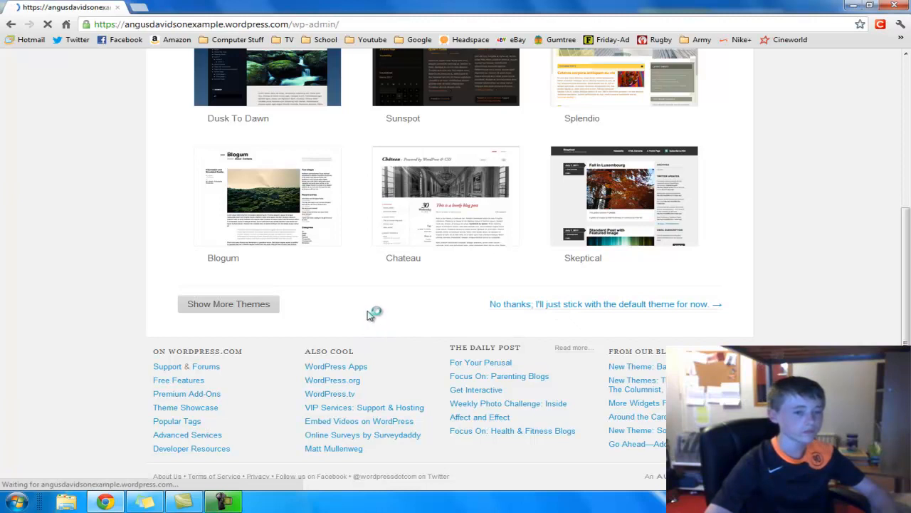
click(599, 304)
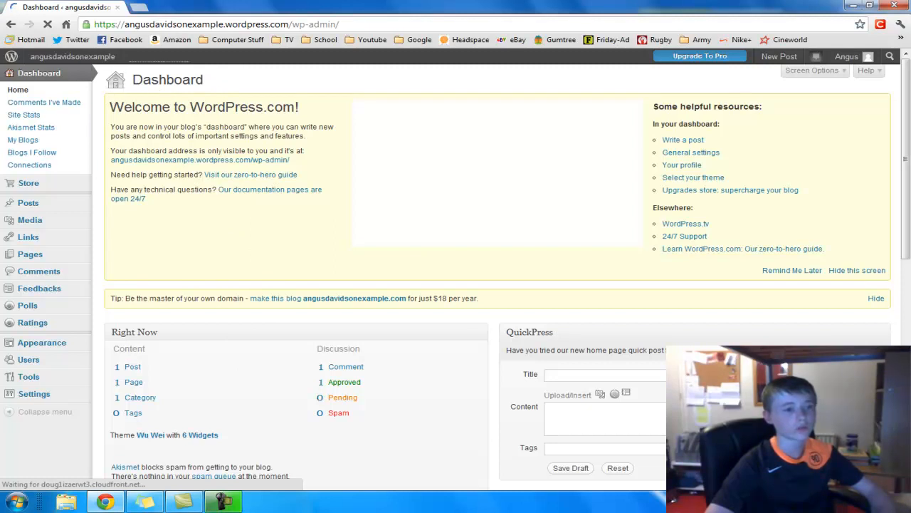
click(71, 56)
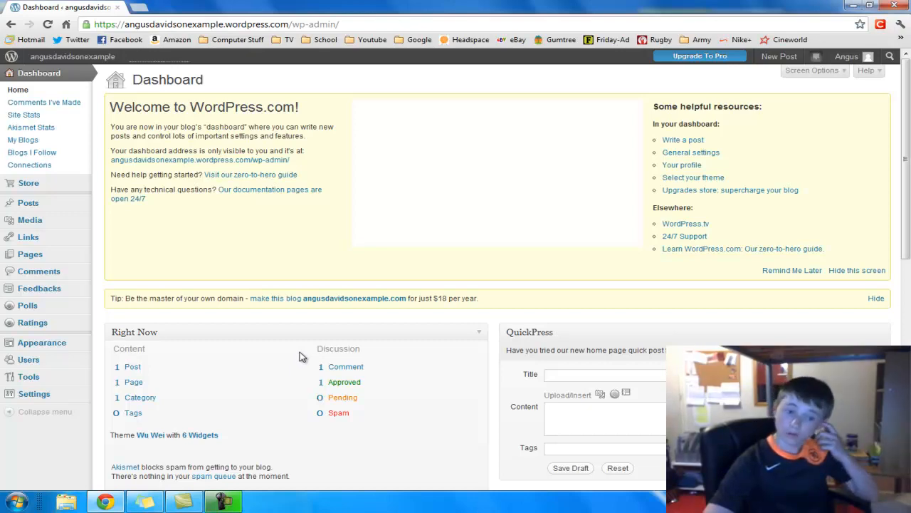
scroll(down, 3)
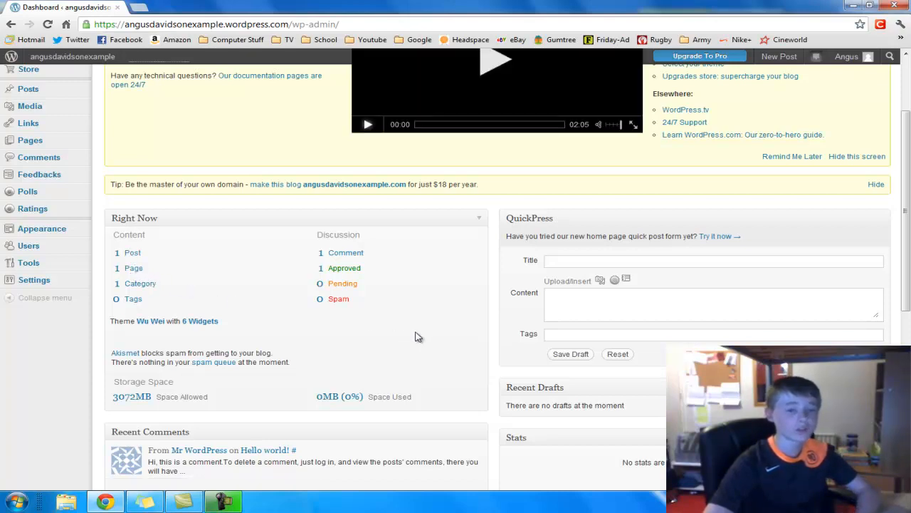
scroll(up, 3)
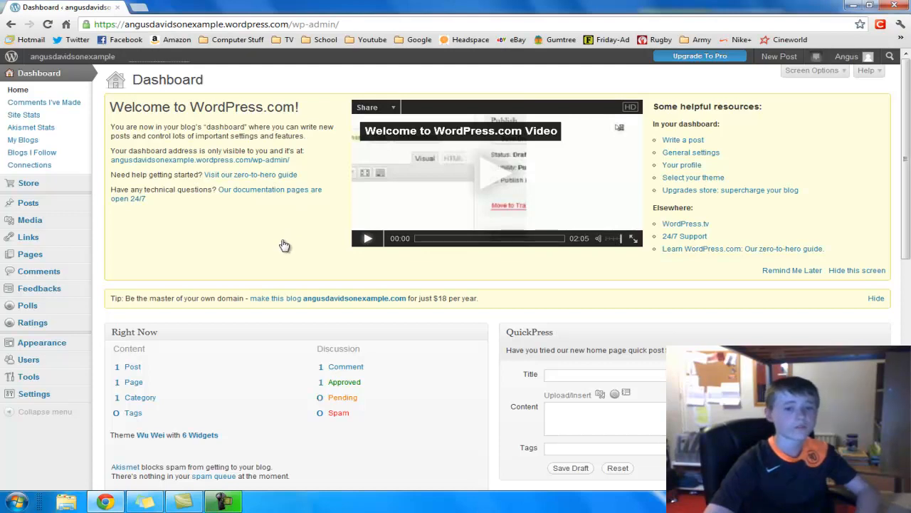
scroll(down, 3)
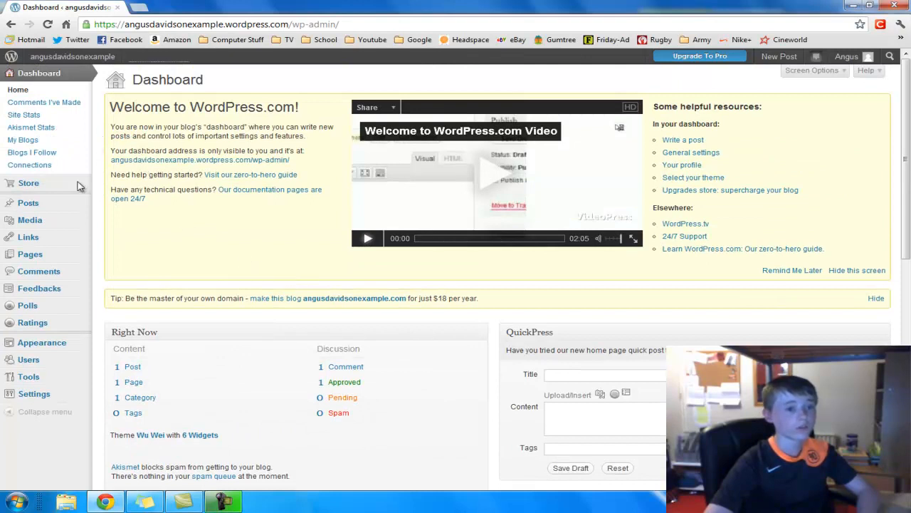
click(41, 342)
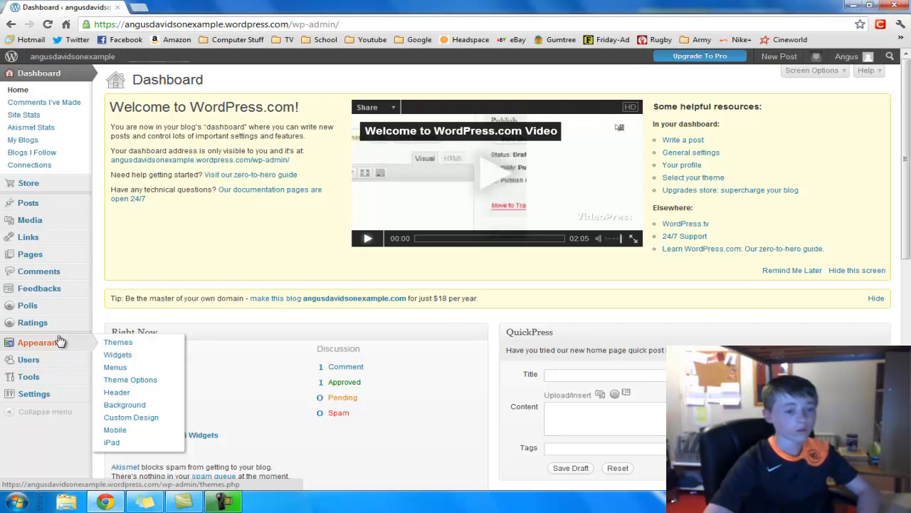
mouse_move(118, 342)
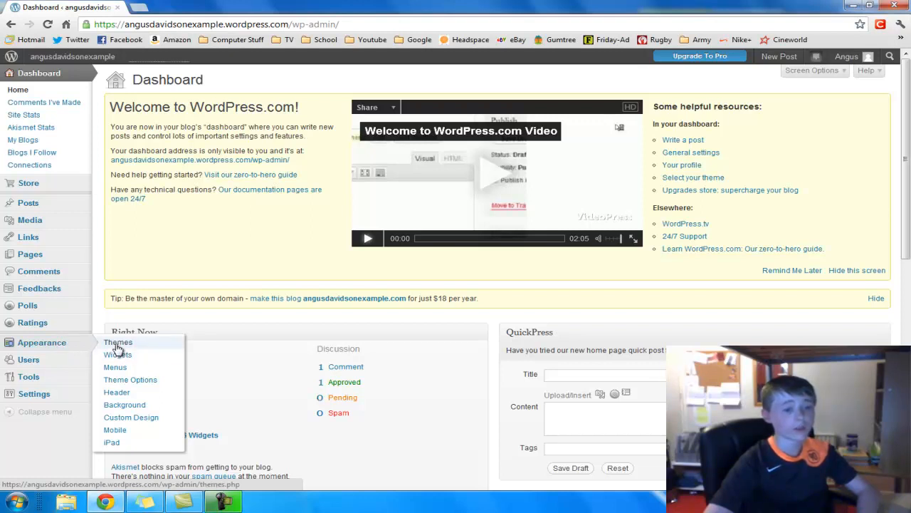
Go to Appearance > Themes, showing Wu Wei current and 197 available themes.
click(118, 341)
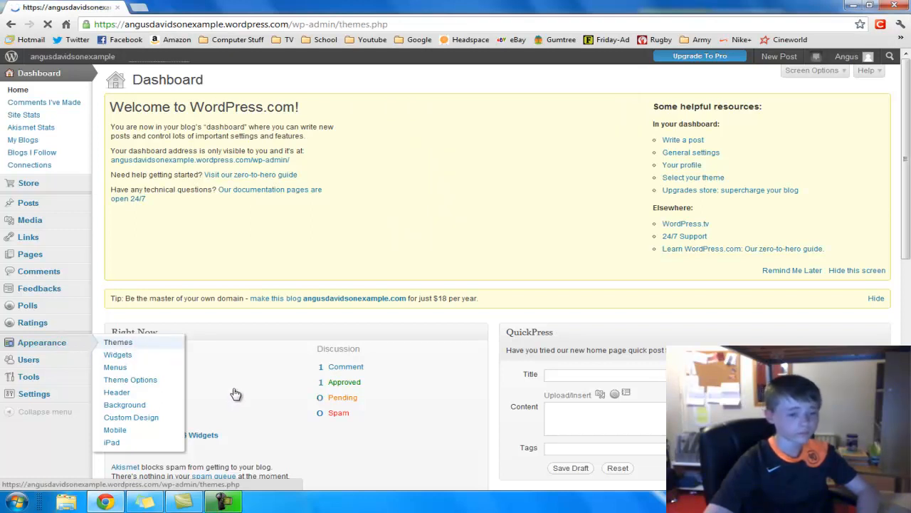
click(118, 341)
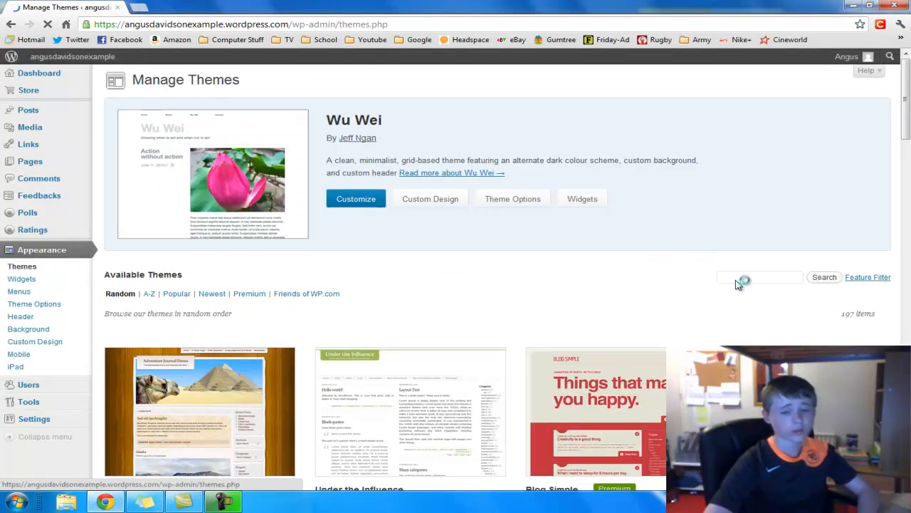
scroll(down, 3)
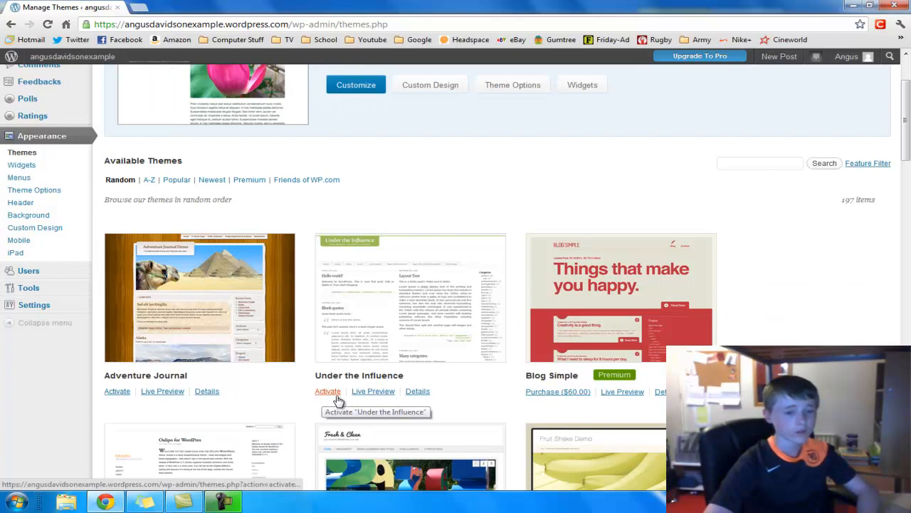
mouse_move(686, 337)
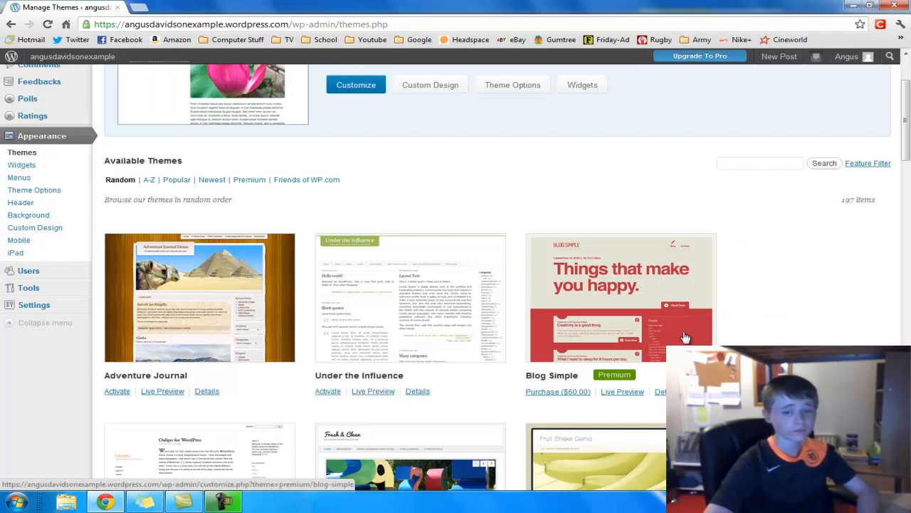
scroll(down, 3)
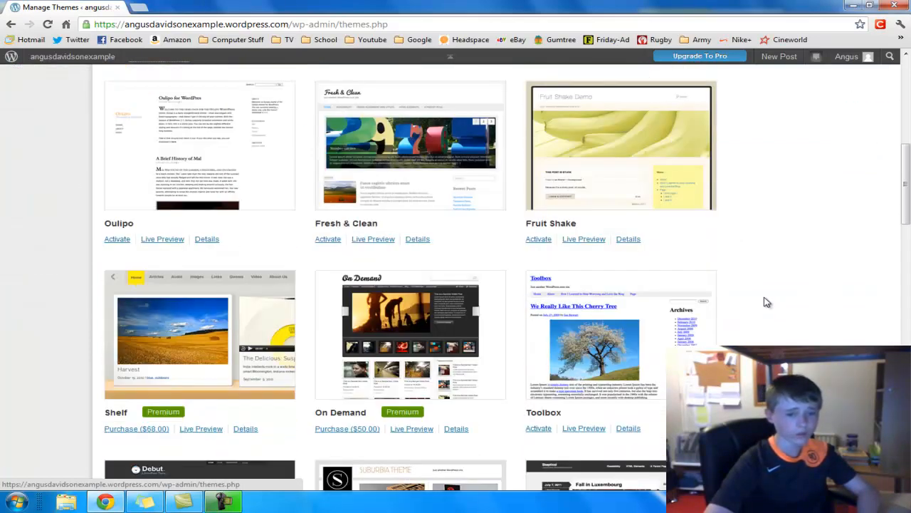
scroll(down, 3)
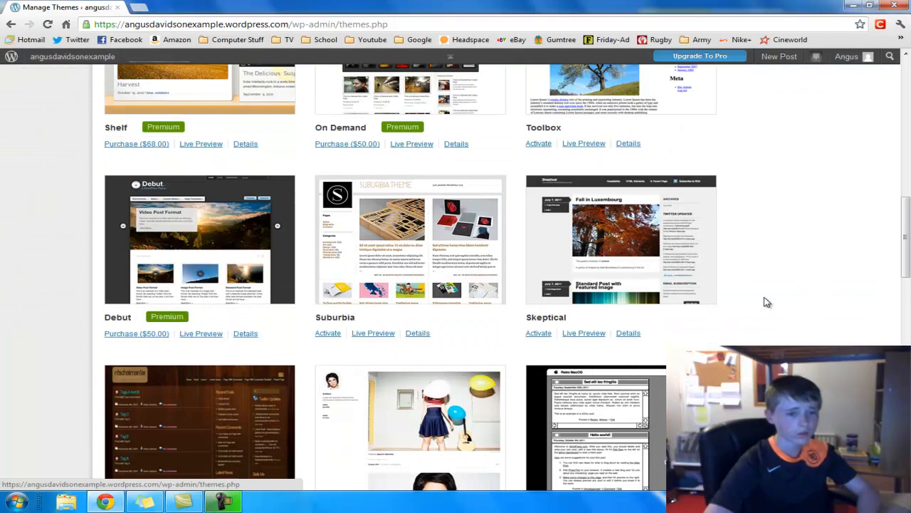
scroll(down, 3)
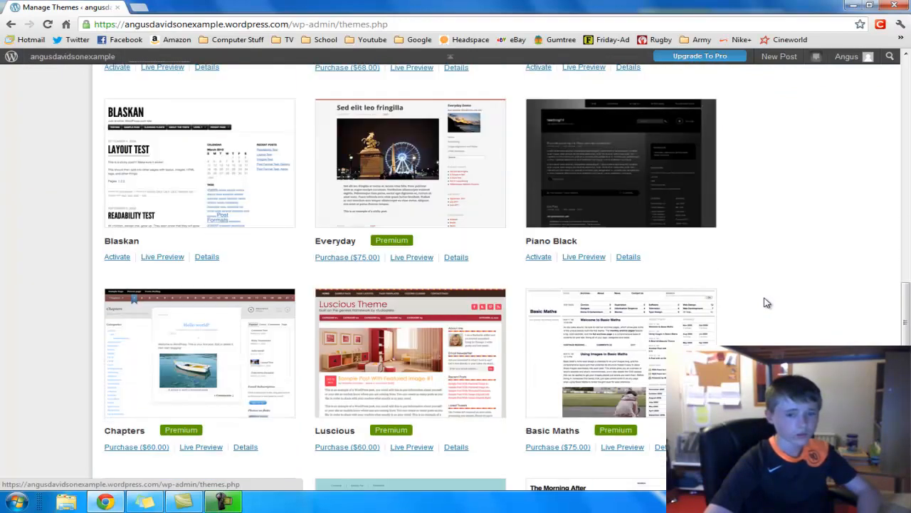
scroll(down, 3)
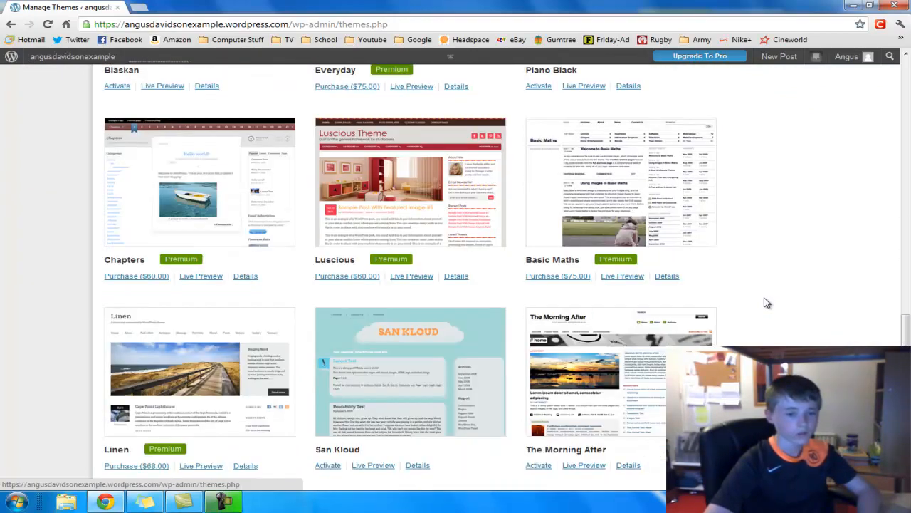
scroll(down, 3)
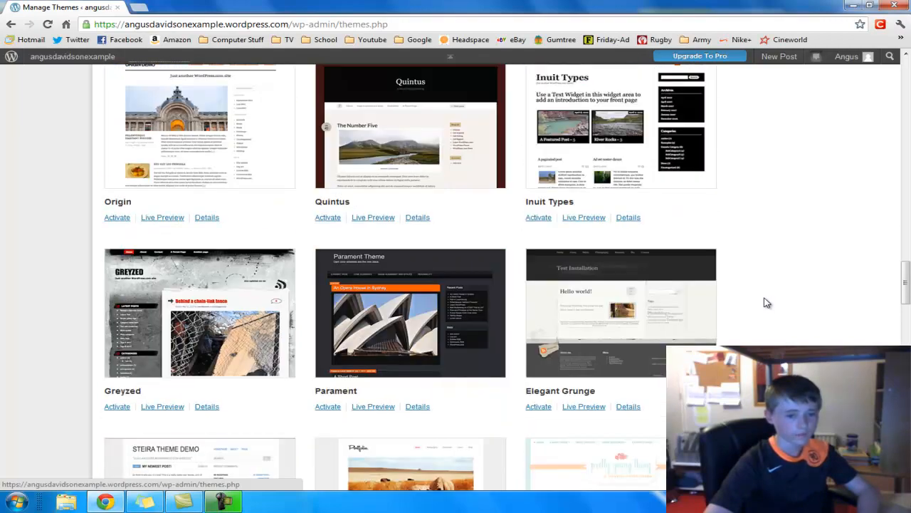
scroll(down, 3)
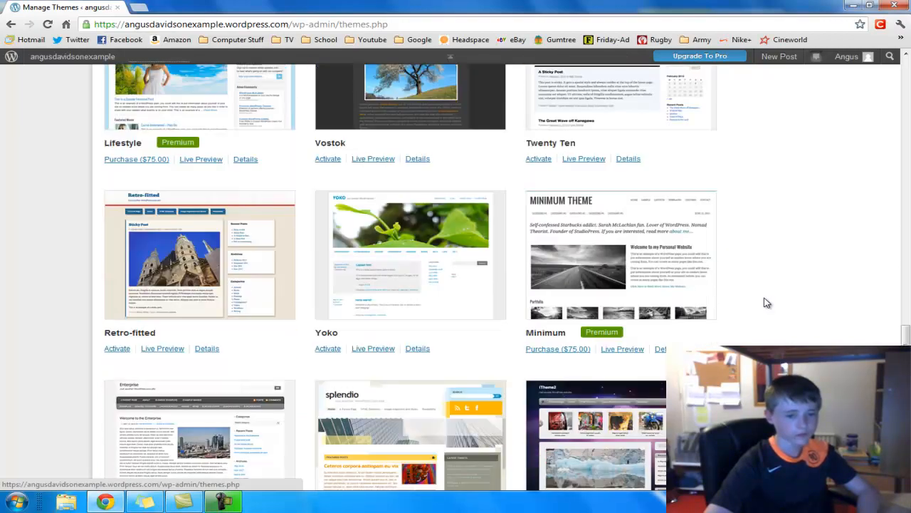
scroll(down, 3)
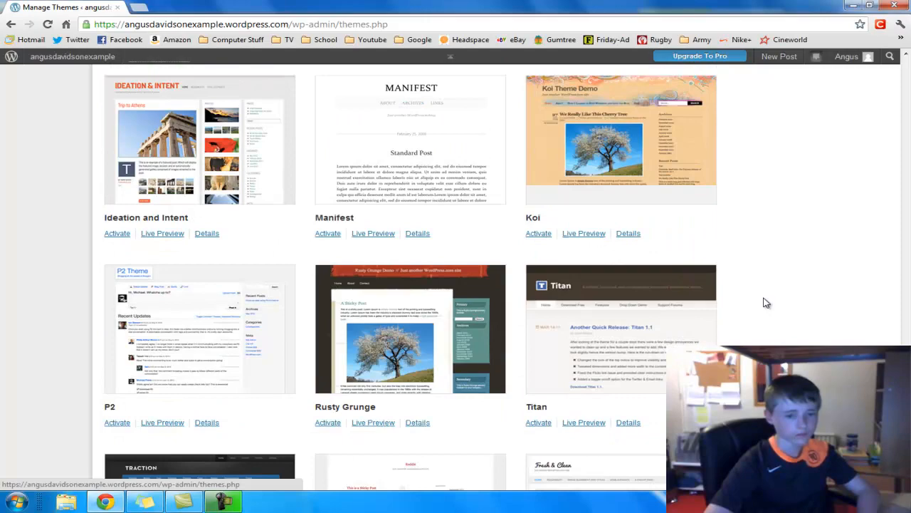
scroll(down, 3)
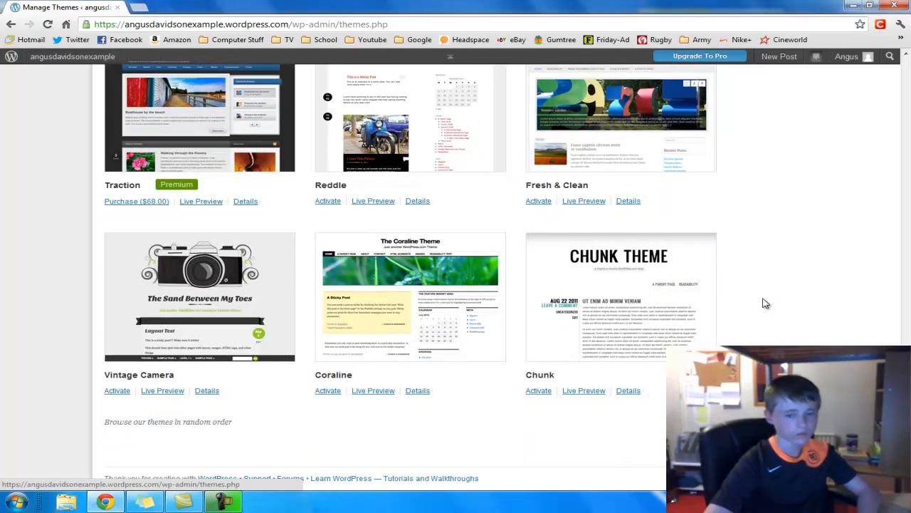
scroll(down, 3)
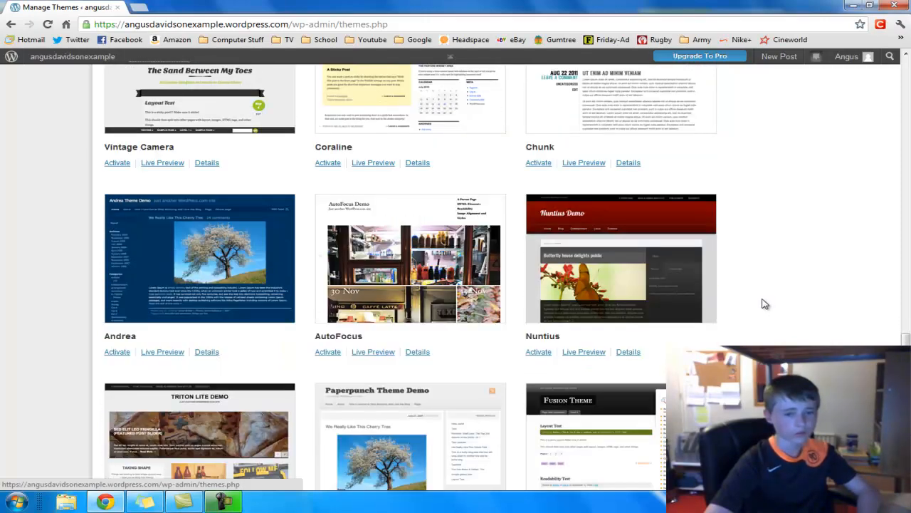
scroll(down, 3)
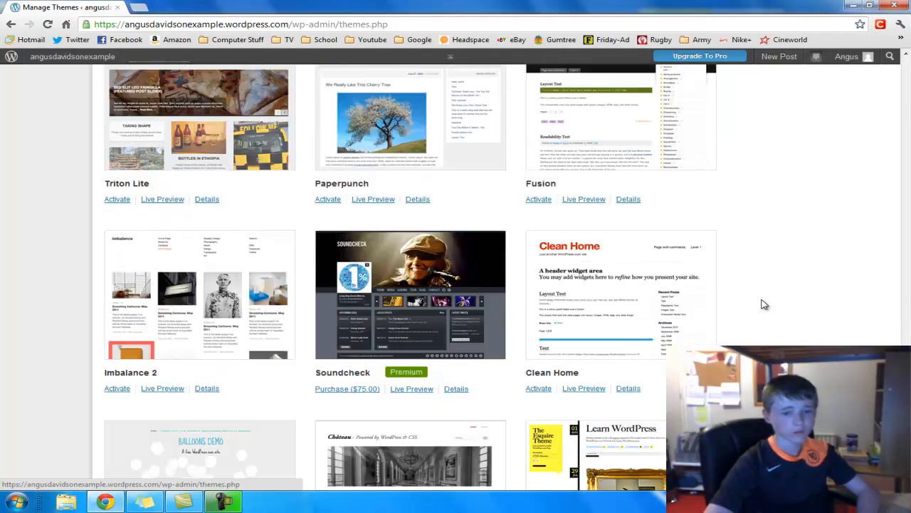
scroll(down, 3)
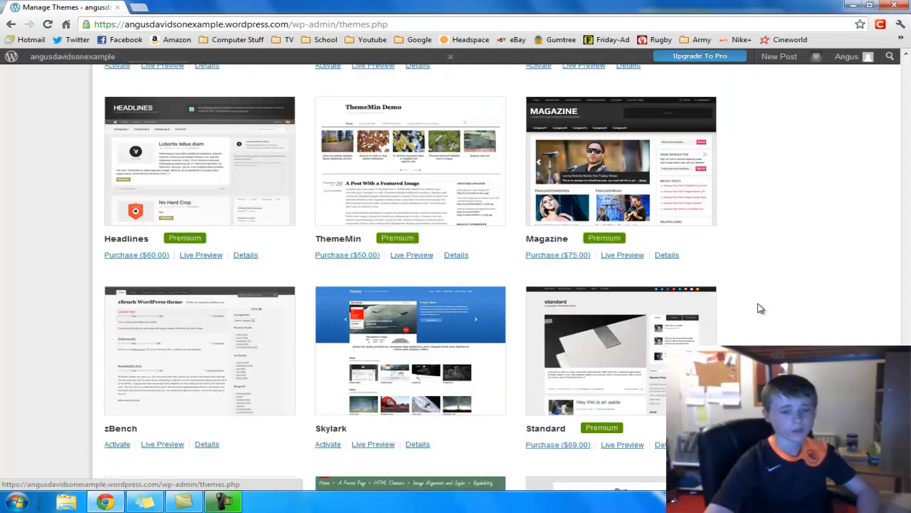
scroll(down, 3)
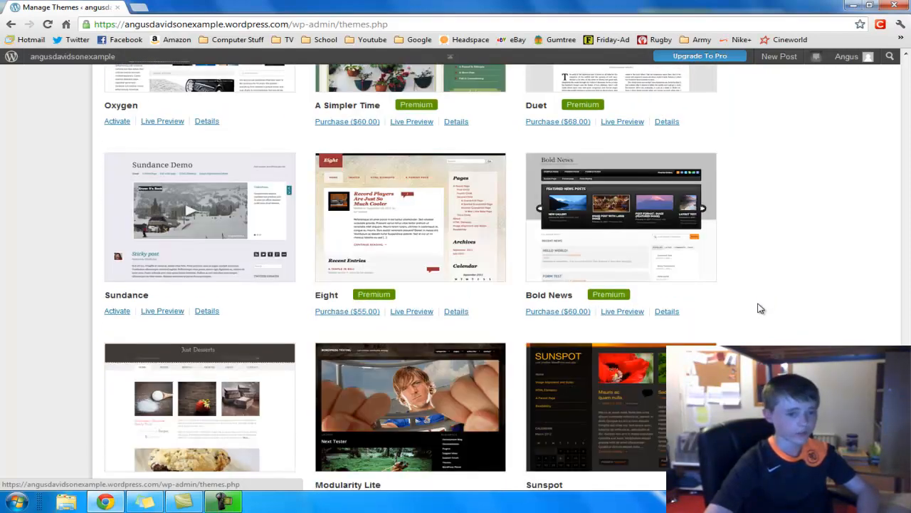
scroll(down, 3)
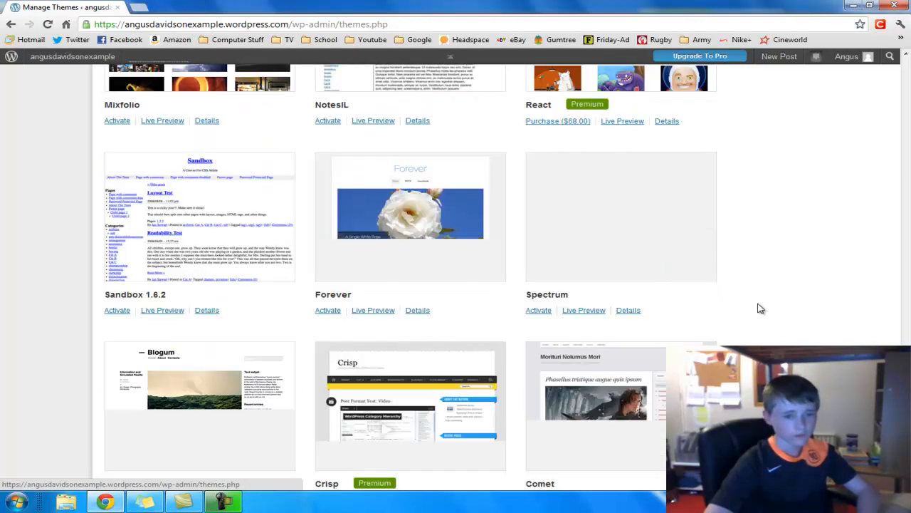
scroll(down, 3)
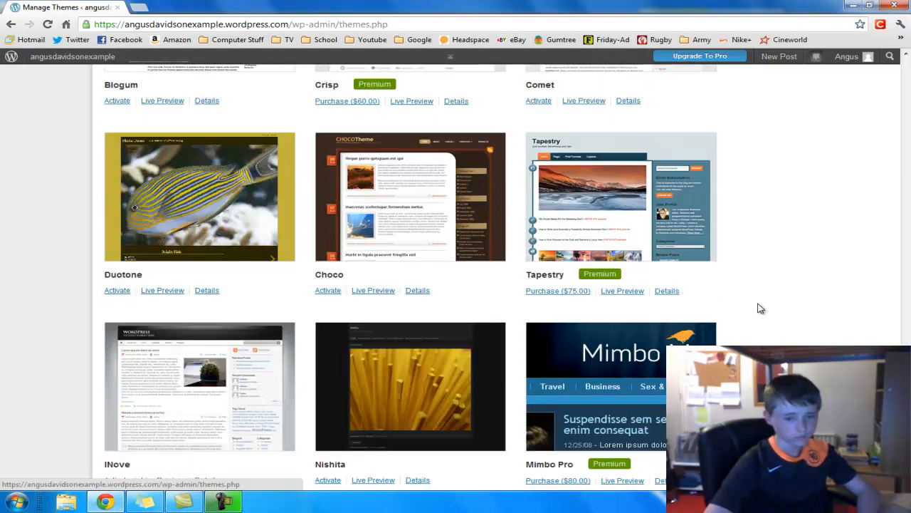
scroll(down, 3)
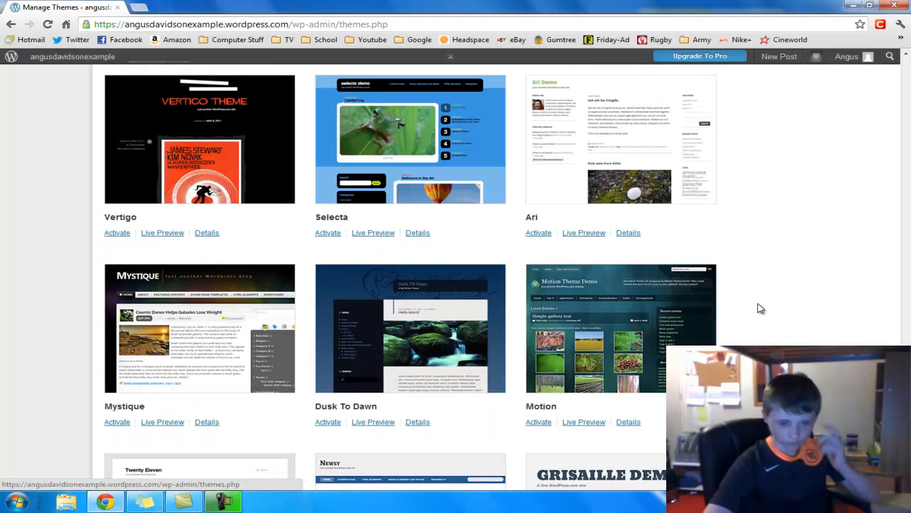
scroll(down, 3)
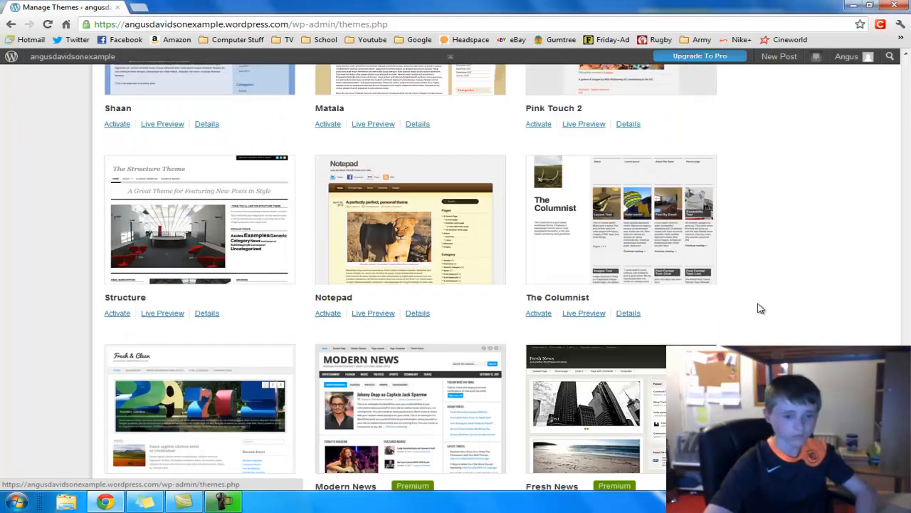
scroll(down, 3)
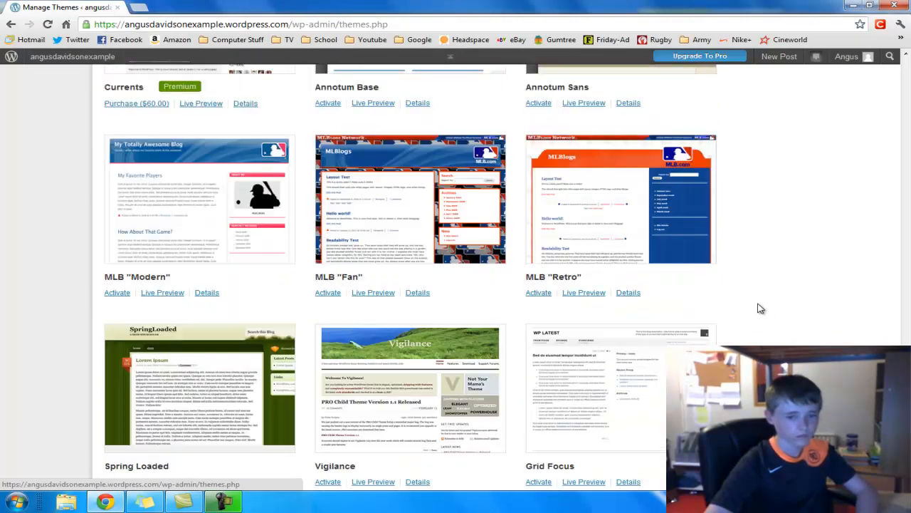
scroll(down, 3)
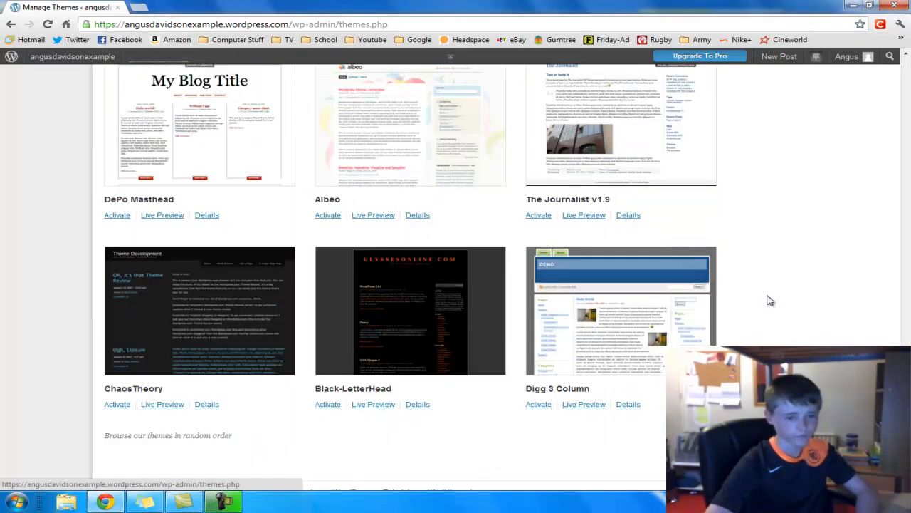
scroll(down, 3)
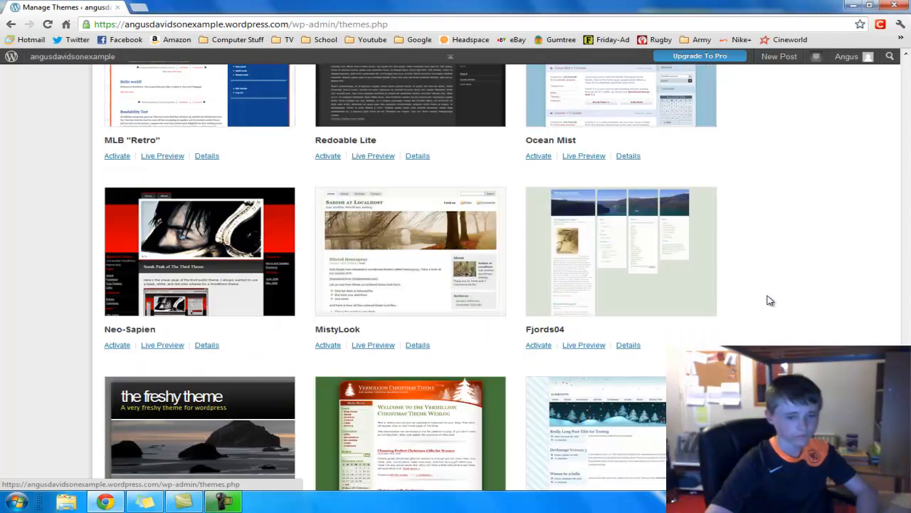
scroll(down, 3)
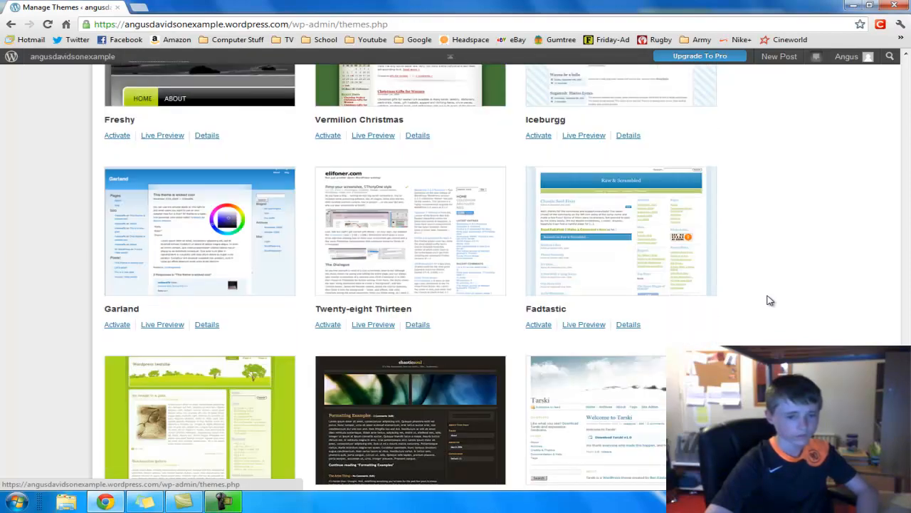
scroll(down, 3)
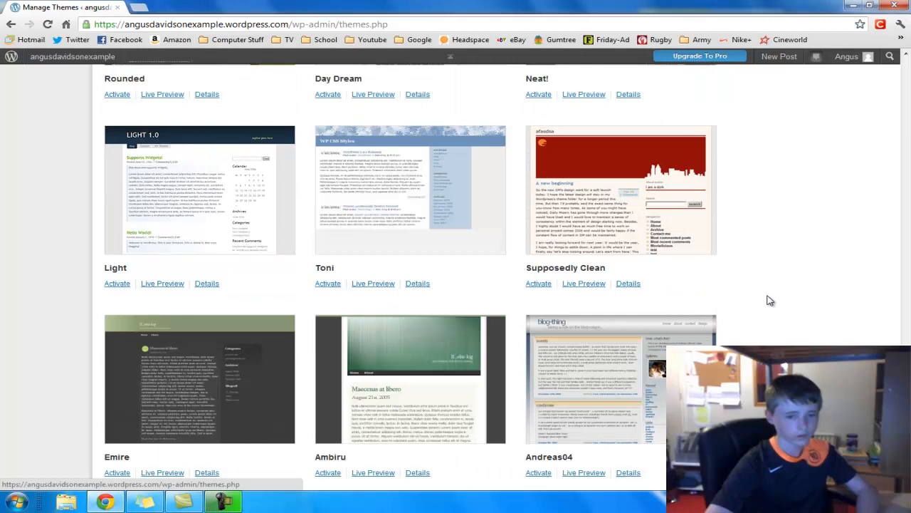
scroll(down, 3)
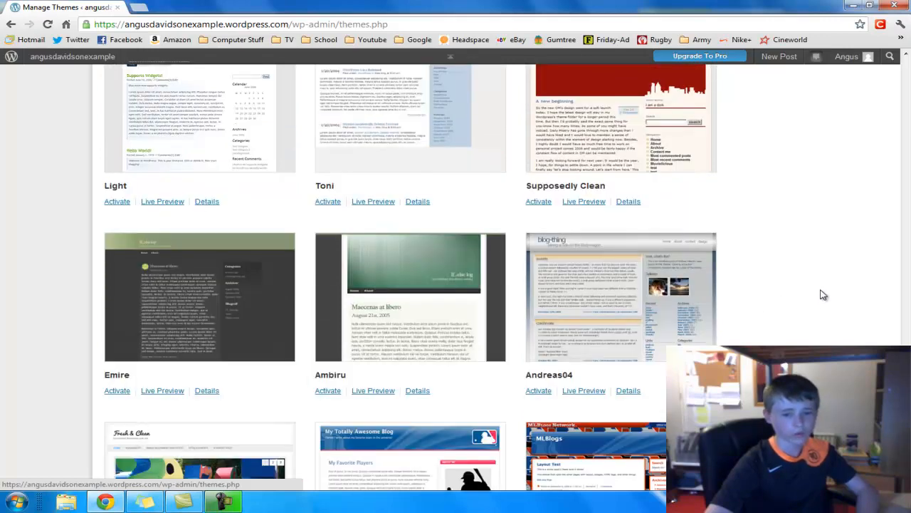
scroll(down, 3)
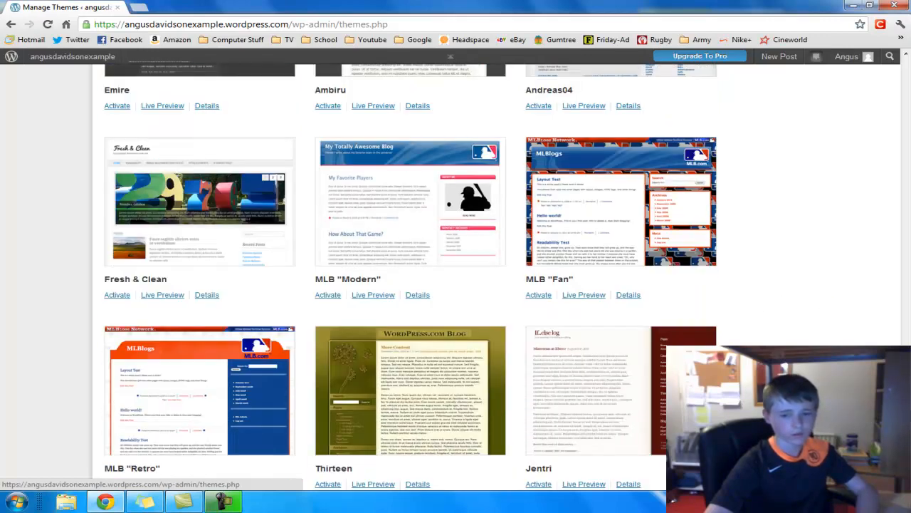
scroll(down, 3)
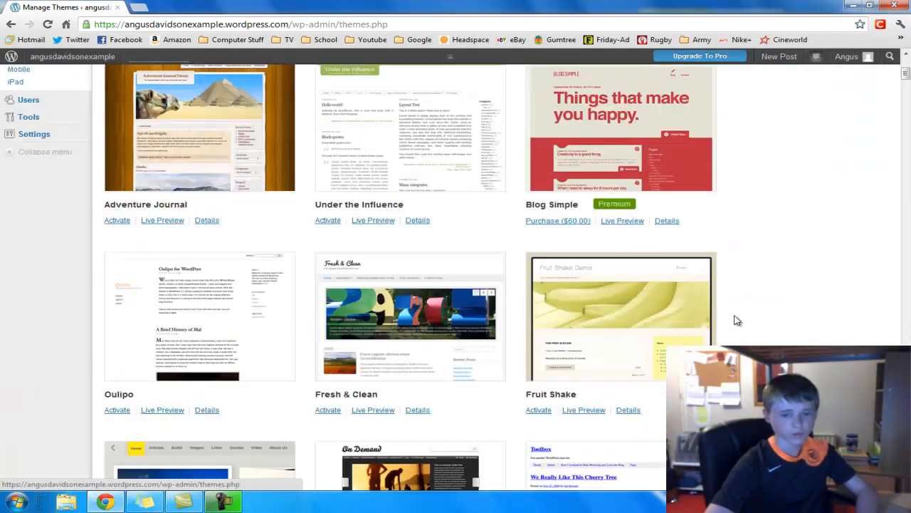
scroll(down, 3)
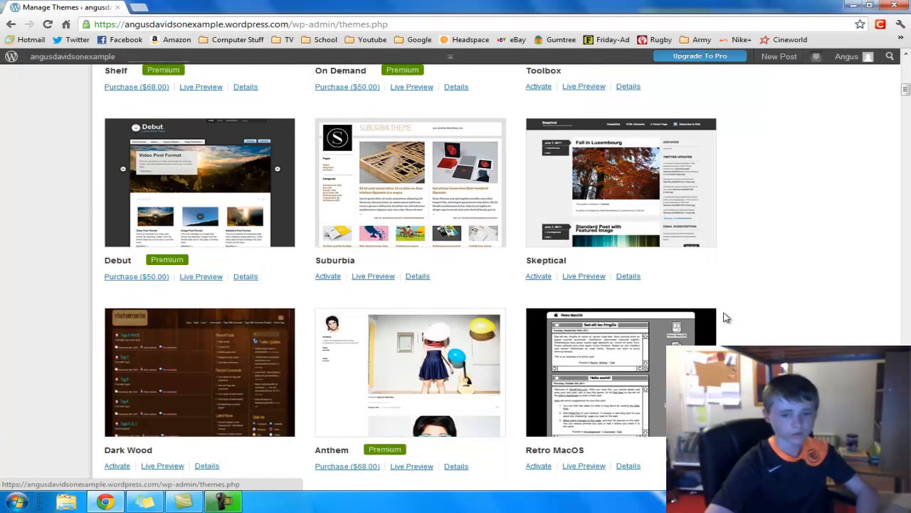
scroll(down, 3)
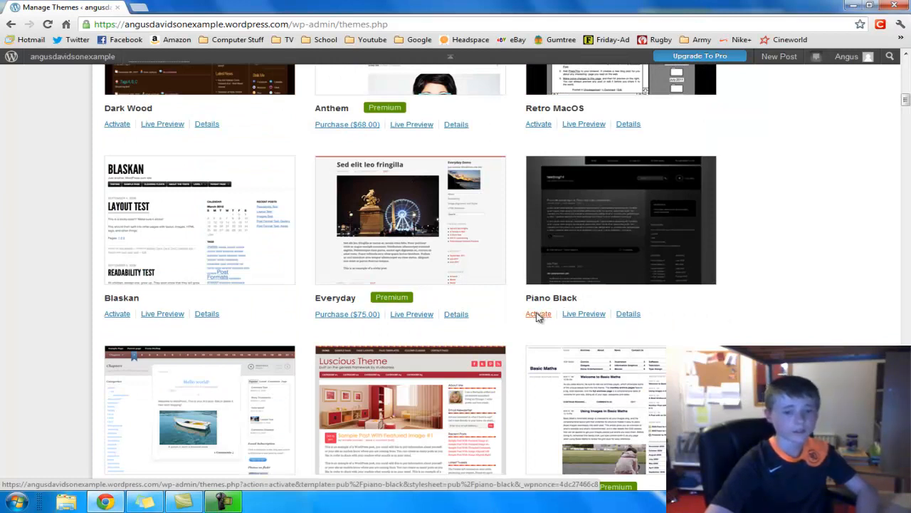
click(538, 313)
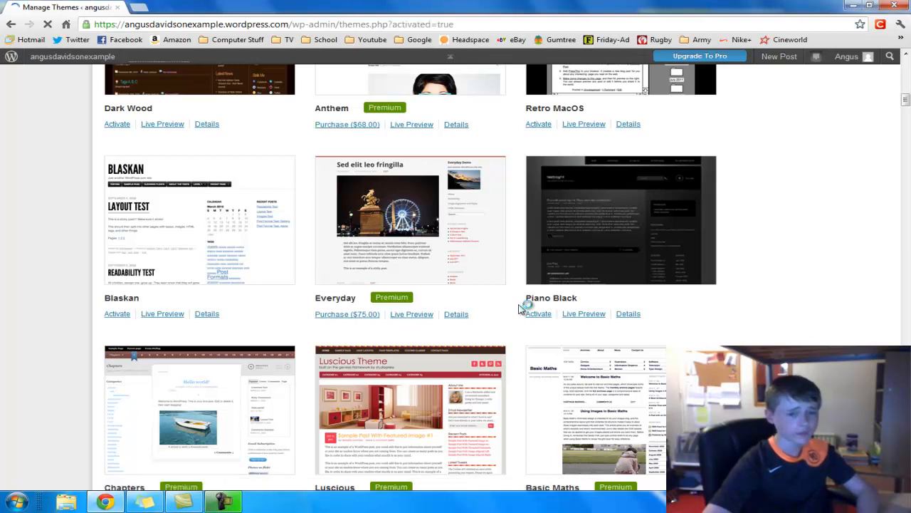
Activate the Piano Black theme so it becomes the current theme.
click(538, 313)
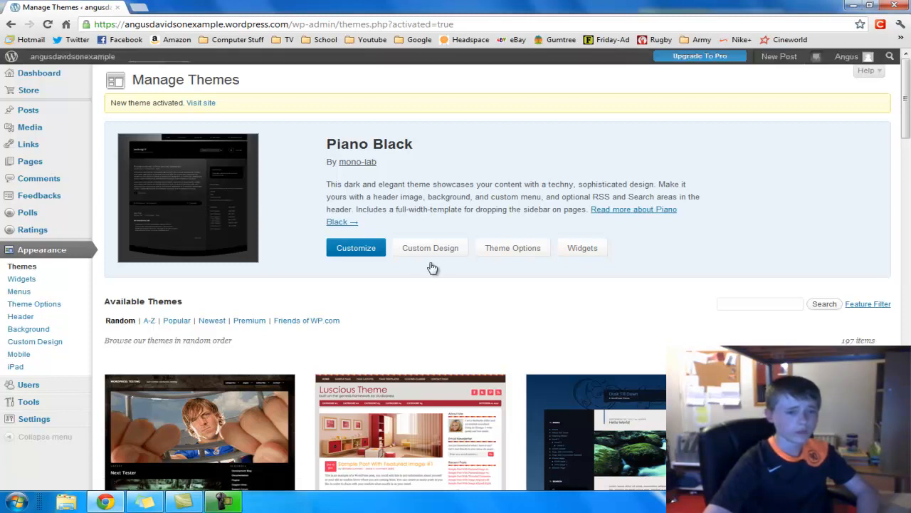
click(583, 248)
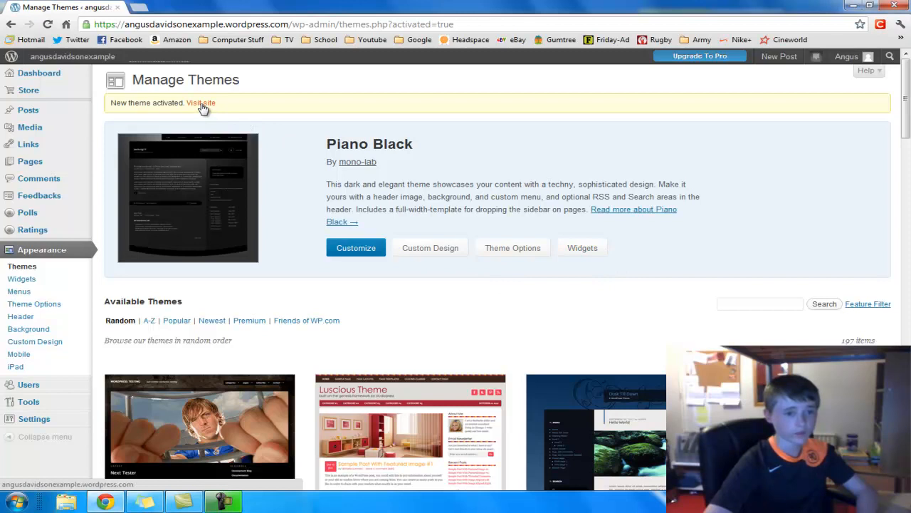
click(201, 103)
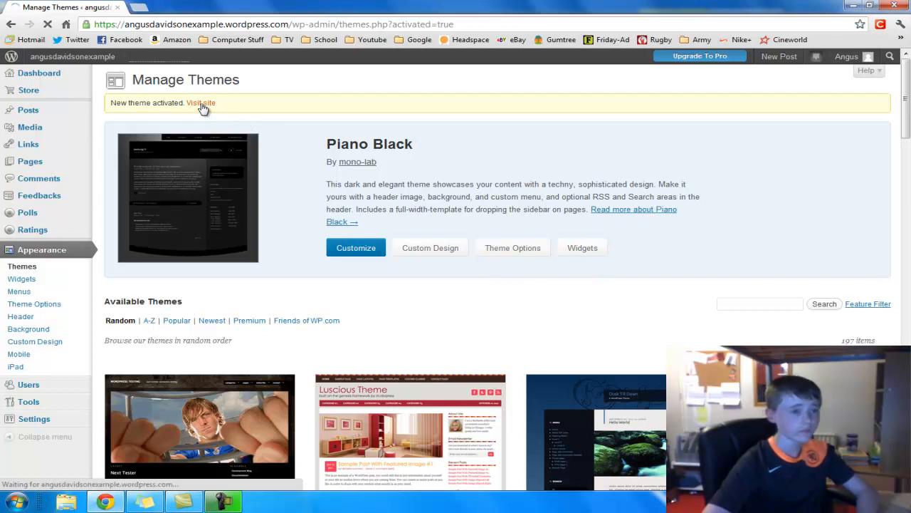
click(202, 102)
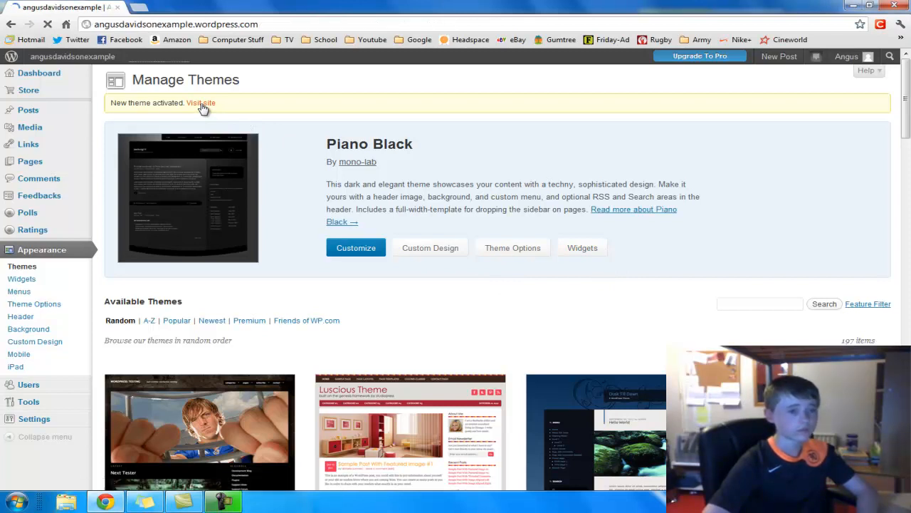
click(201, 102)
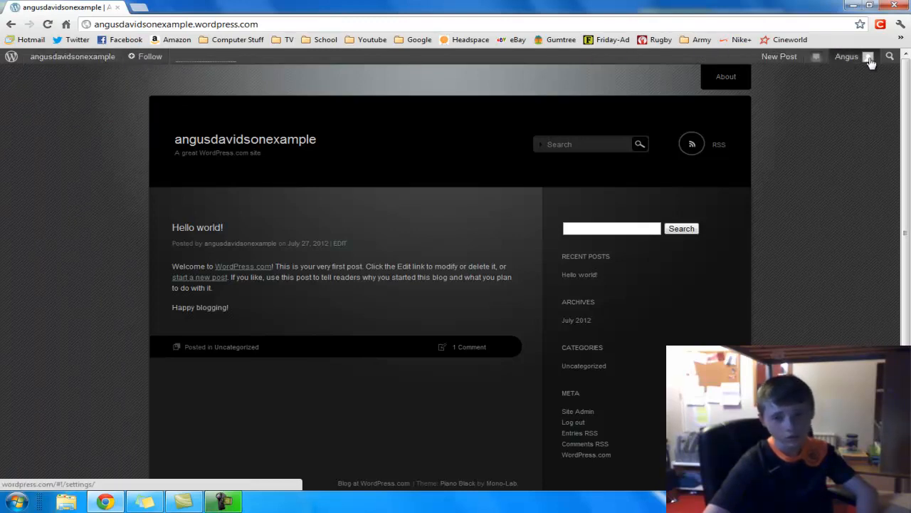
click(846, 56)
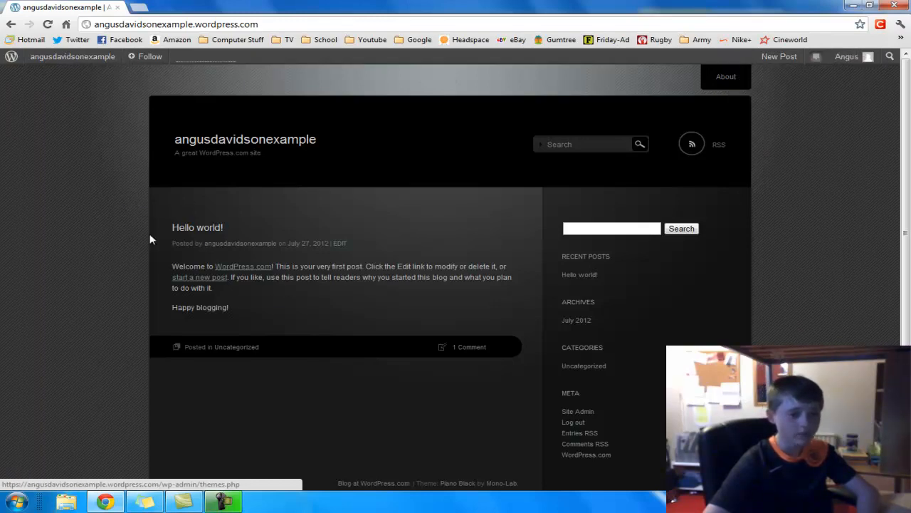
scroll(down, 3)
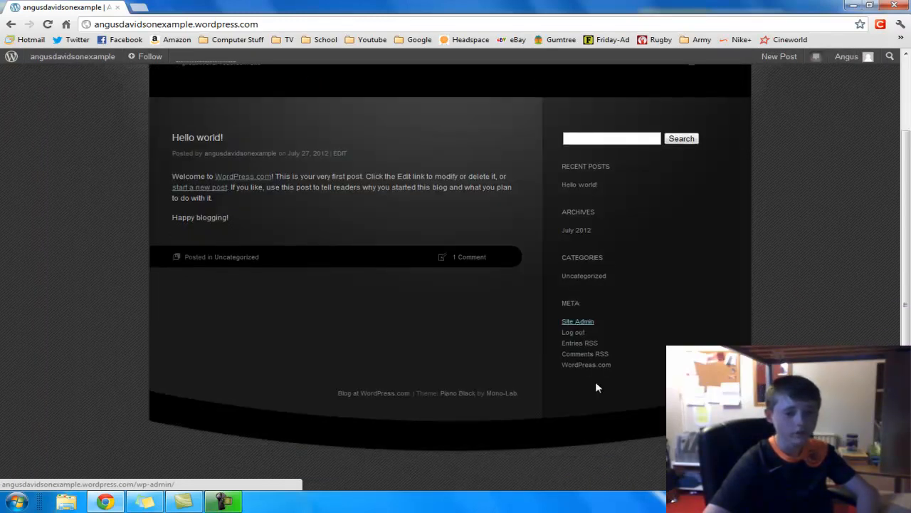
mouse_move(584, 353)
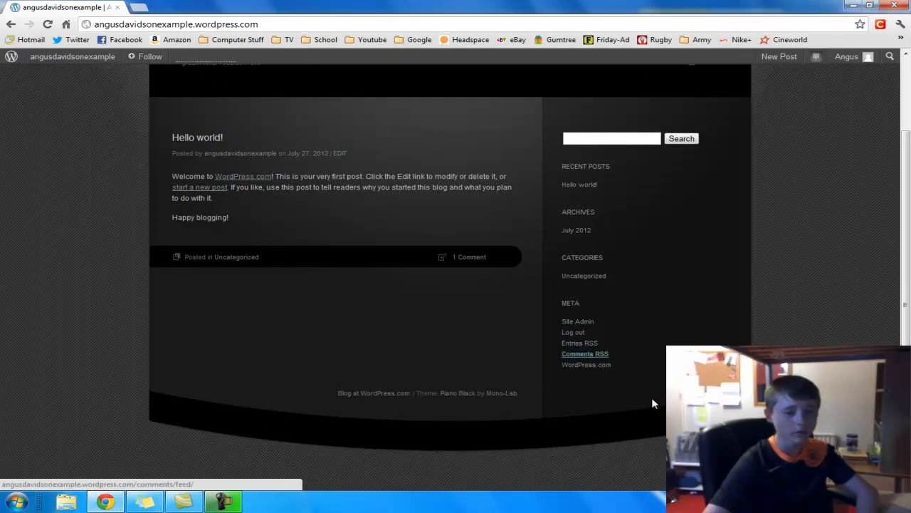
scroll(up, 3)
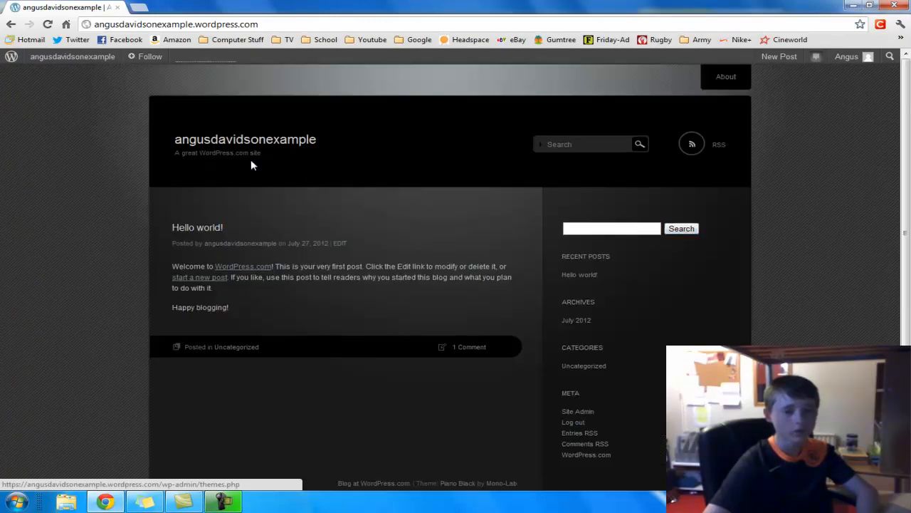
mouse_move(127, 221)
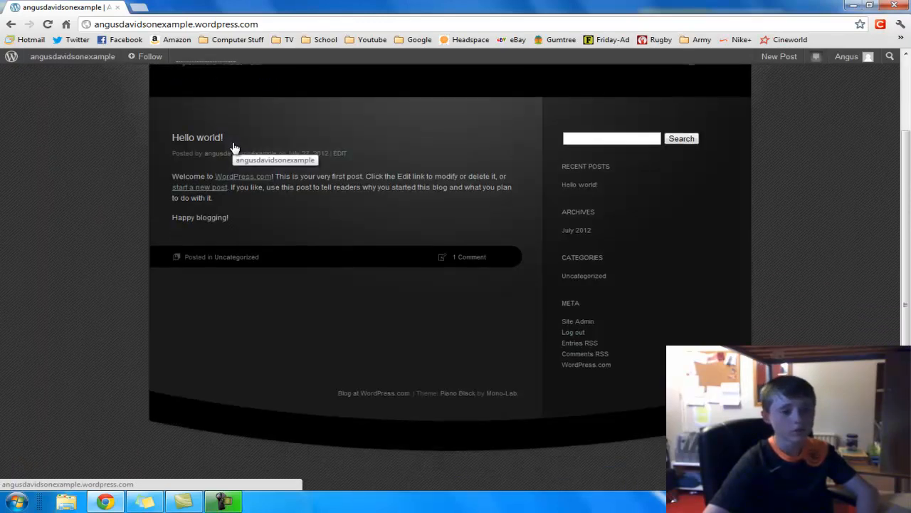
scroll(up, 3)
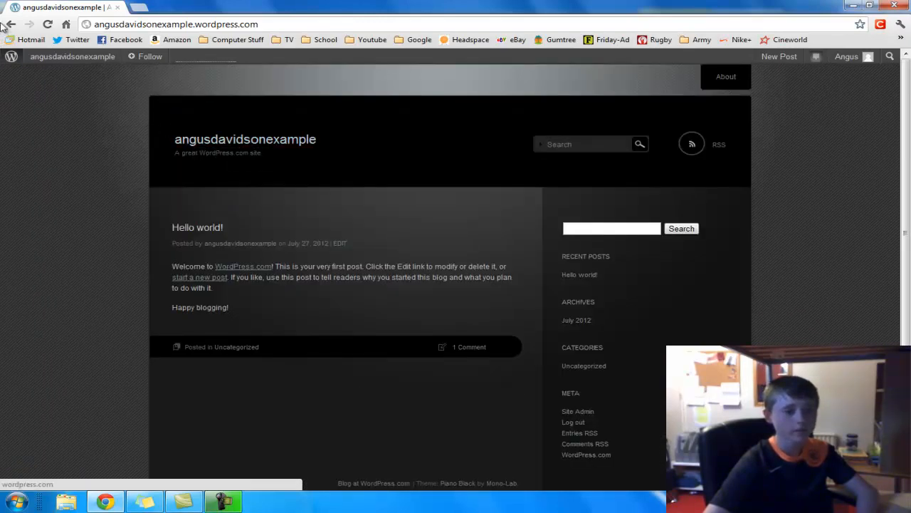
Return to Themes and load the admin Dashboard, reaching Page under Right Now.
click(11, 23)
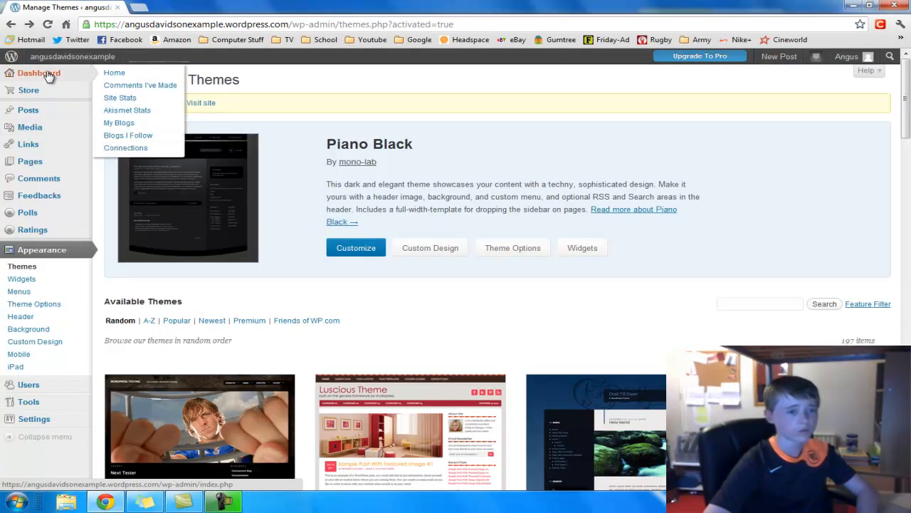
click(39, 73)
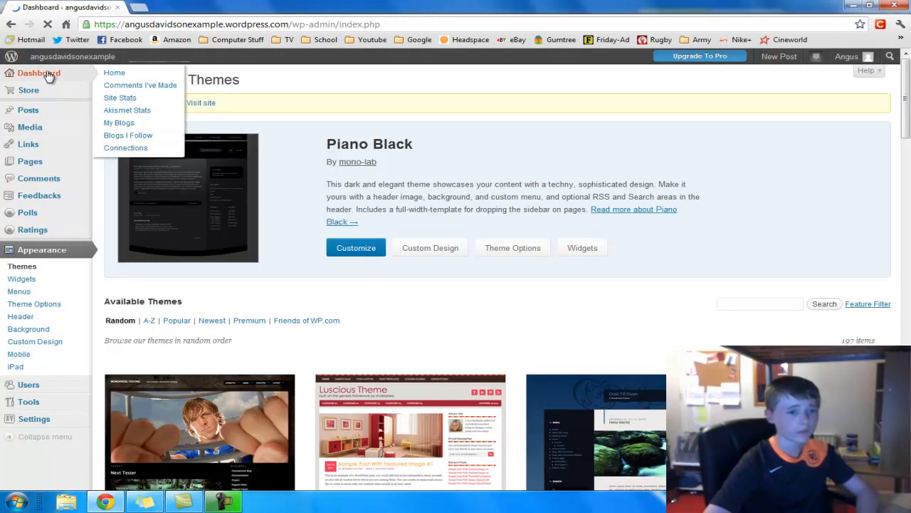
click(38, 73)
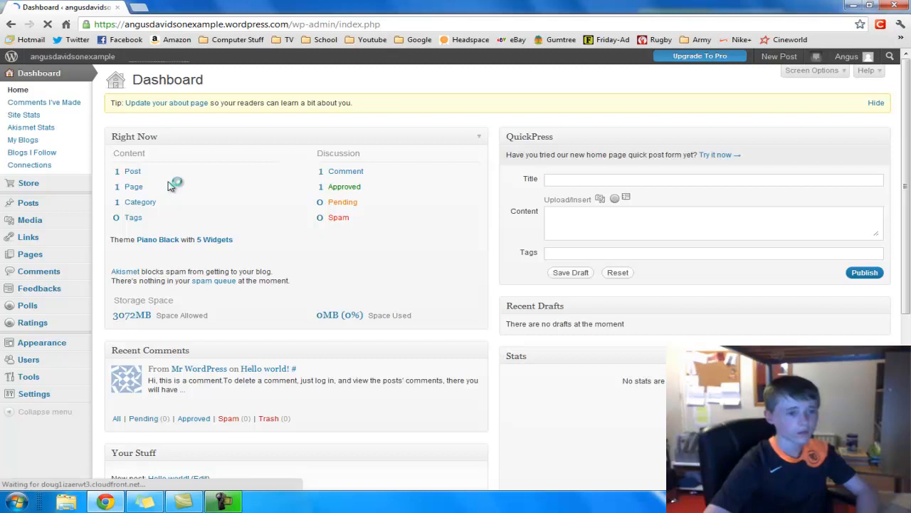
scroll(down, 3)
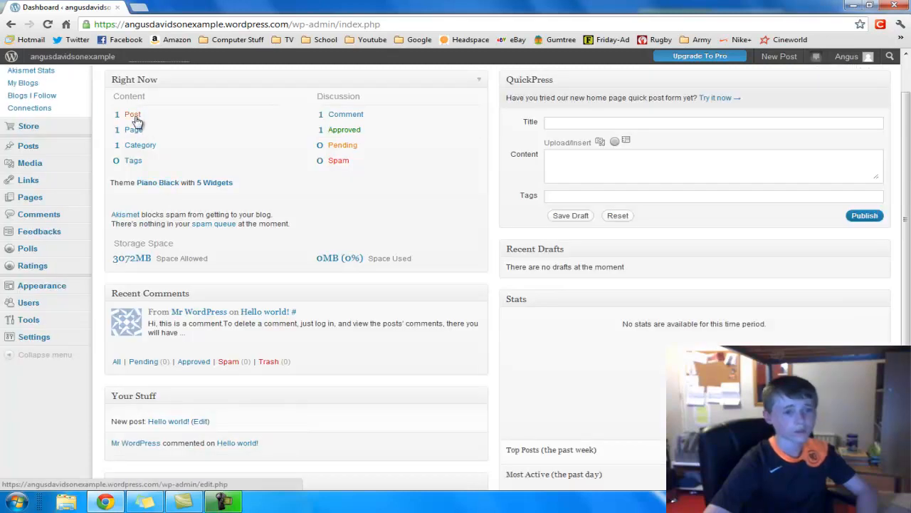
click(132, 114)
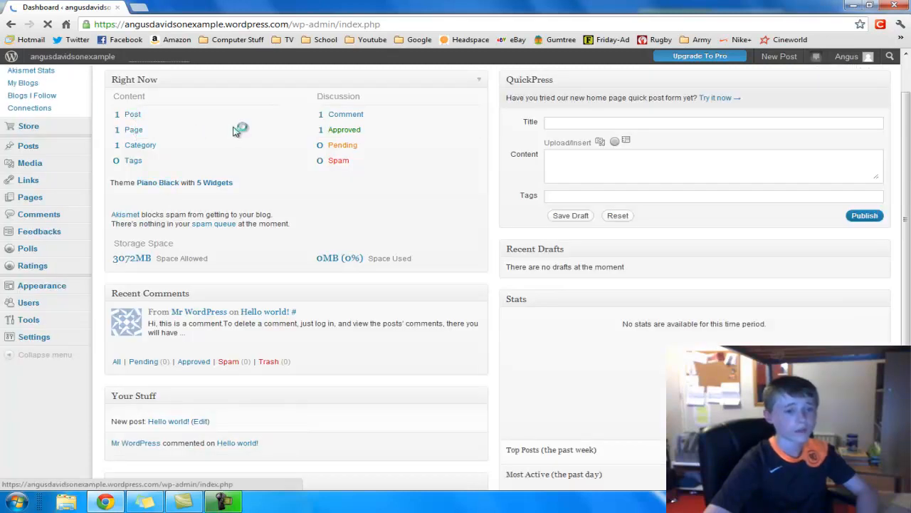
Open the About page in the editor from the All Pages list.
click(29, 196)
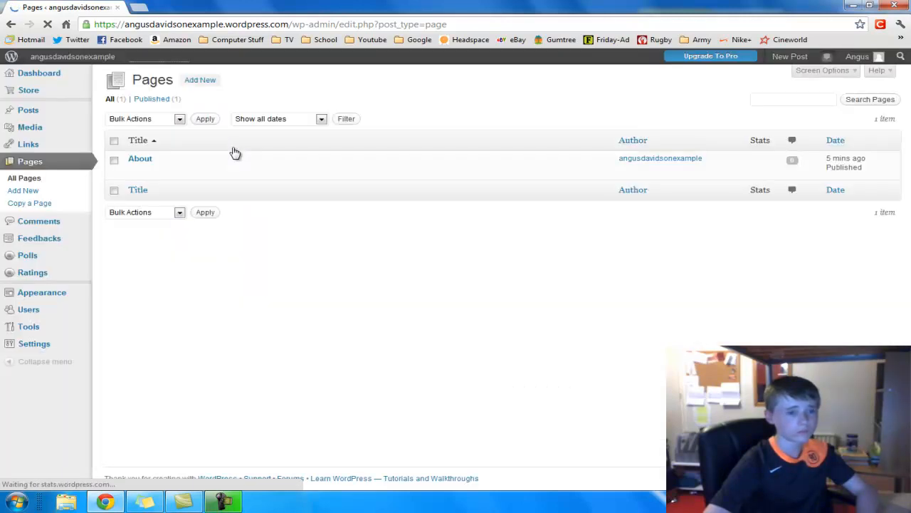
mouse_move(140, 158)
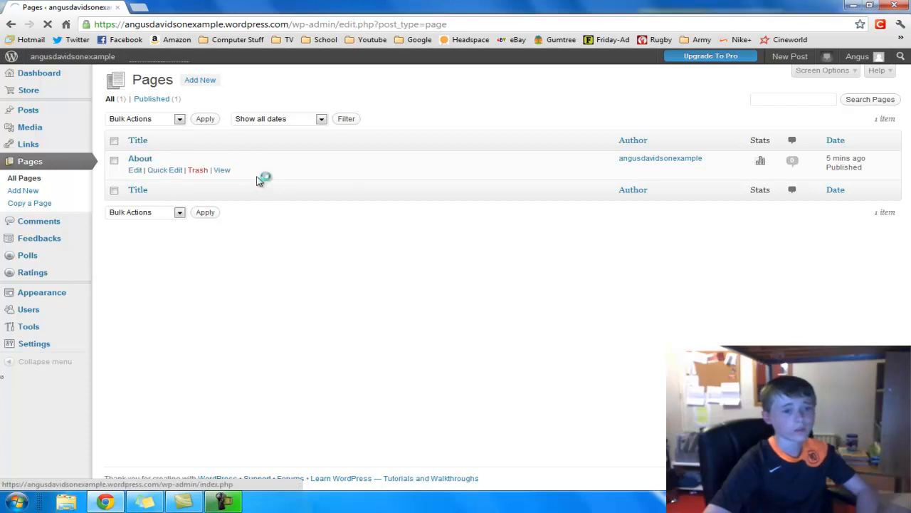
click(139, 158)
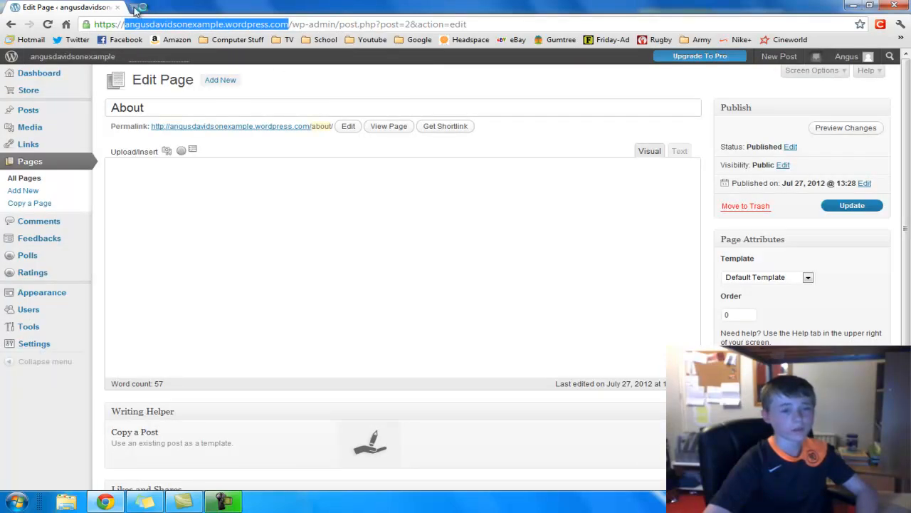
Paste the copied blog address into a new tab to load the live site.
right_click(85, 24)
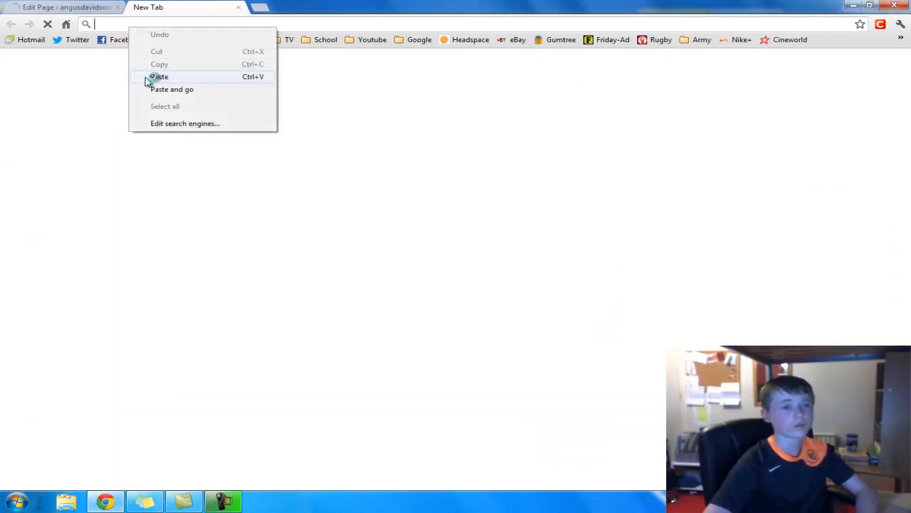
click(158, 76)
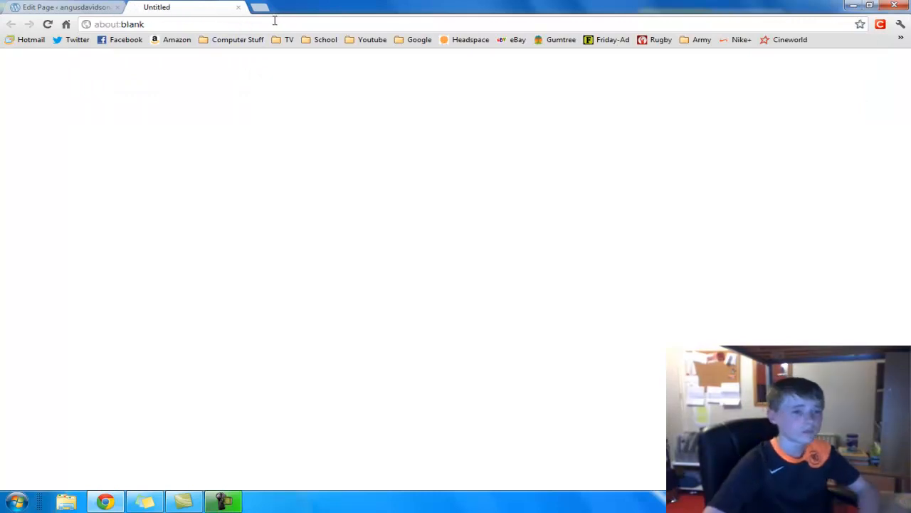
click(142, 24)
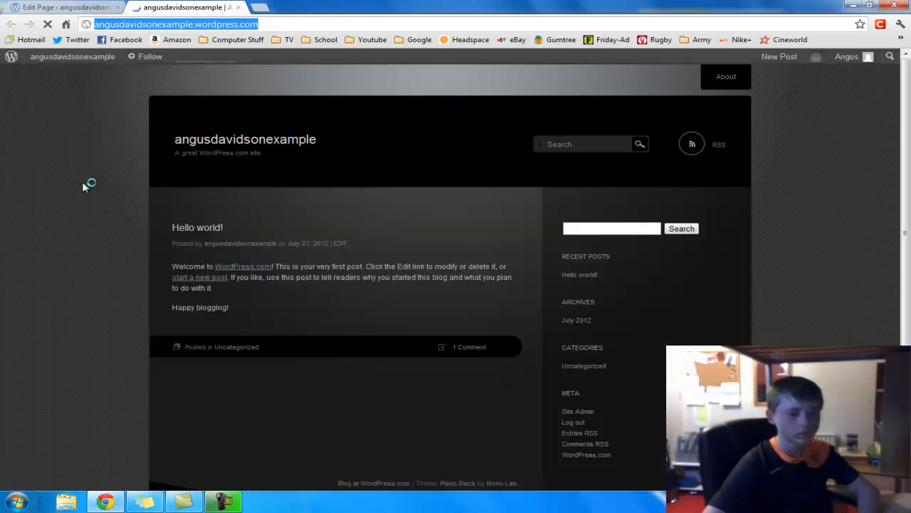
mouse_move(502, 160)
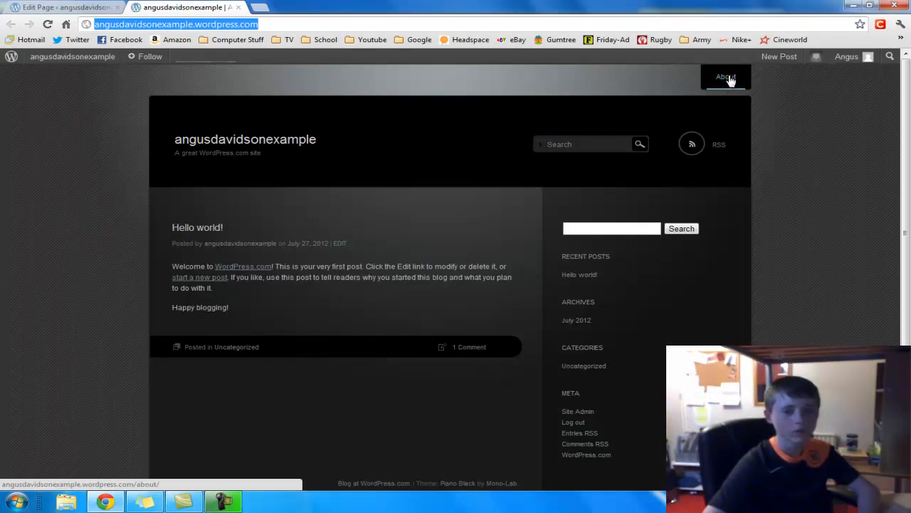
Delete the About page's placeholder text, enter 'I like chicken', and submit the update.
click(64, 7)
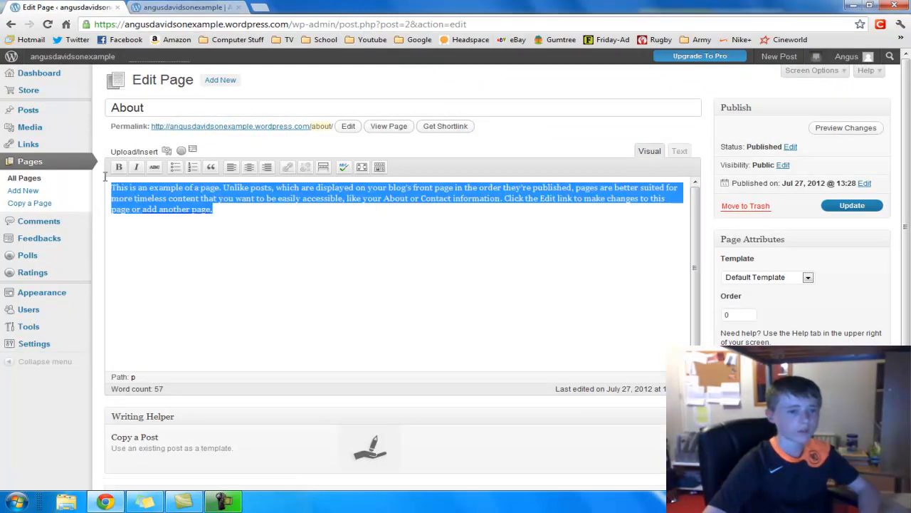
key(Delete)
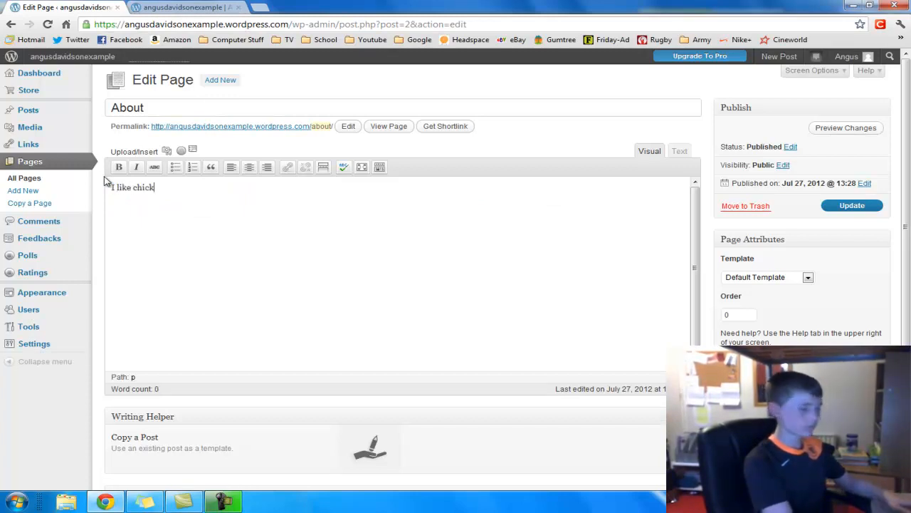
text(en)
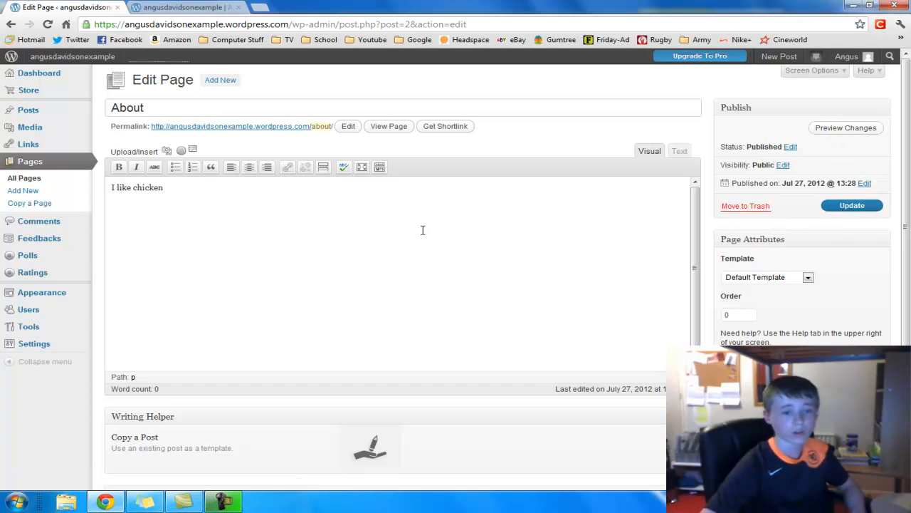
click(185, 7)
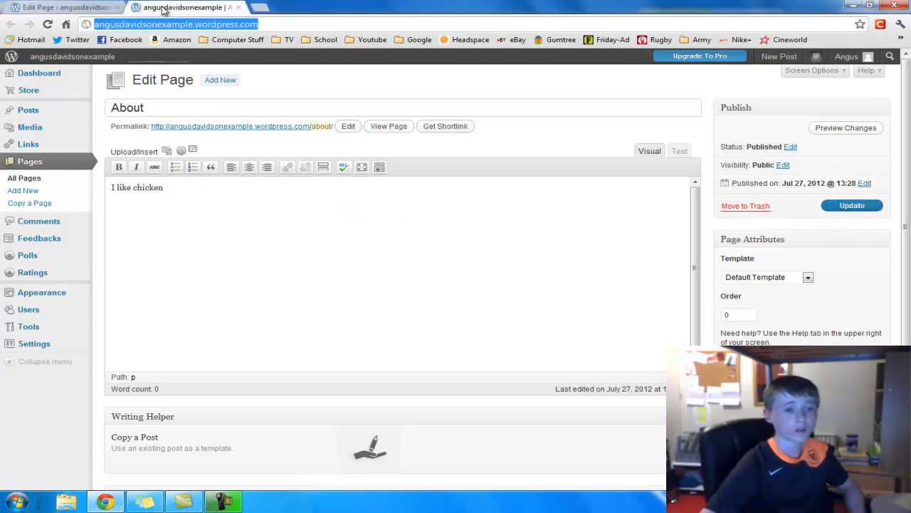
click(183, 7)
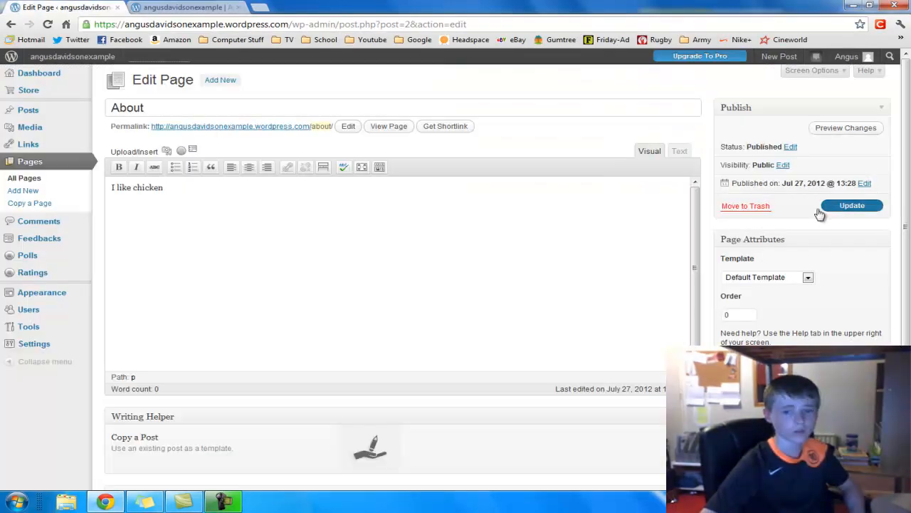
click(851, 205)
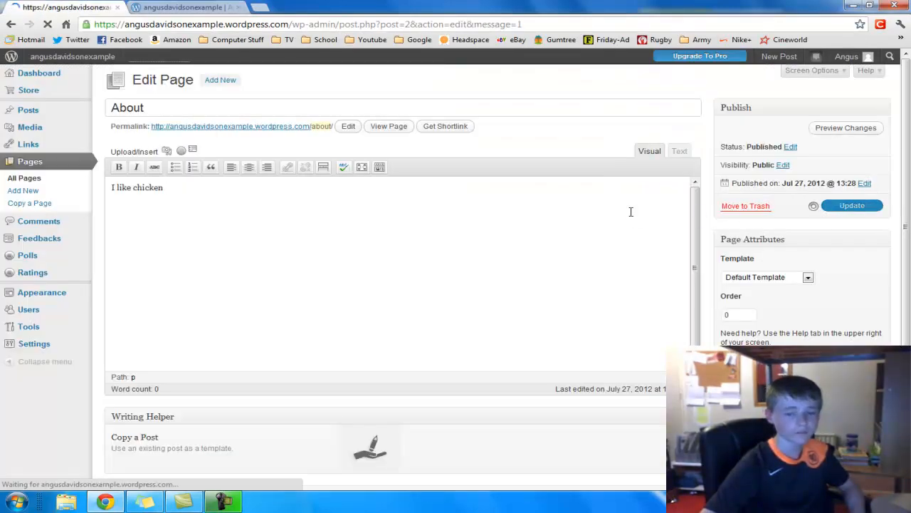
click(852, 205)
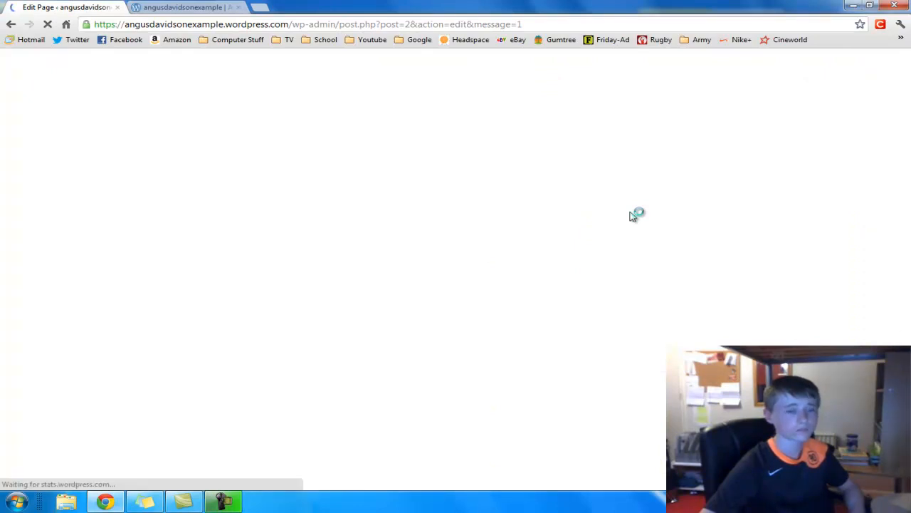
mouse_move(390, 234)
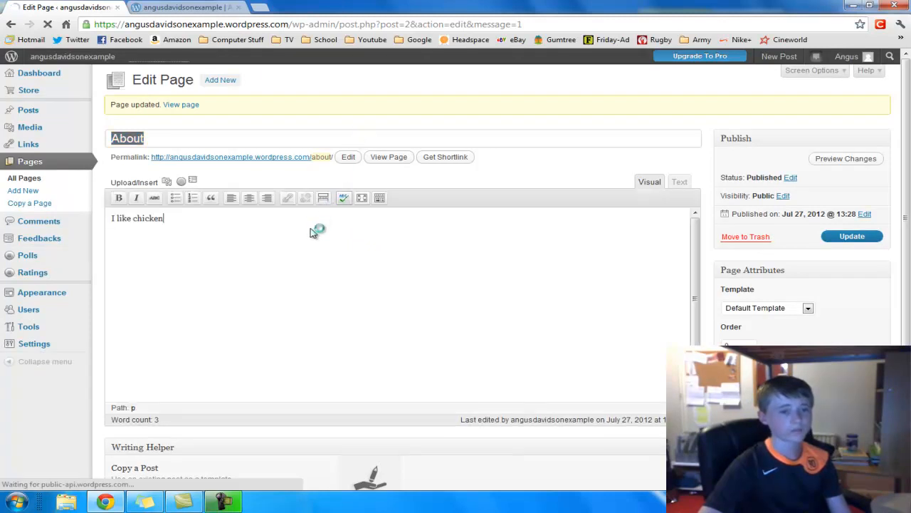
Open About from the live blog's navigation to confirm it shows 'I like chicken'.
click(181, 7)
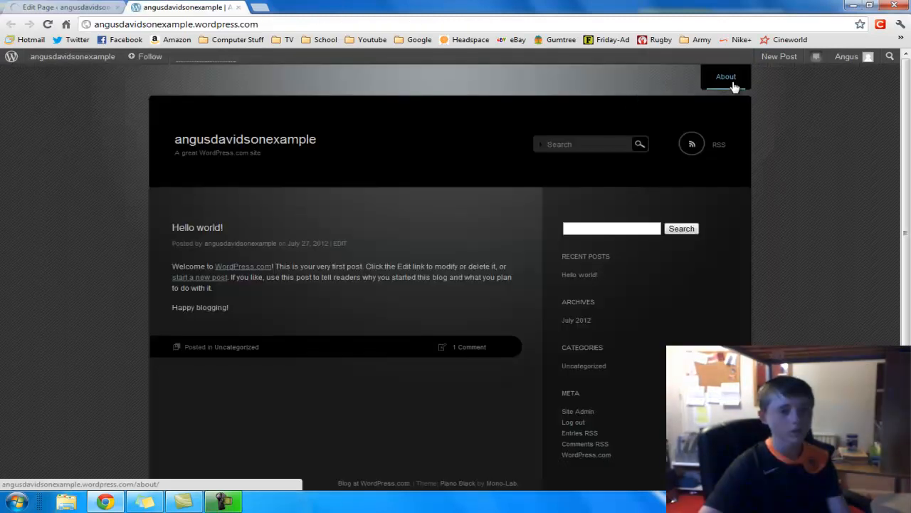
click(725, 76)
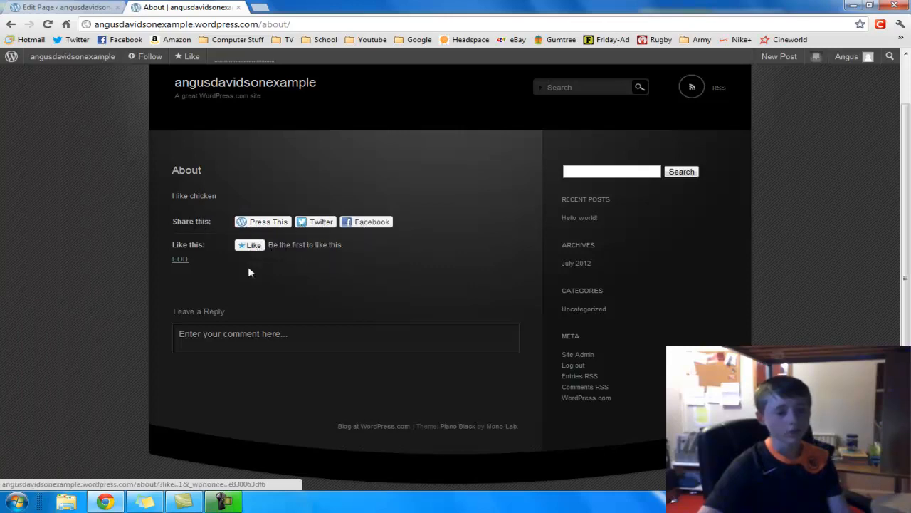
click(345, 333)
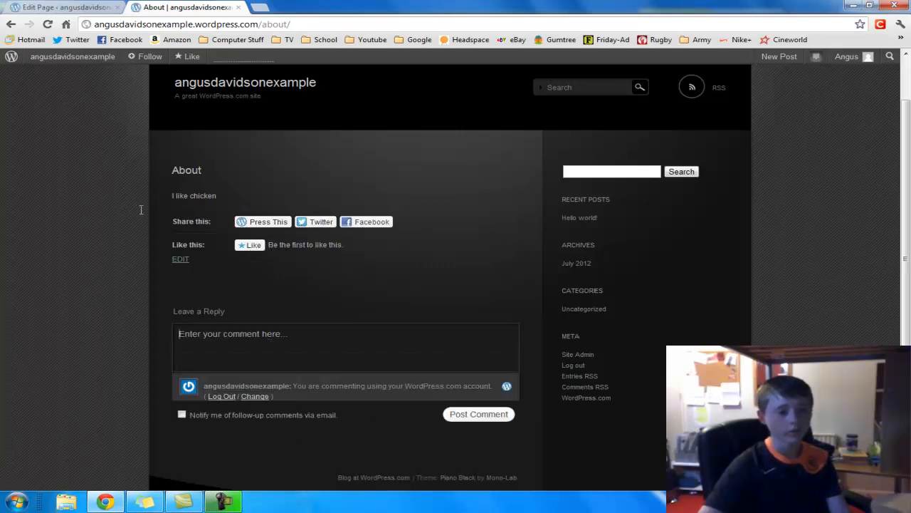
click(64, 7)
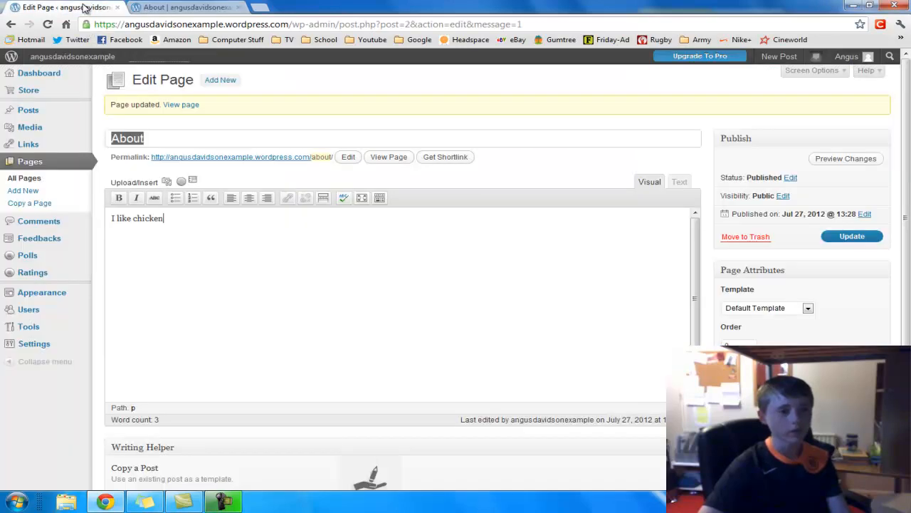
click(155, 138)
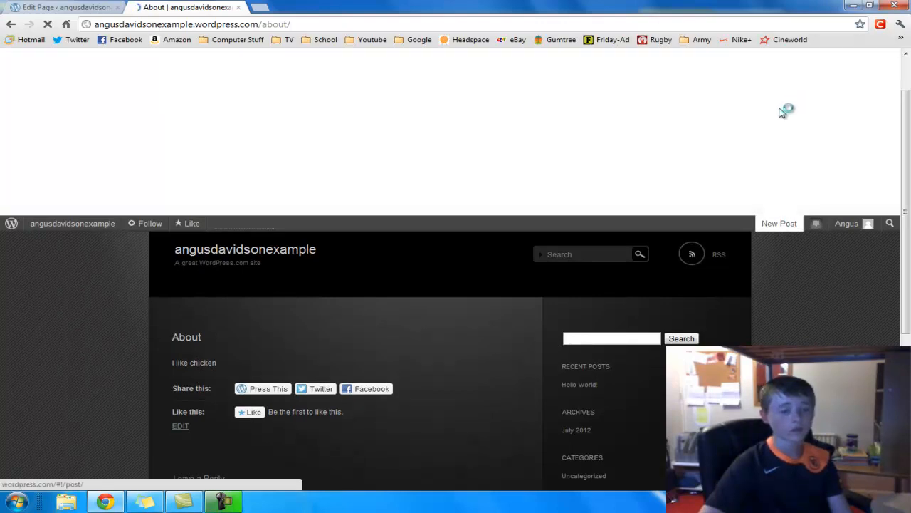
mouse_move(132, 182)
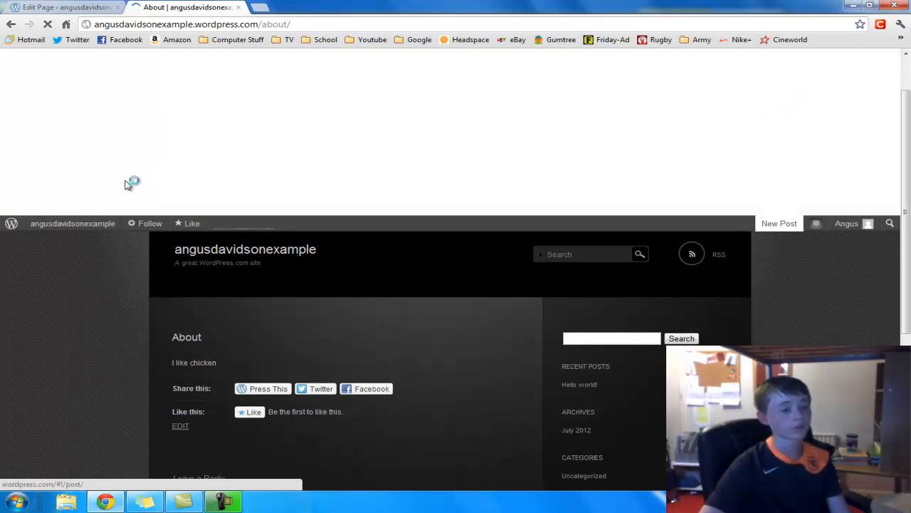
Bring up the New Post video form, then open a blank browser tab.
click(779, 222)
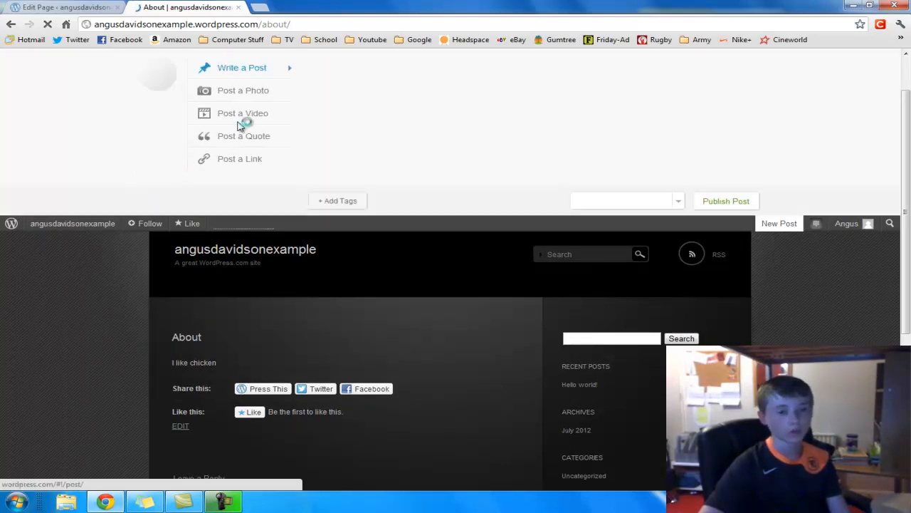
click(242, 67)
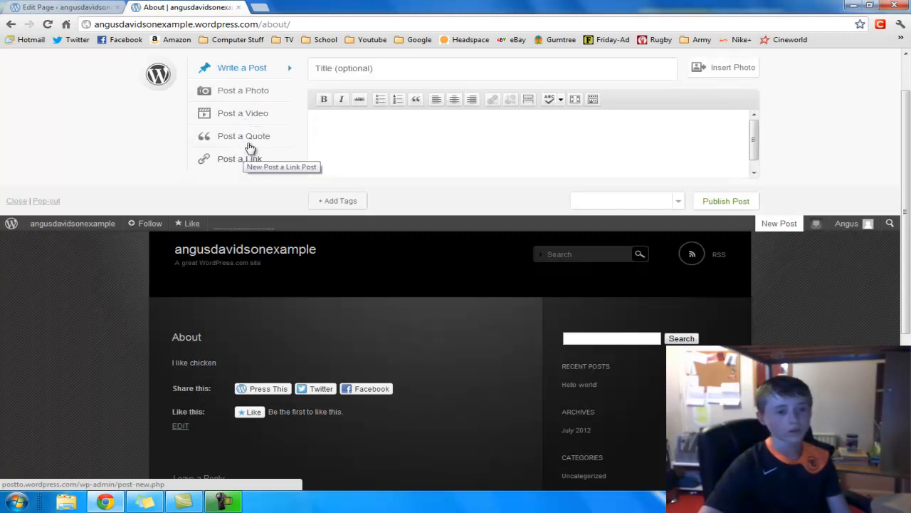
click(243, 112)
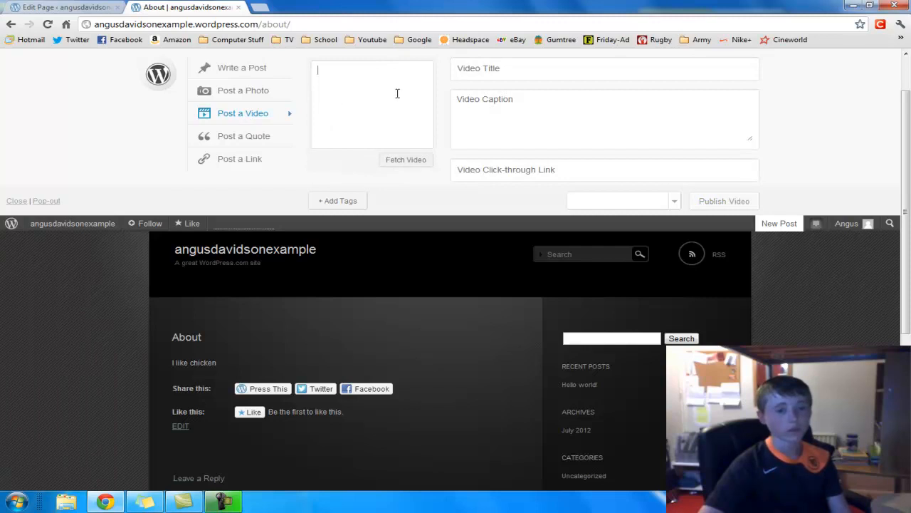
click(604, 68)
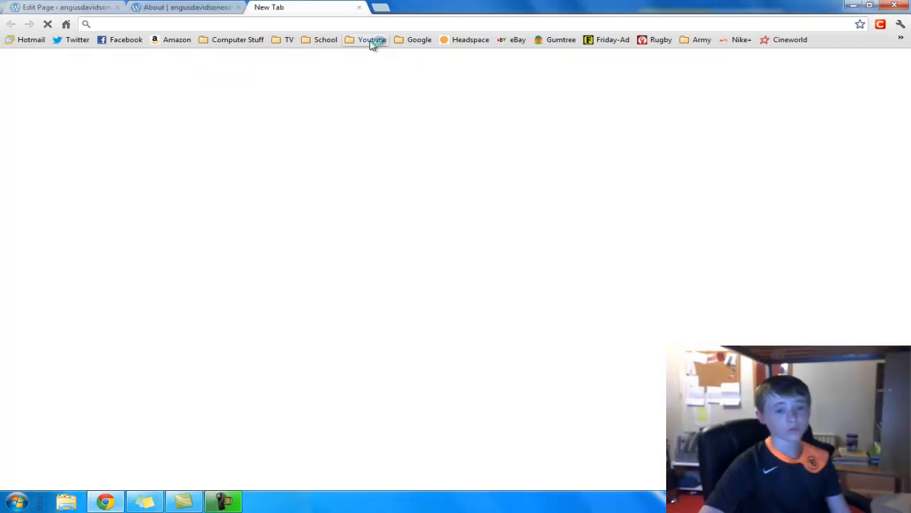
Find 'My *new* website' in YouTube's Video Manager and copy its page address.
click(371, 39)
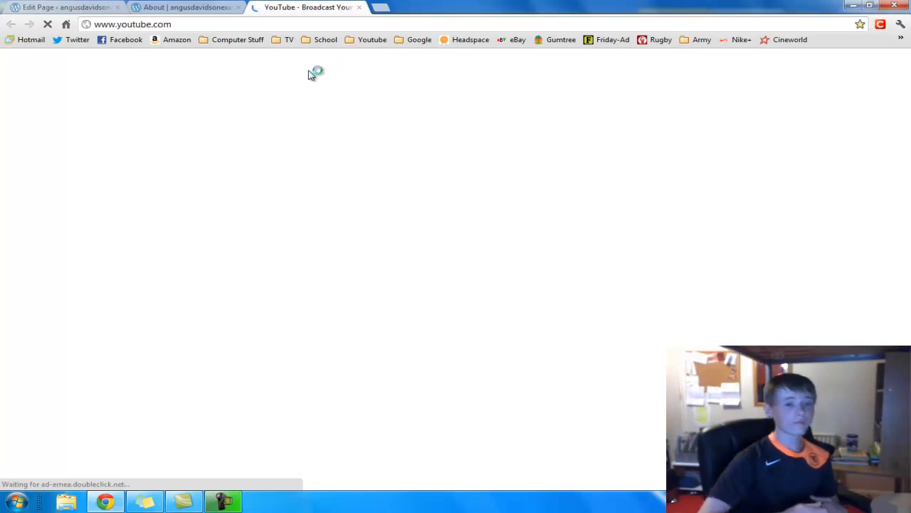
mouse_move(276, 84)
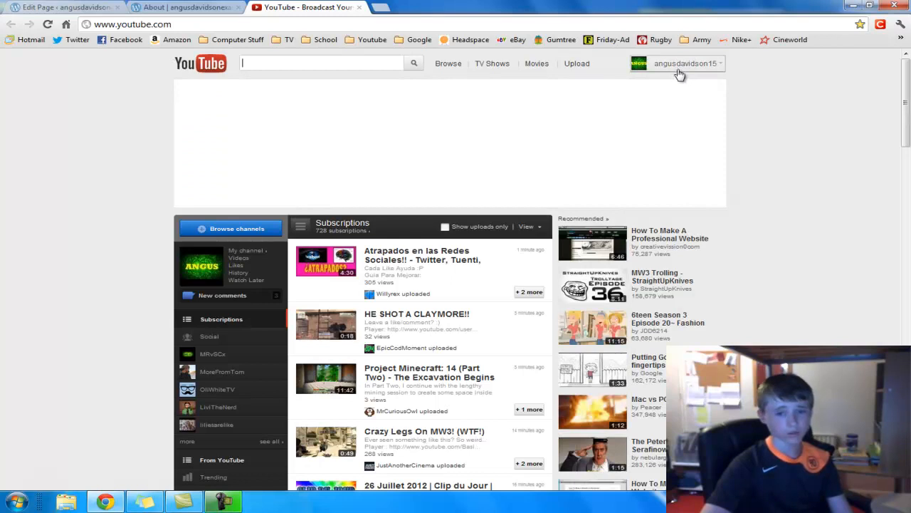
click(677, 63)
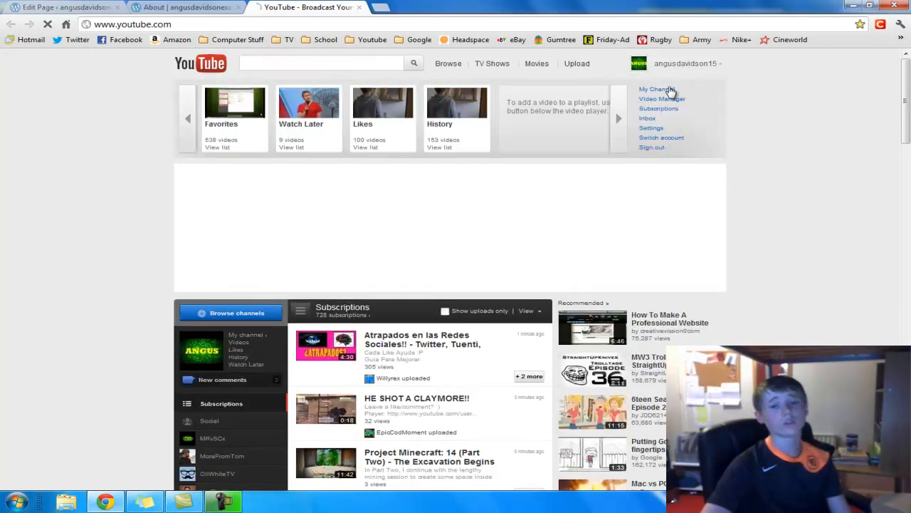
mouse_move(662, 98)
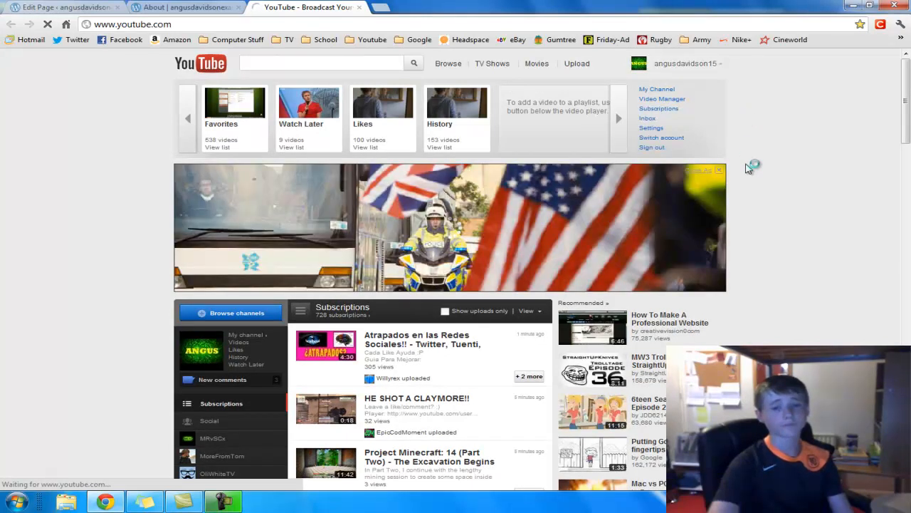
click(662, 98)
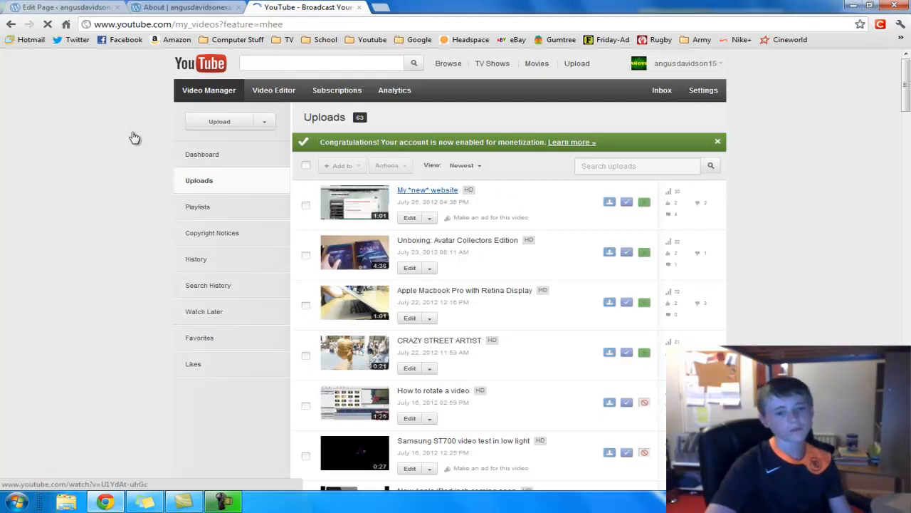
click(427, 189)
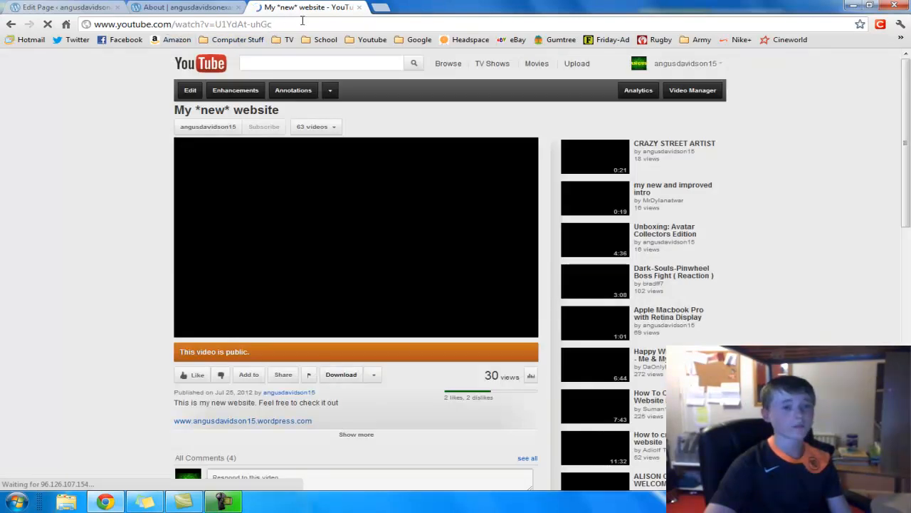
right_click(199, 23)
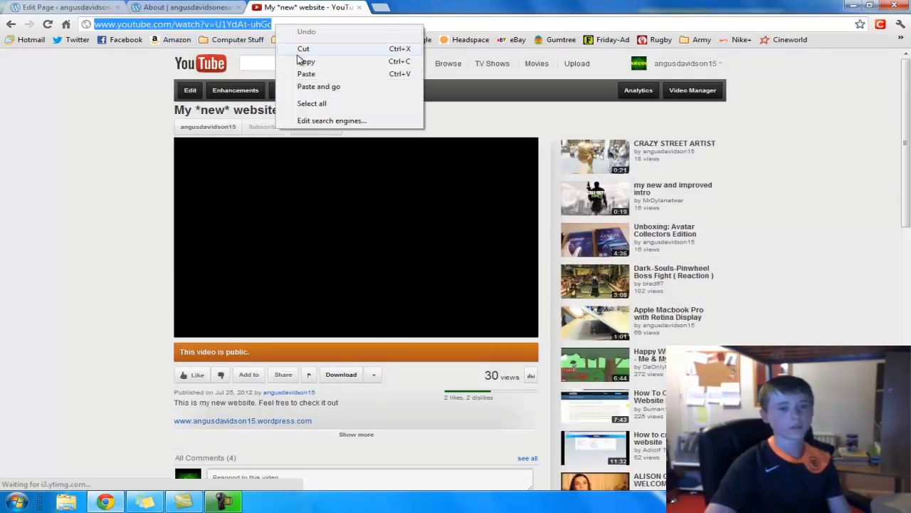
click(255, 293)
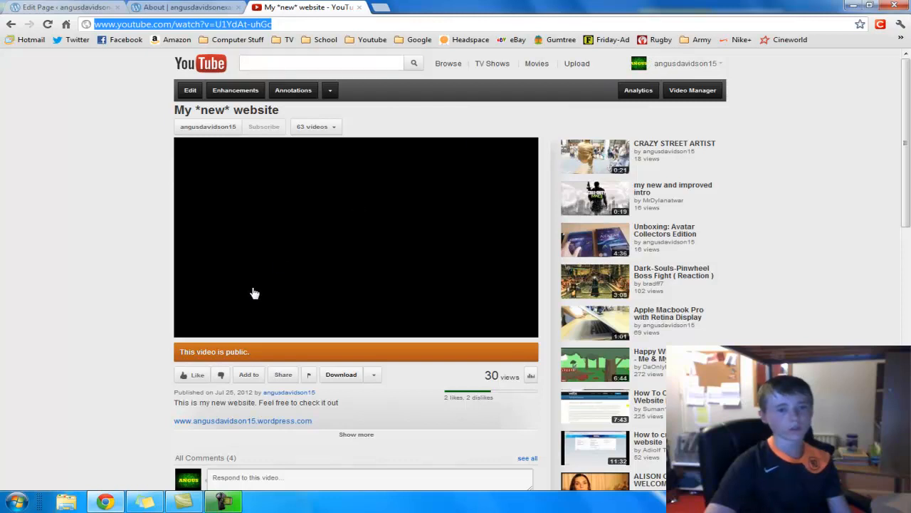
mouse_move(181, 7)
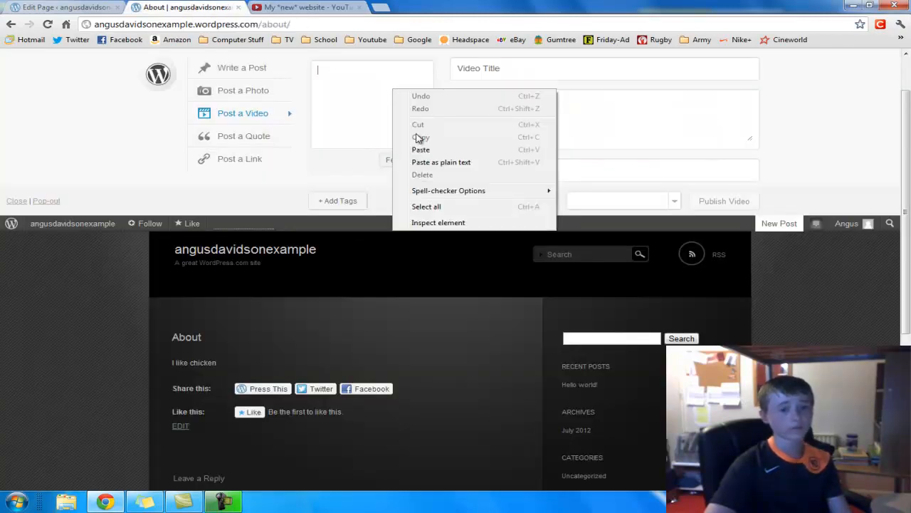
Paste the YouTube address into the video post form and pause the playing video.
click(421, 150)
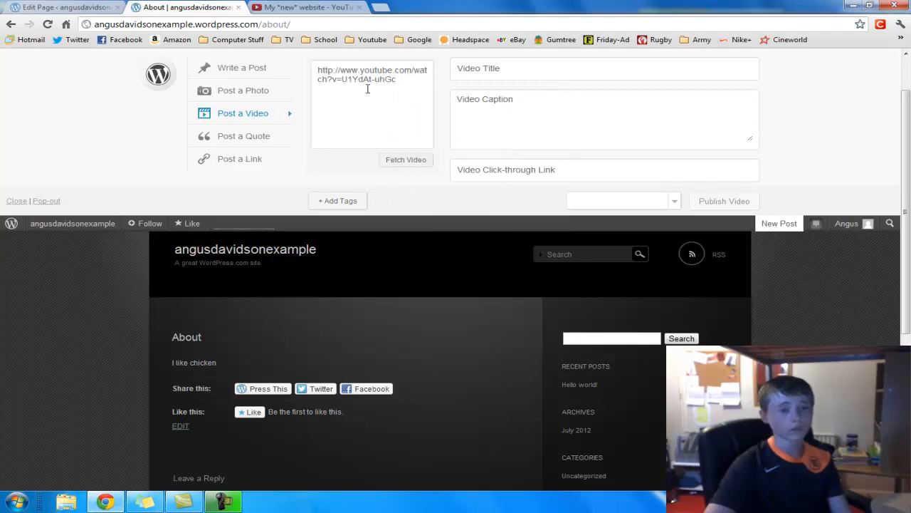
click(307, 8)
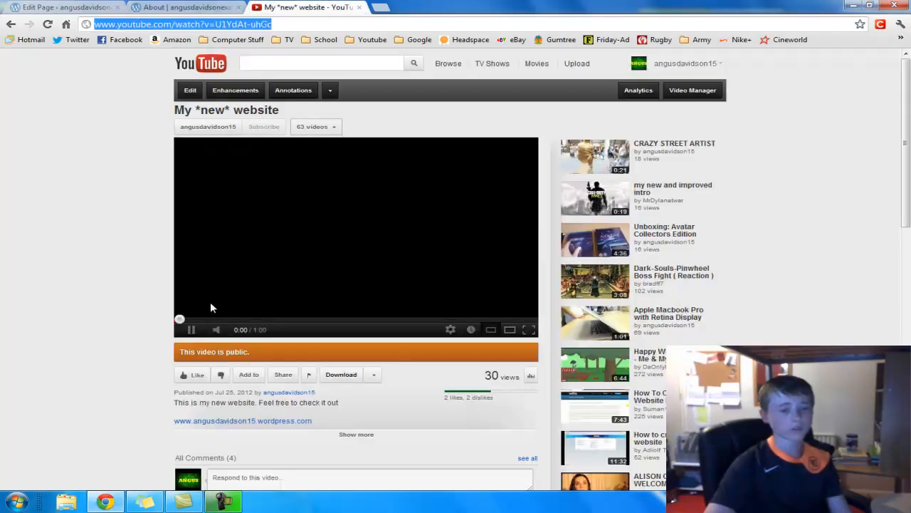
click(191, 329)
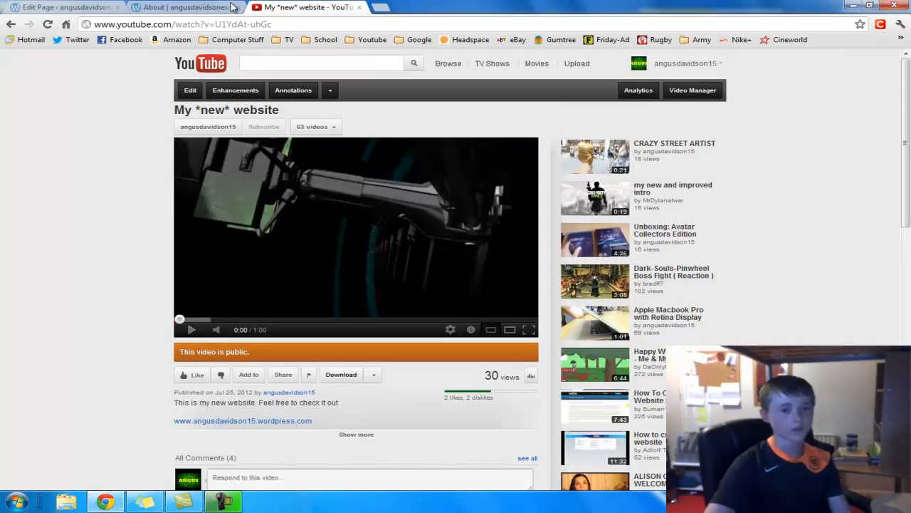
click(182, 7)
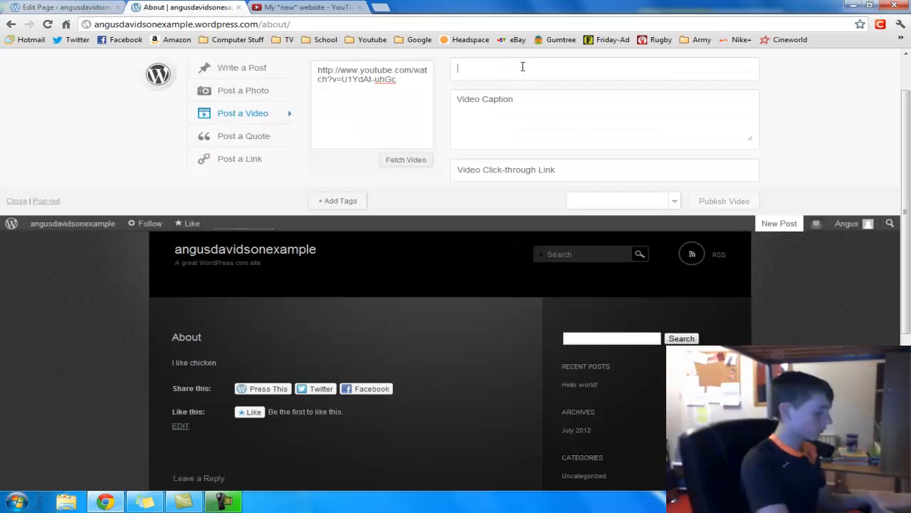
Title the post 'My new website', fetch the video, and publish it.
text(My new)
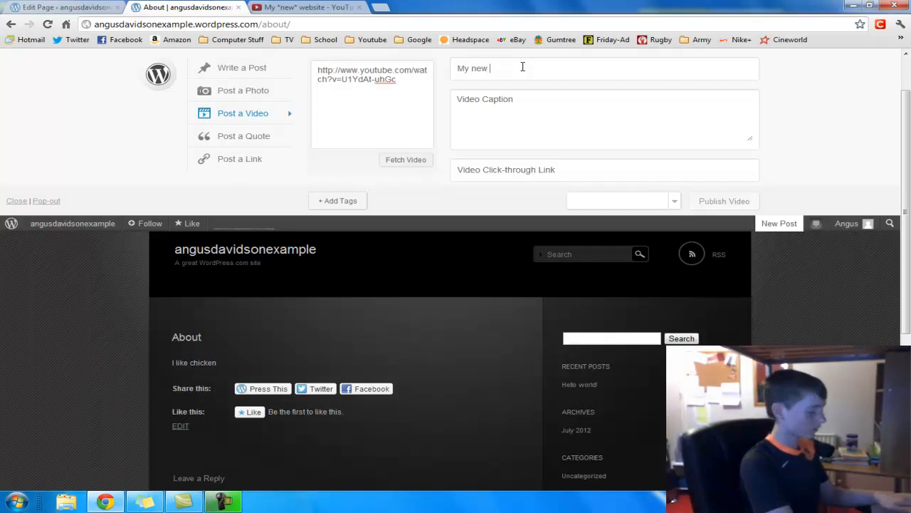
text(website)
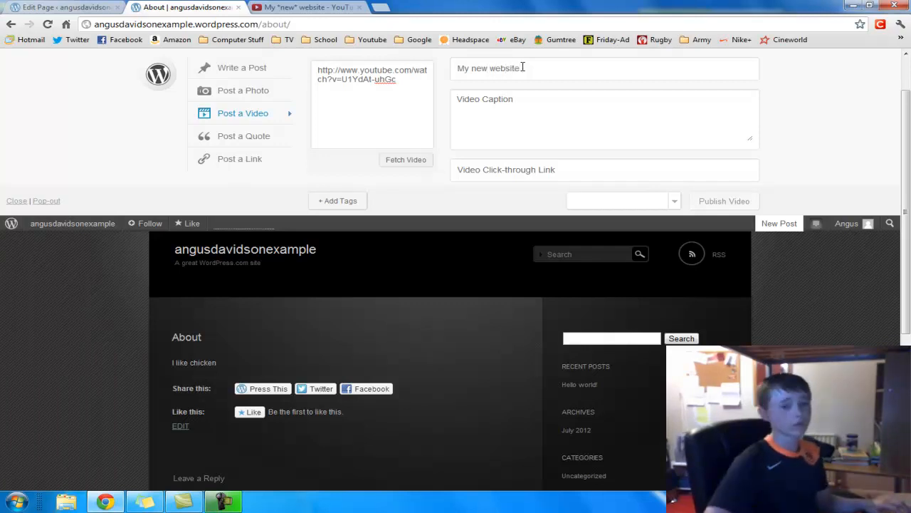
click(406, 159)
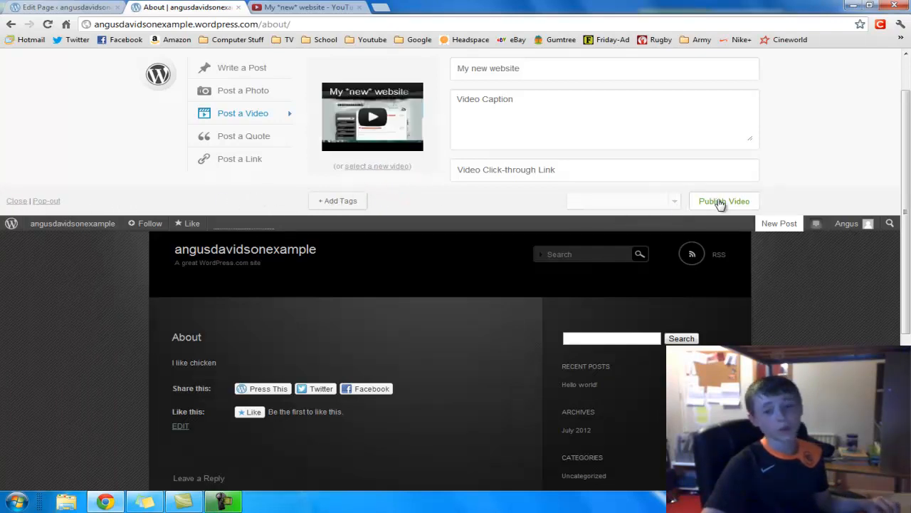
click(723, 200)
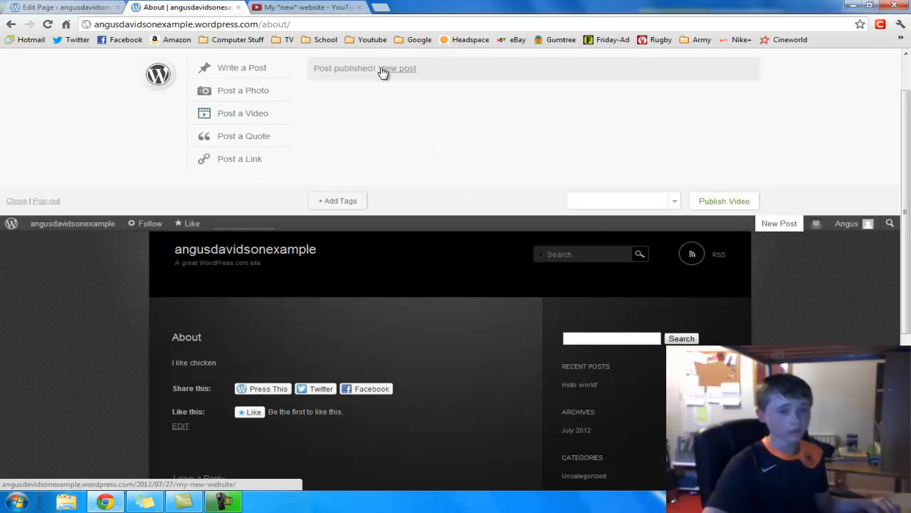
Open the published 'My new website' post via View post and scroll through it.
click(398, 68)
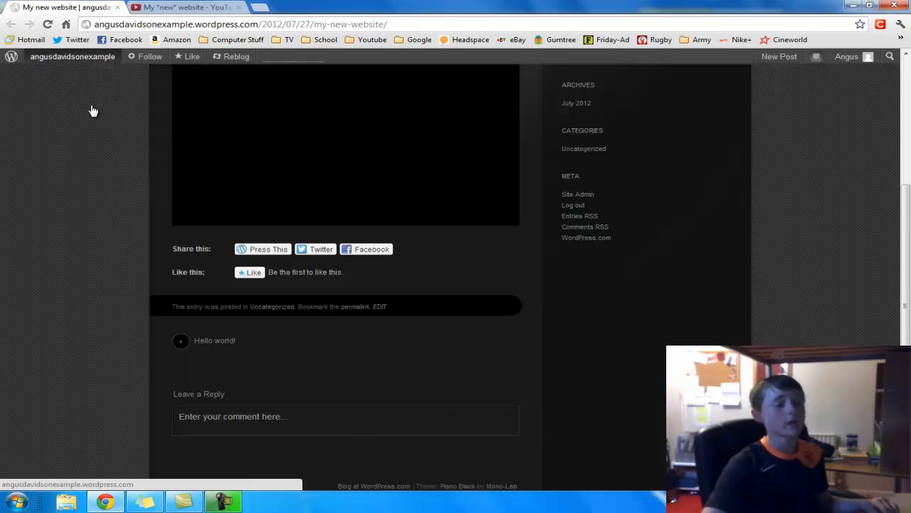
scroll(down, 3)
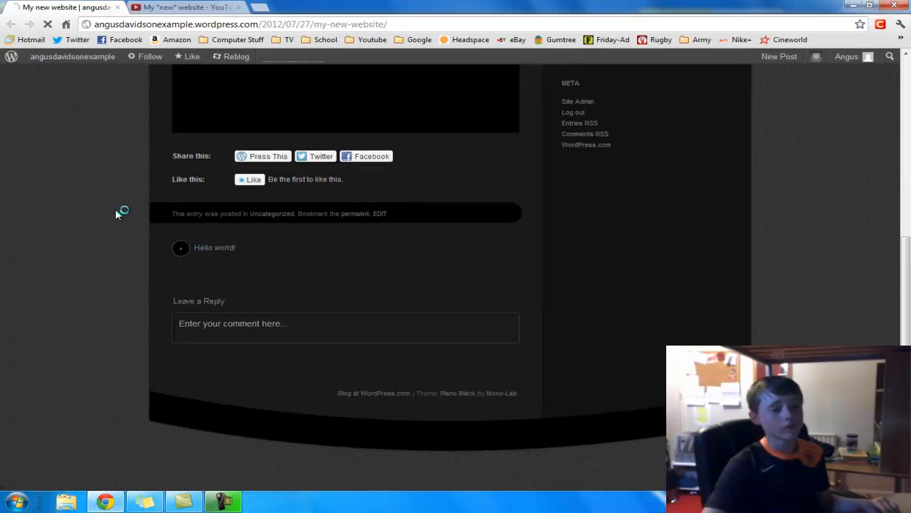
scroll(up, 3)
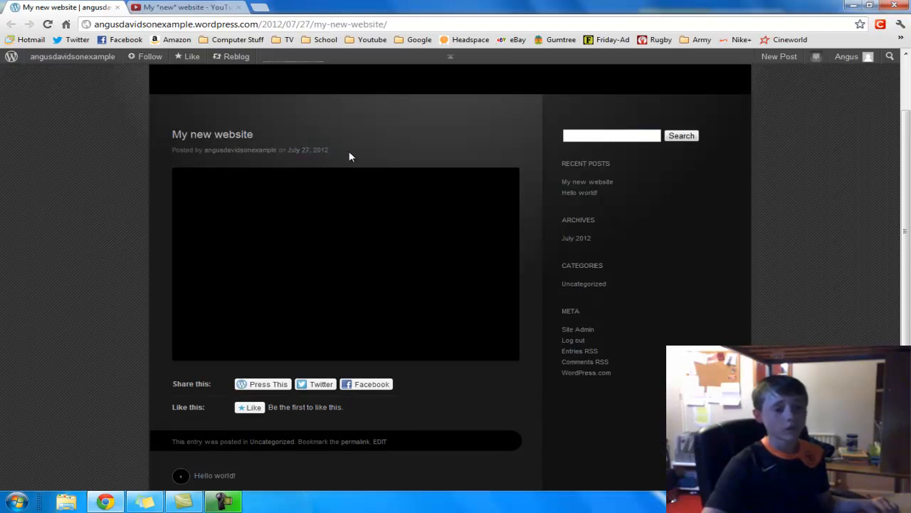
scroll(up, 3)
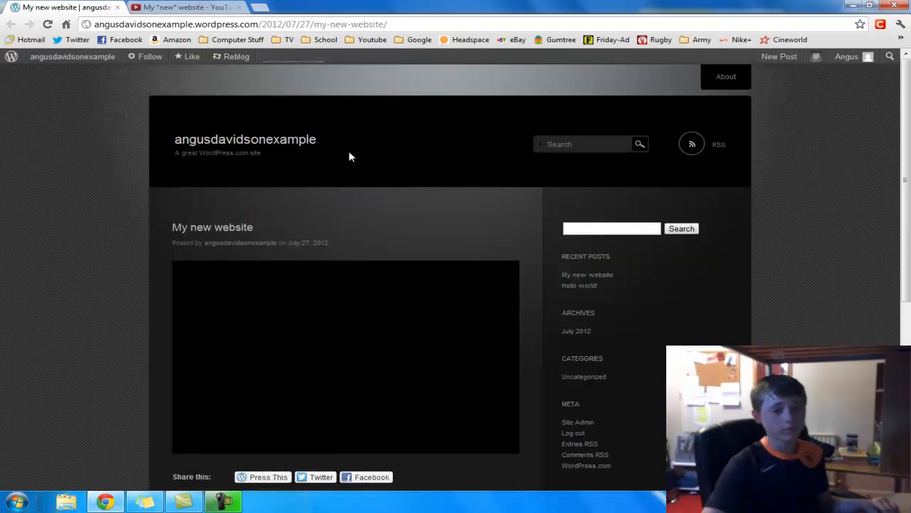